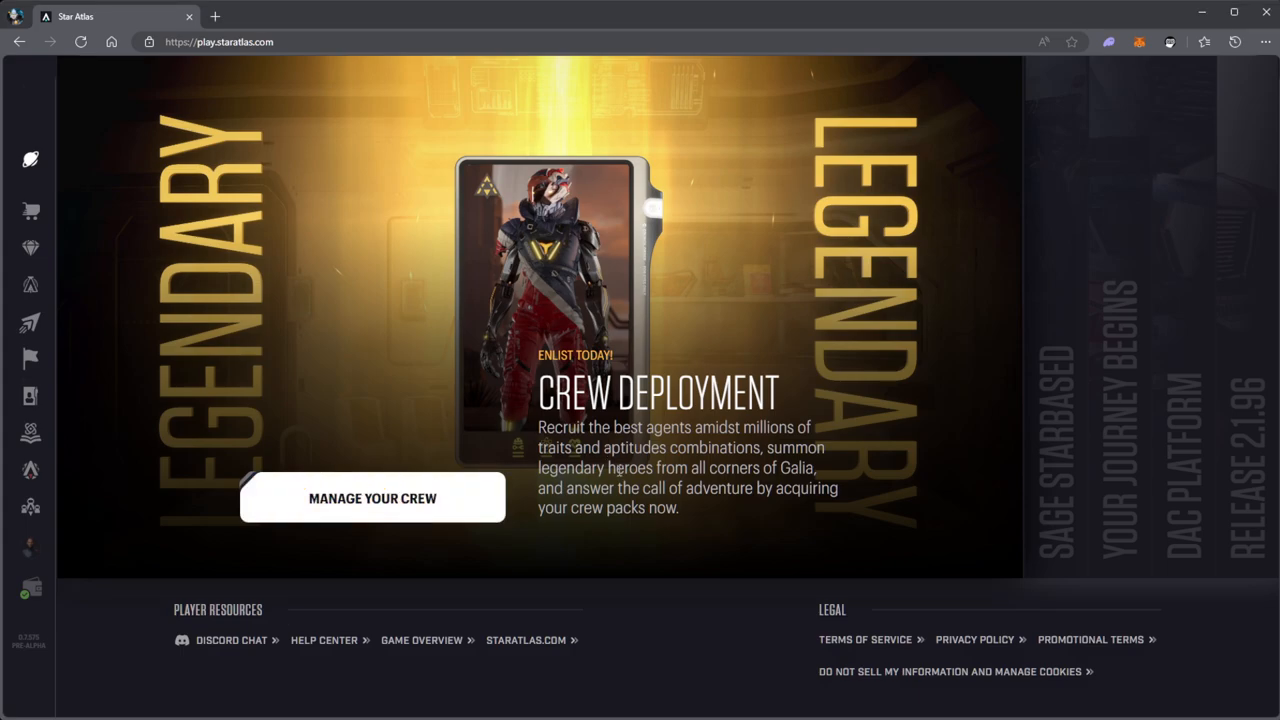
mouse_move(372, 505)
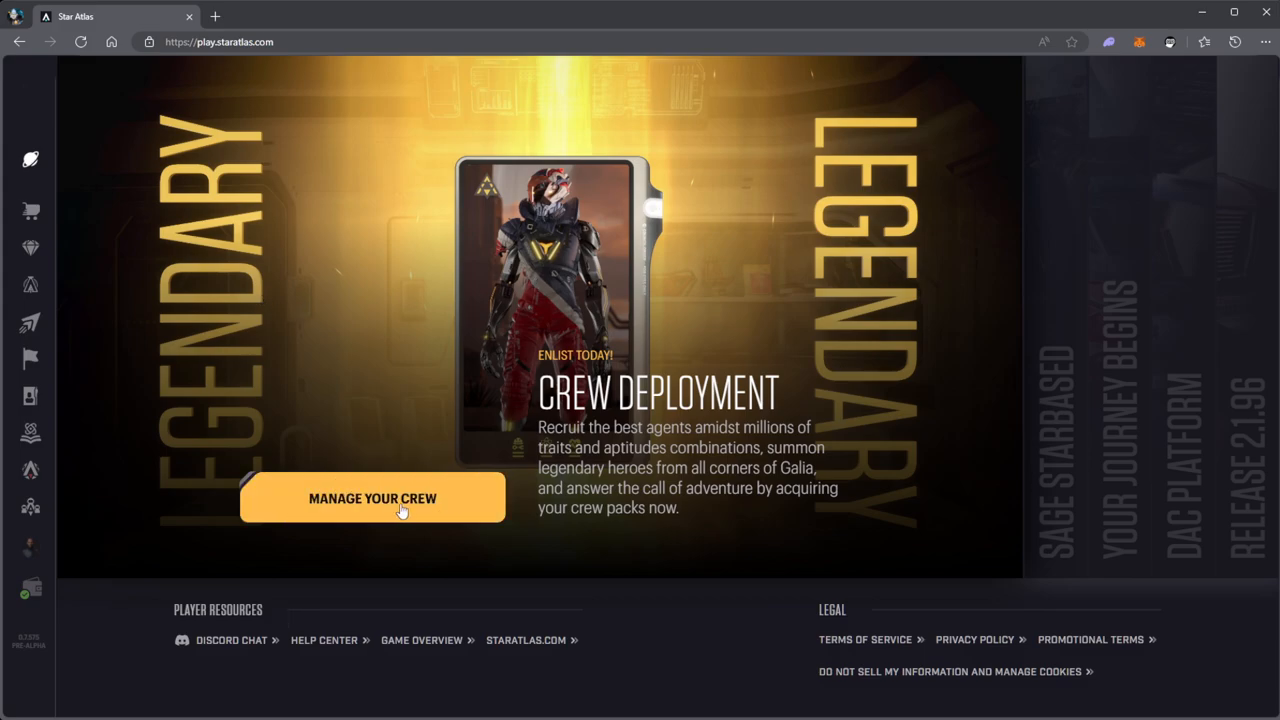
mouse_move(504, 515)
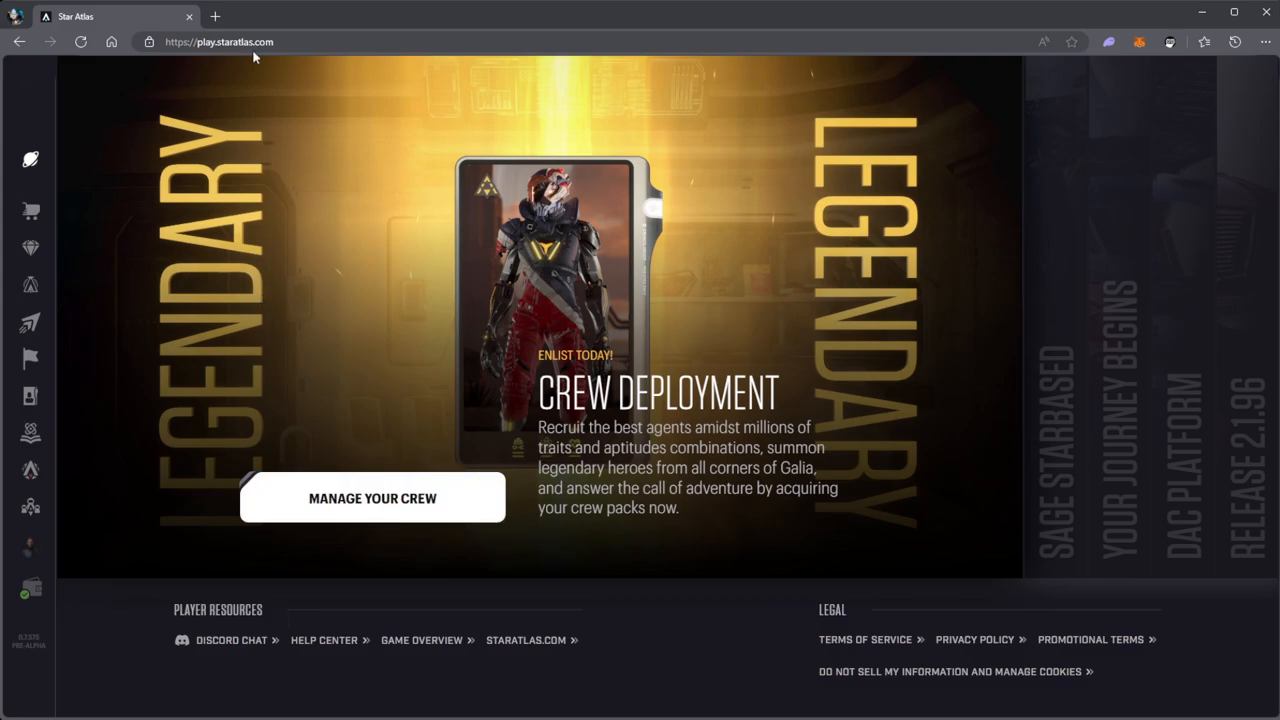
mouse_move(450, 524)
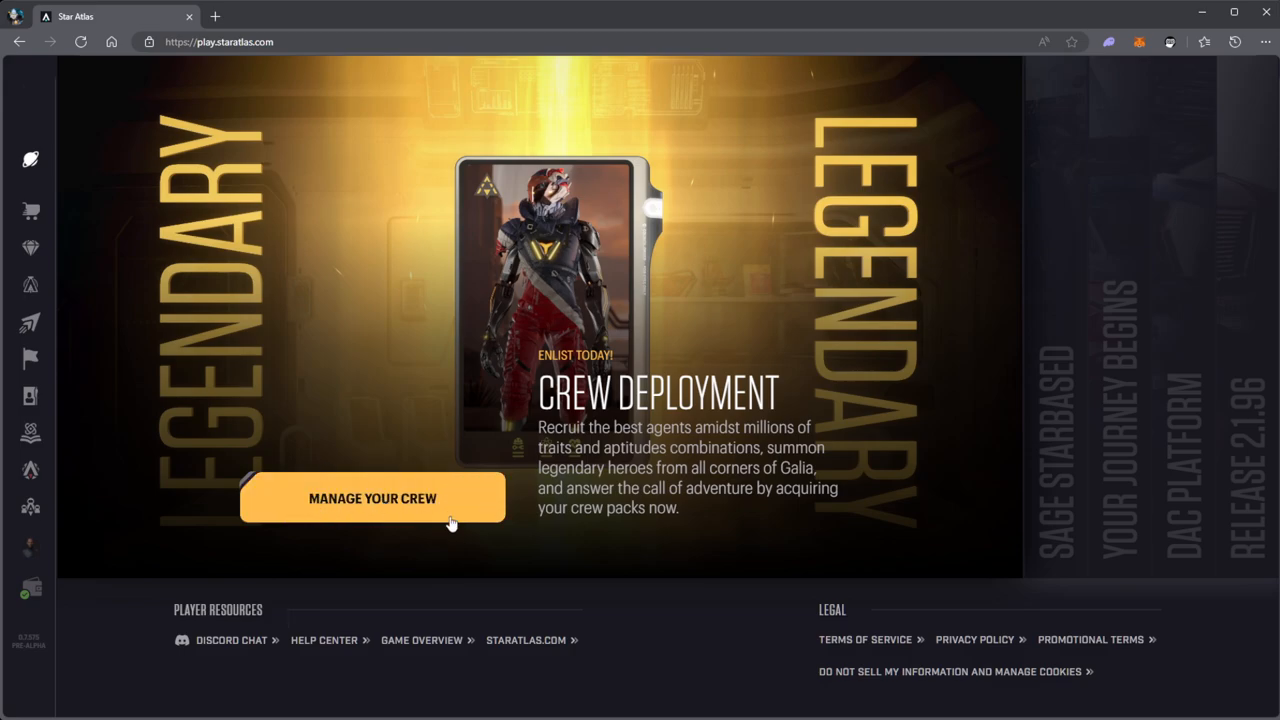
Open the Crew Packs page via Manage Your Crew on the Crew Deployment banner.
click(372, 498)
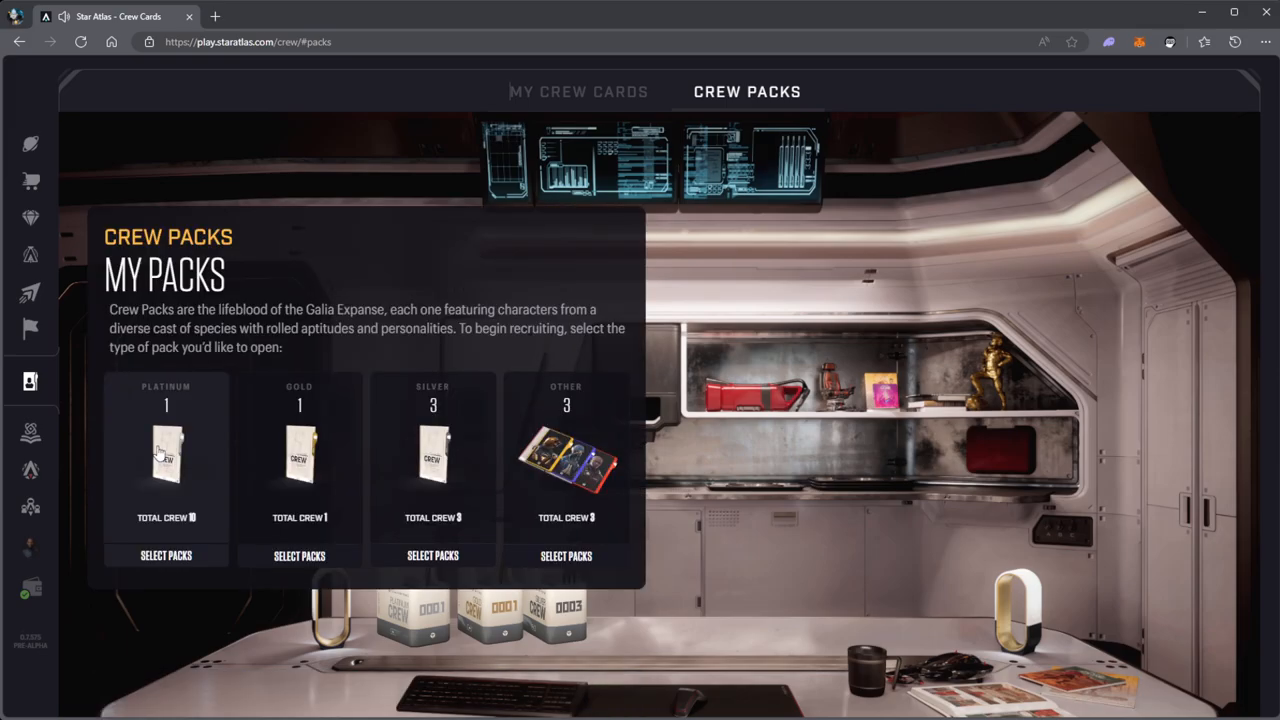
Choose the silver 1 Crew Pack, quantity 1, and start opening it.
click(432, 555)
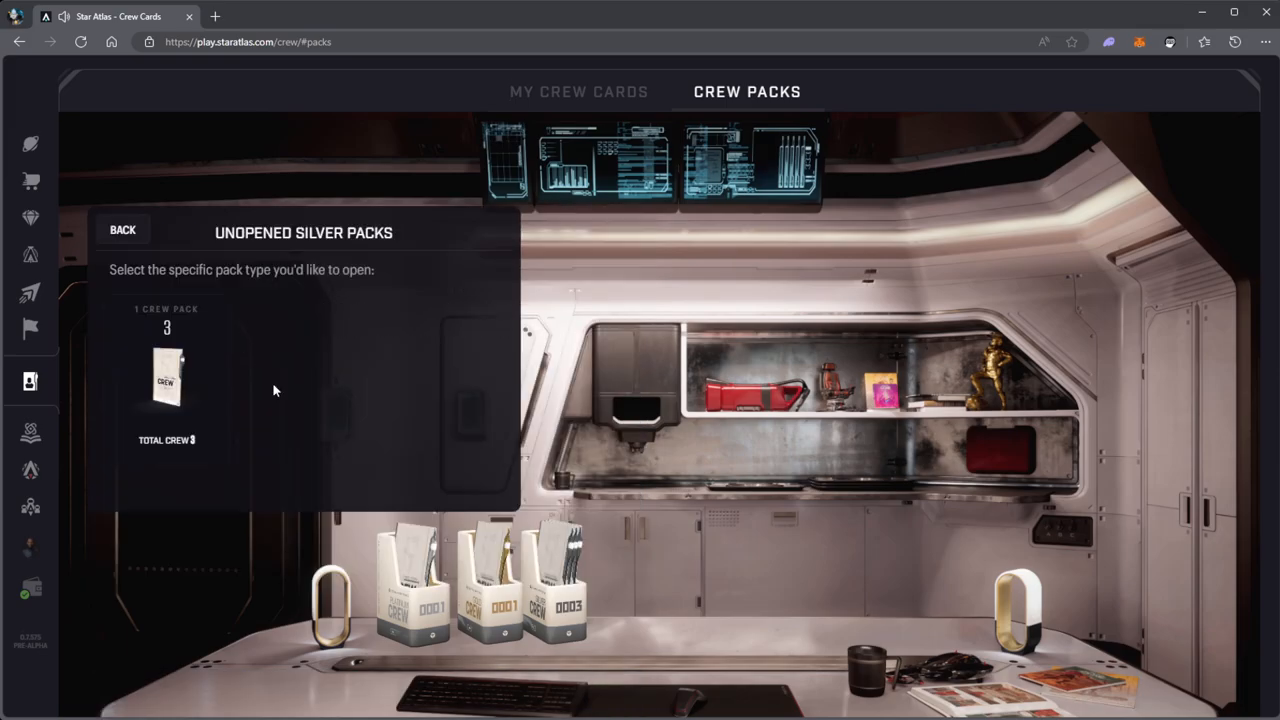
click(167, 375)
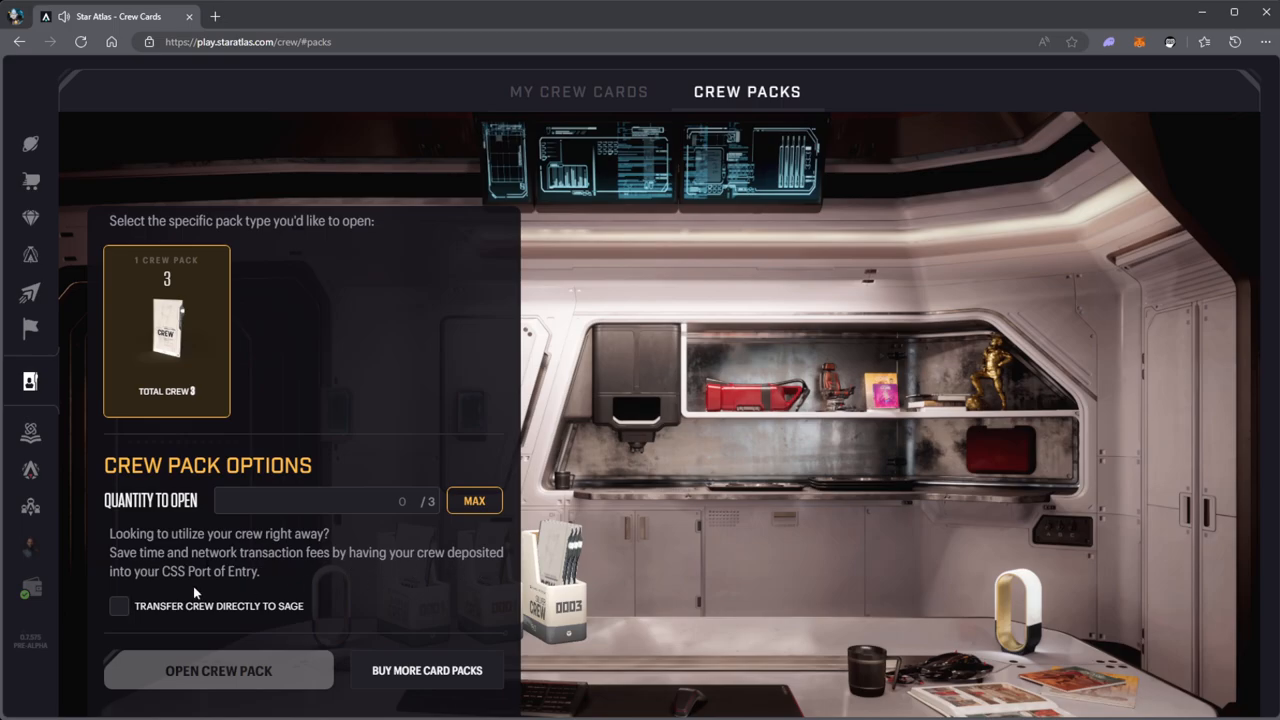
mouse_move(230, 590)
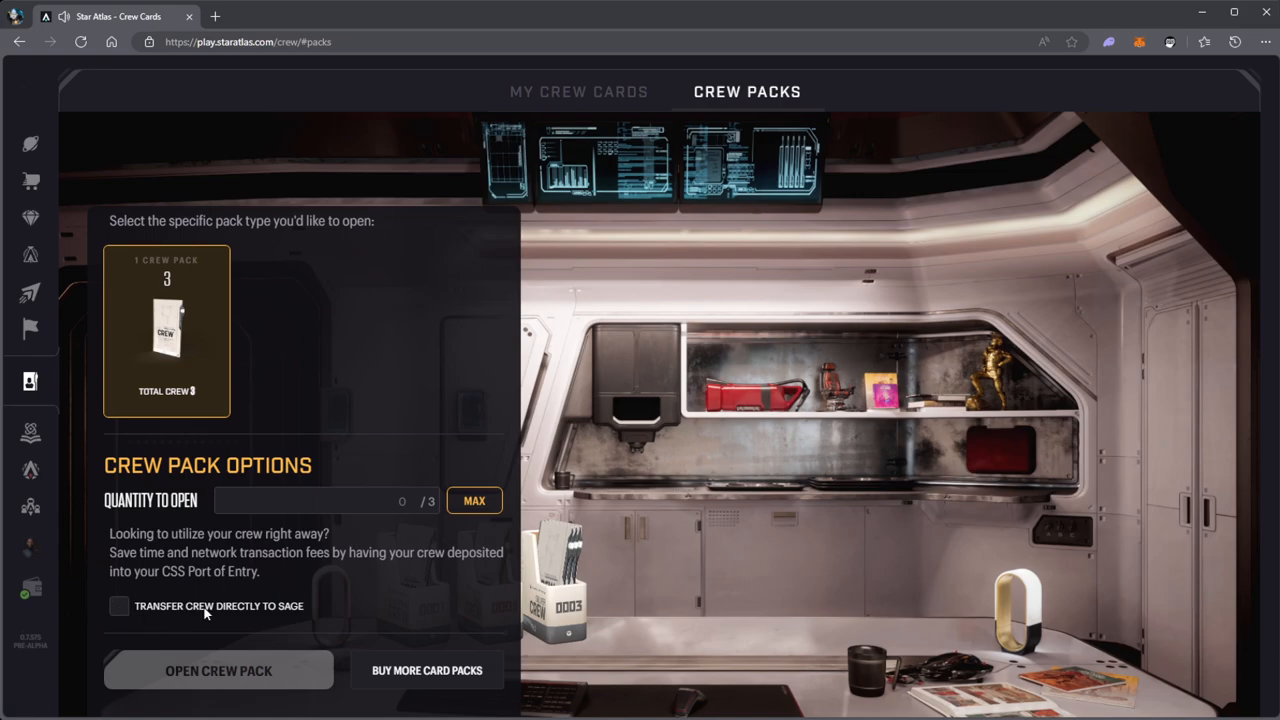
mouse_move(322, 512)
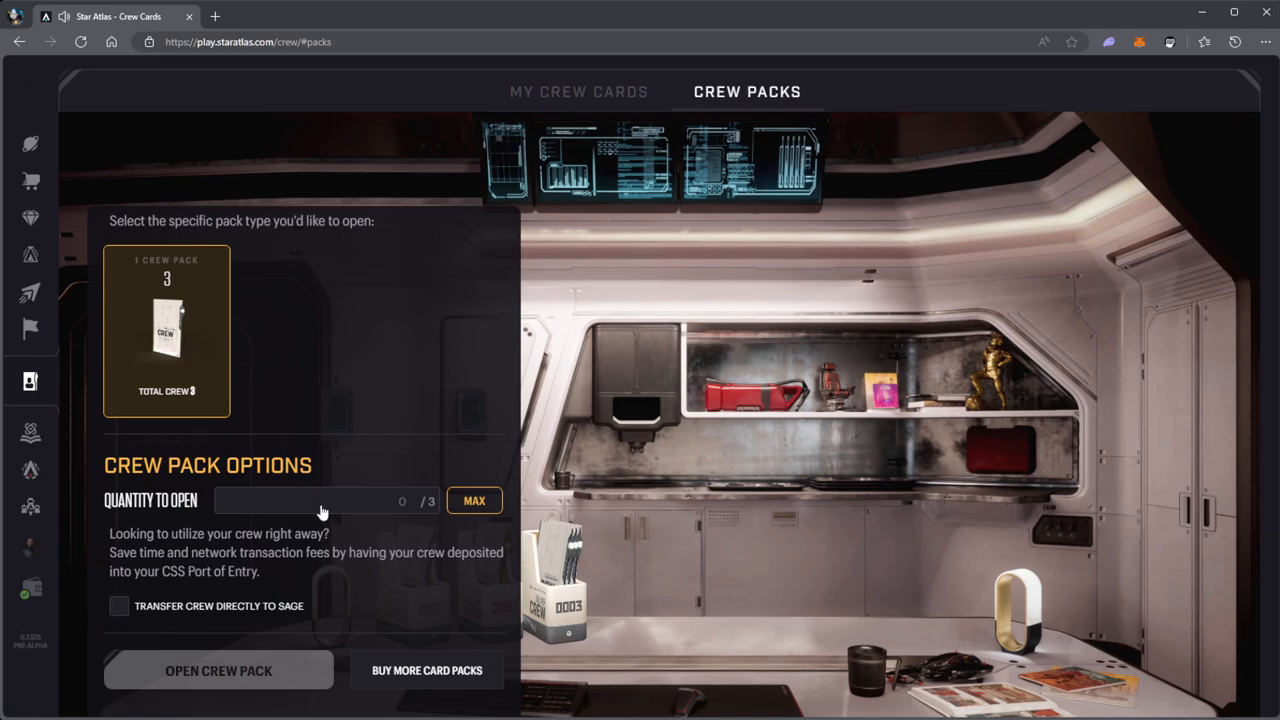
mouse_move(321, 593)
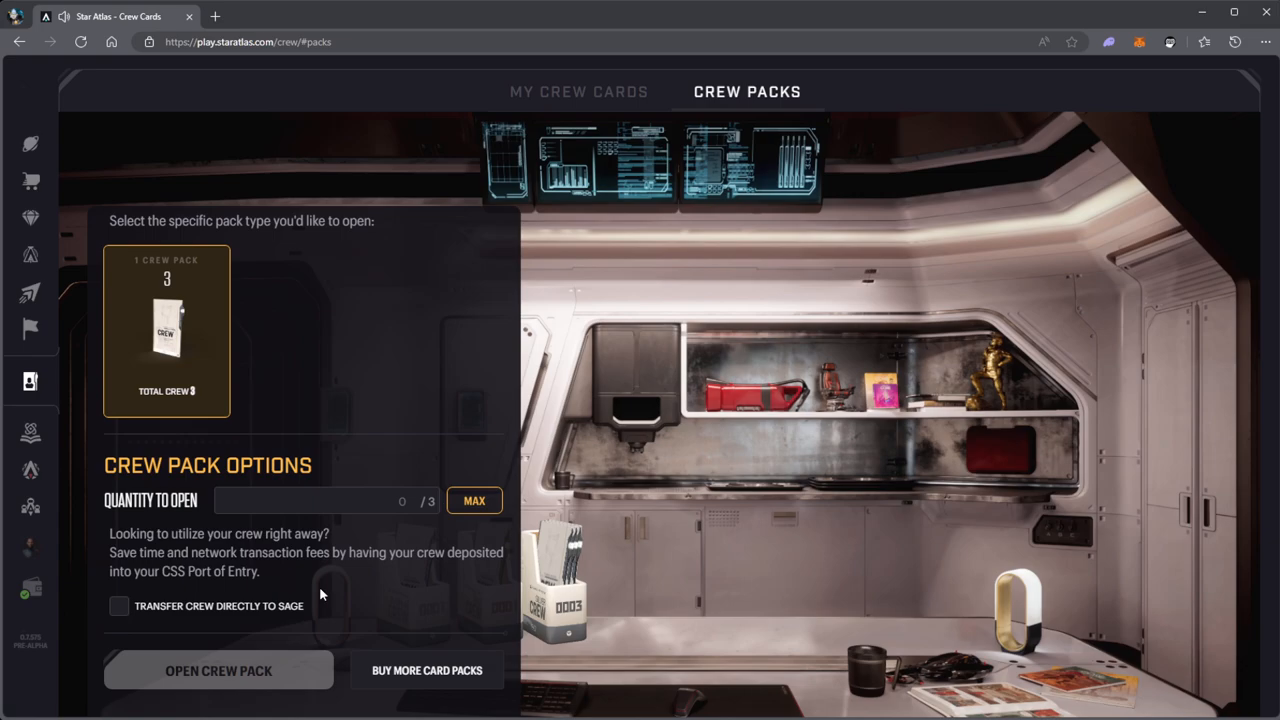
mouse_move(340, 576)
text(1)
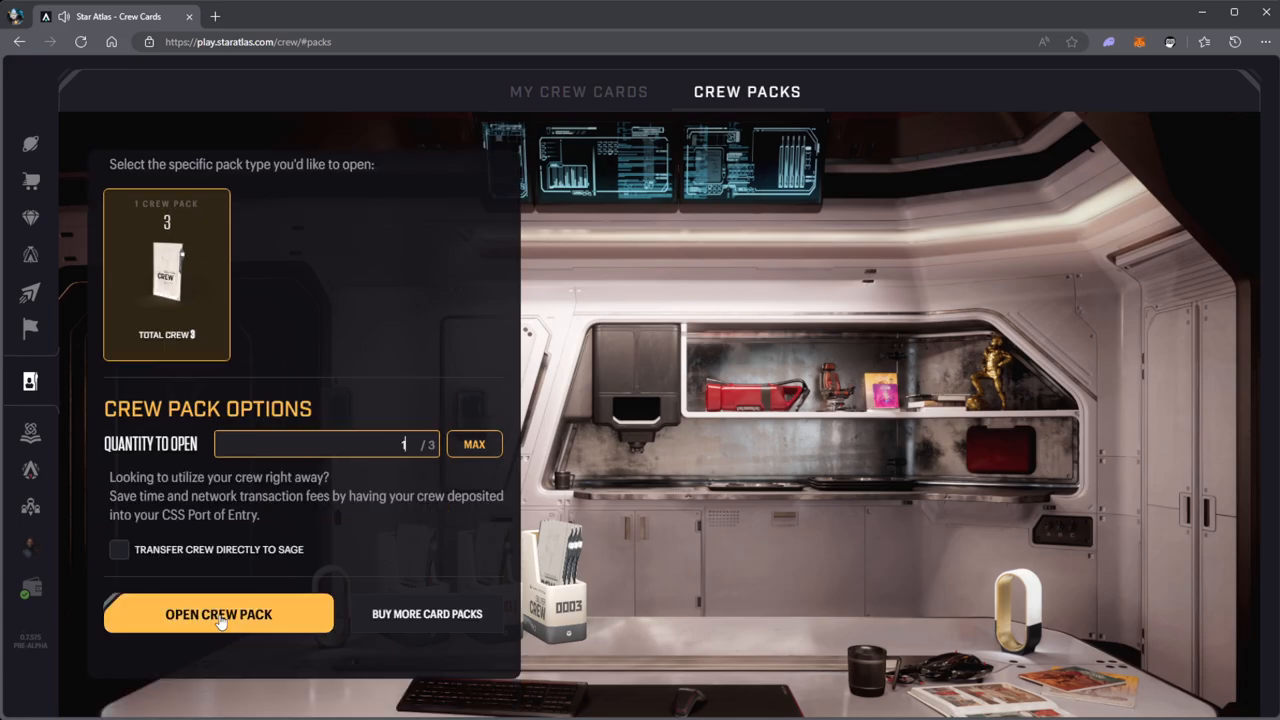
click(218, 613)
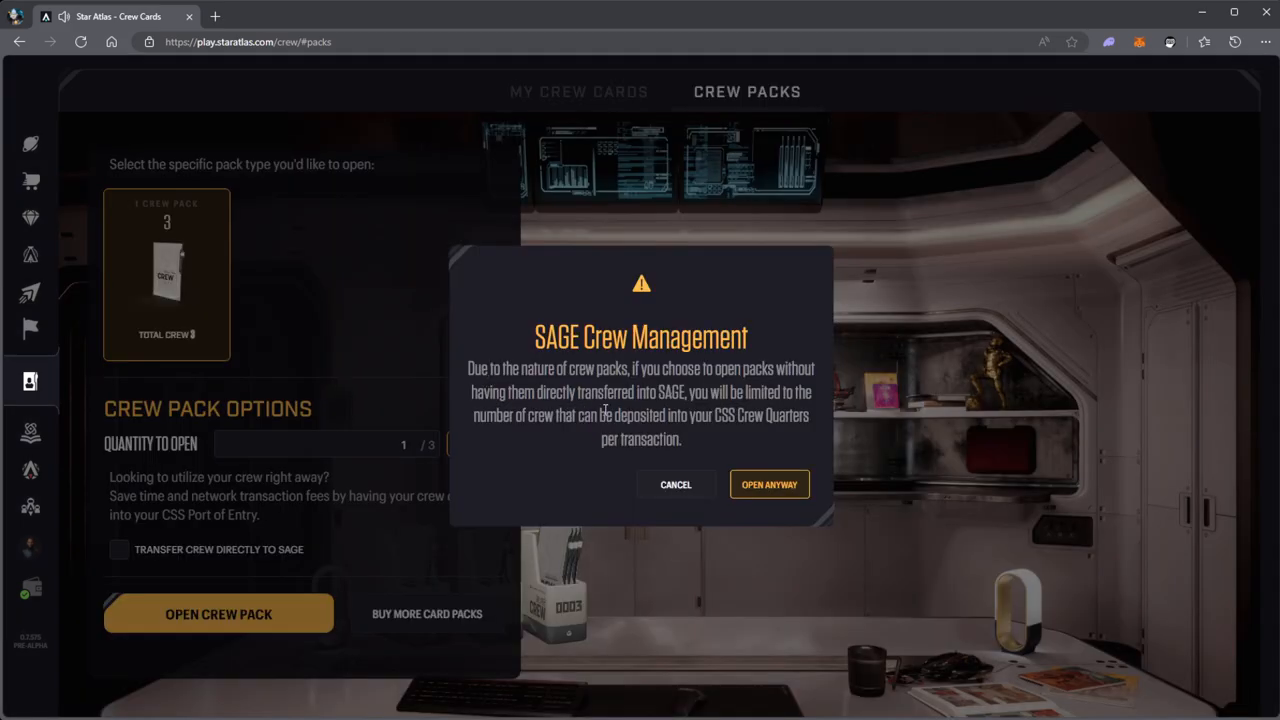
mouse_move(578, 442)
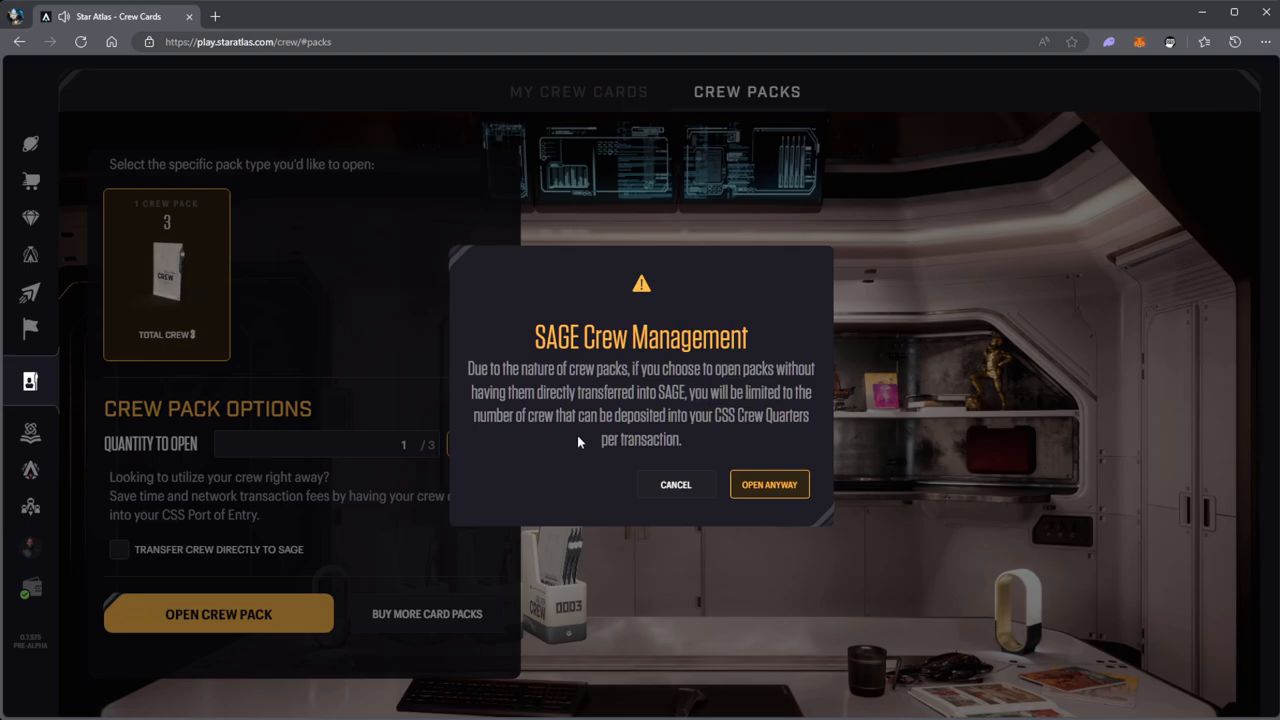
mouse_move(618, 469)
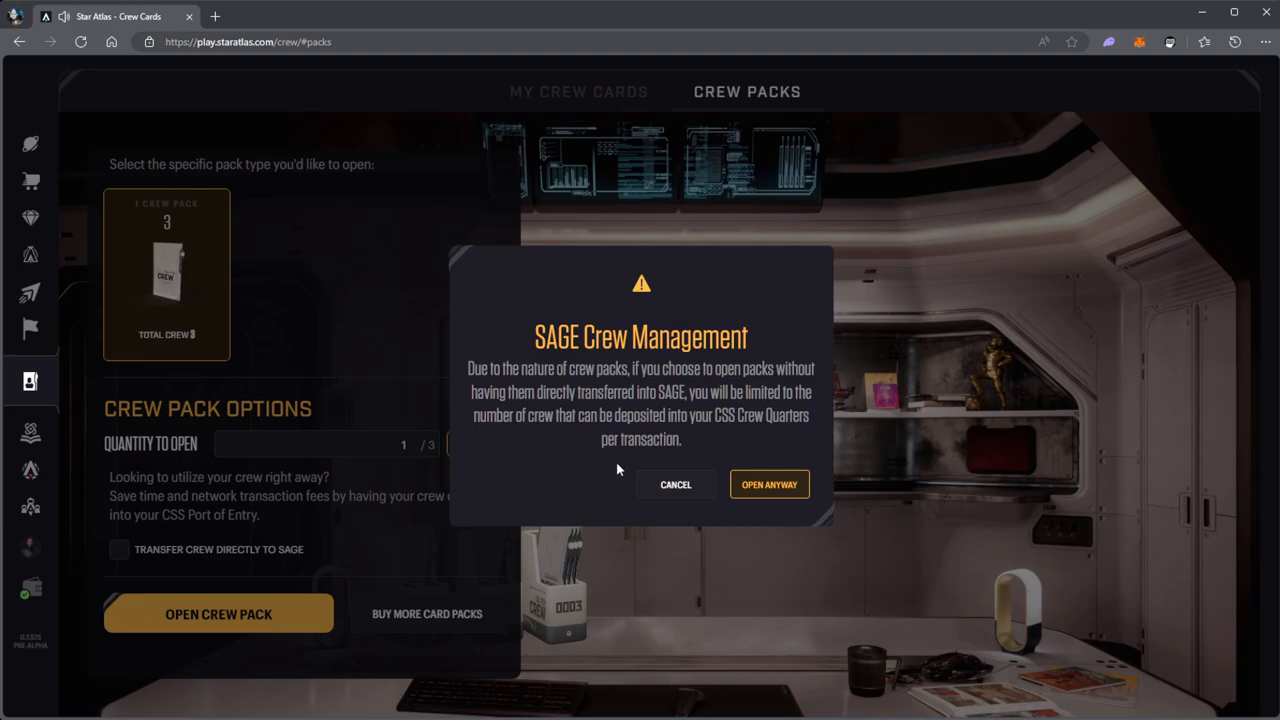
Dismiss the SAGE warning and open the silver pack as ONI species.
click(769, 484)
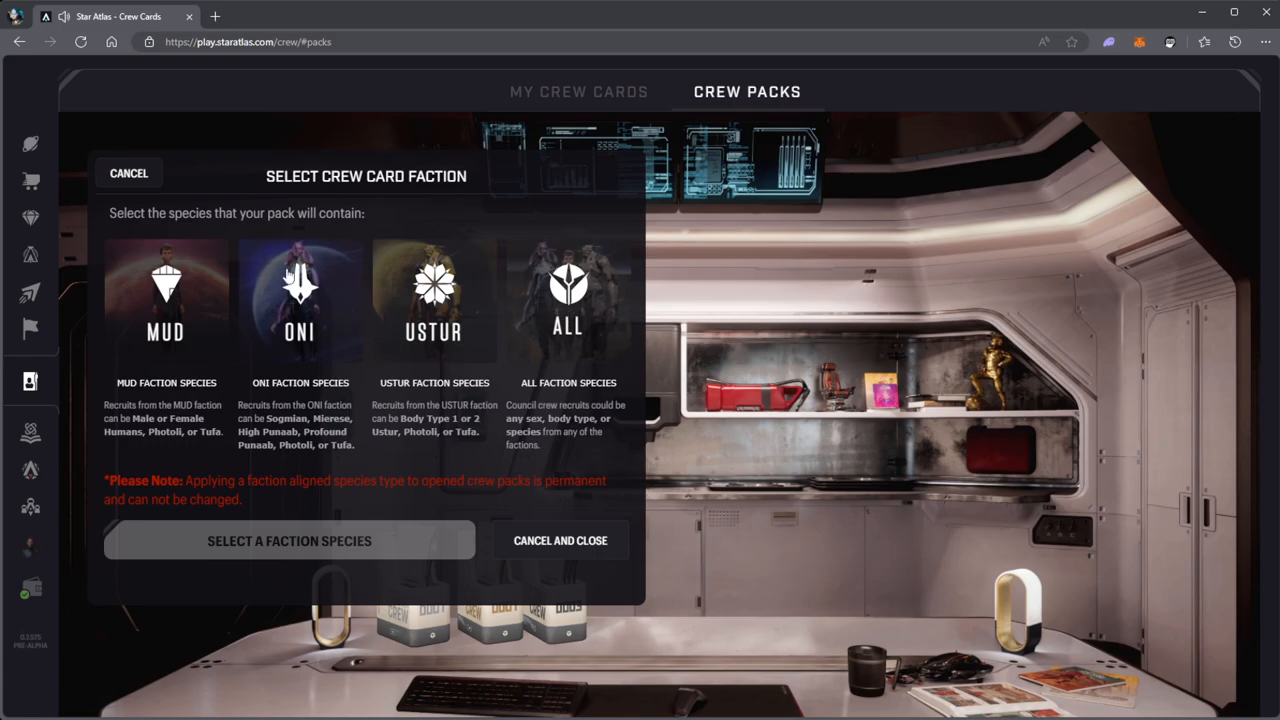
mouse_move(318, 444)
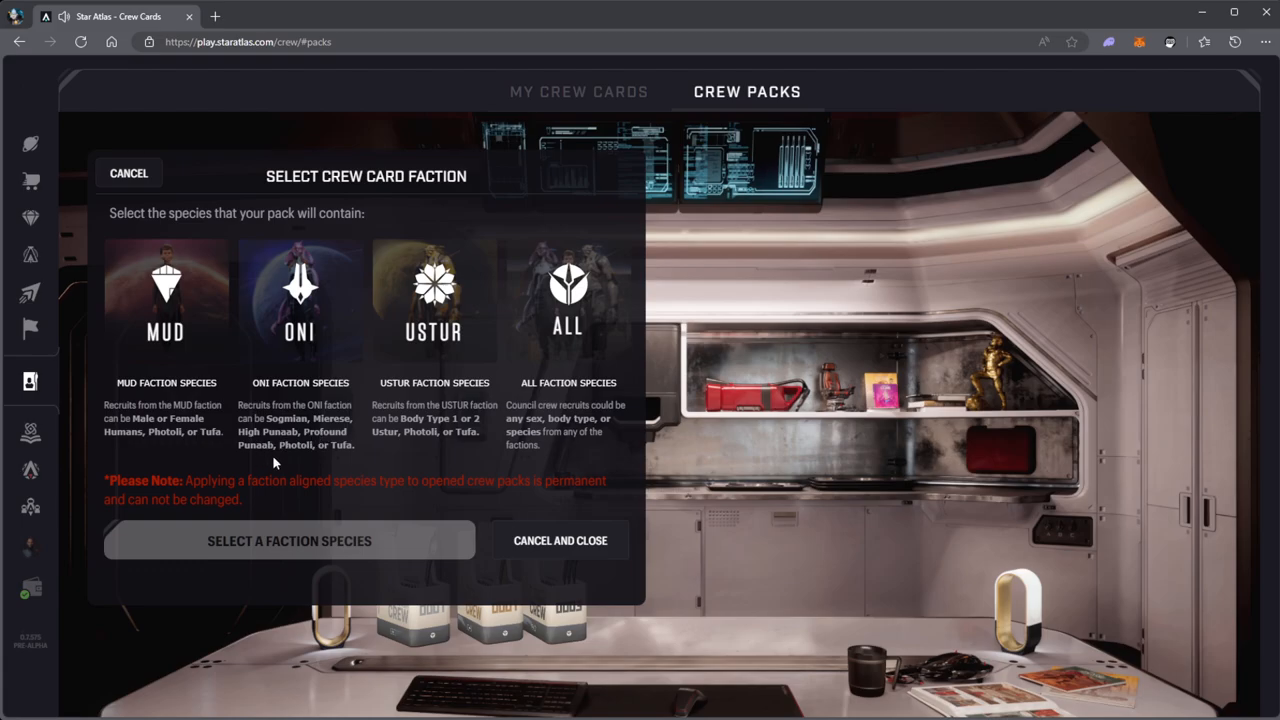
mouse_move(560, 323)
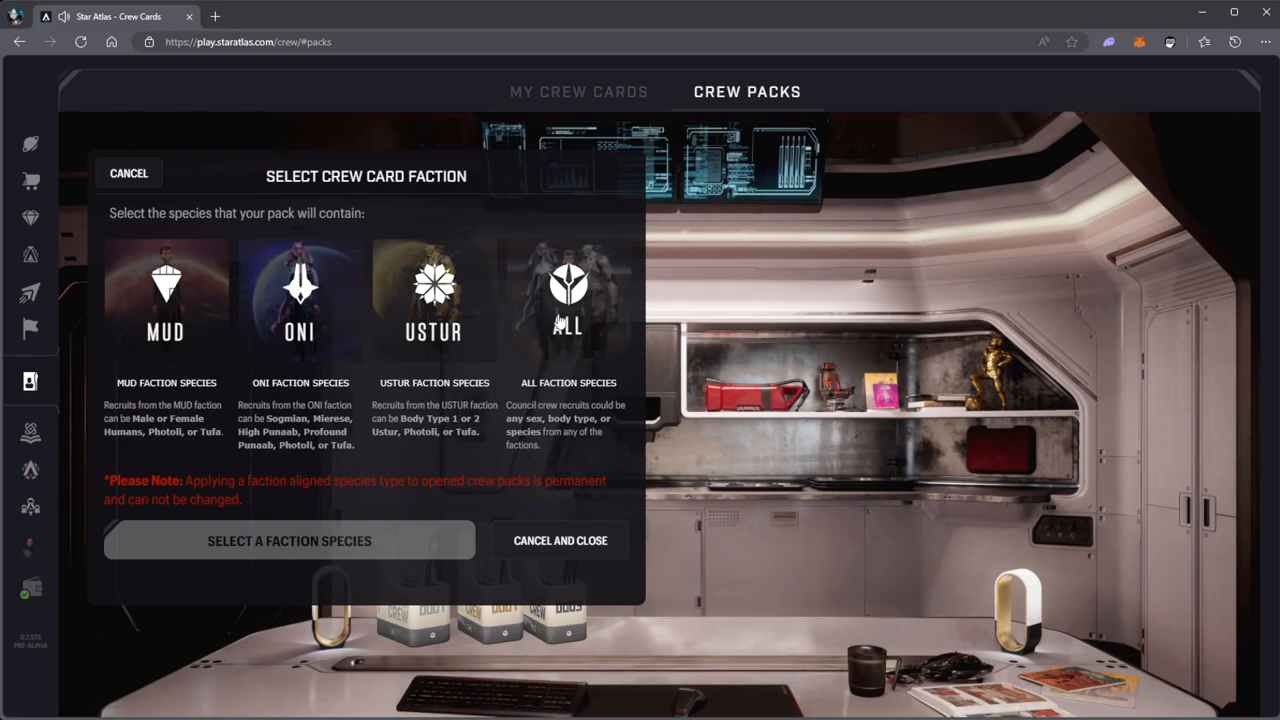
mouse_move(330, 355)
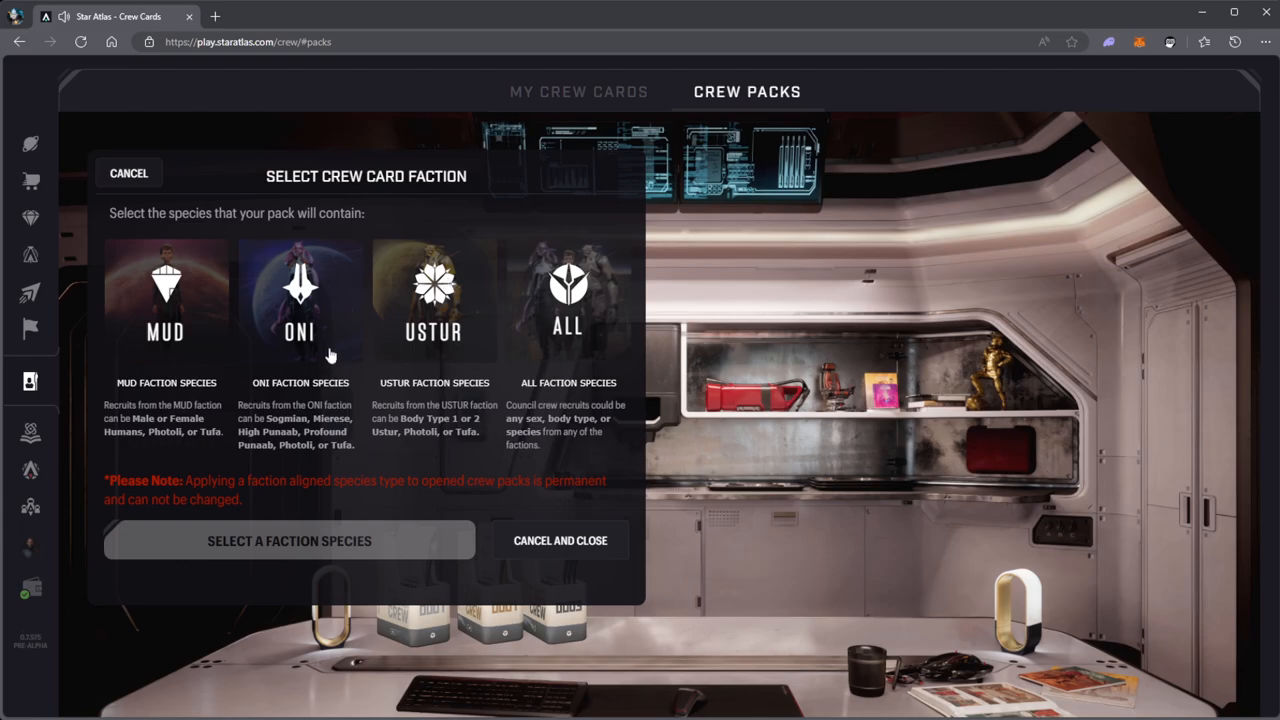
click(300, 300)
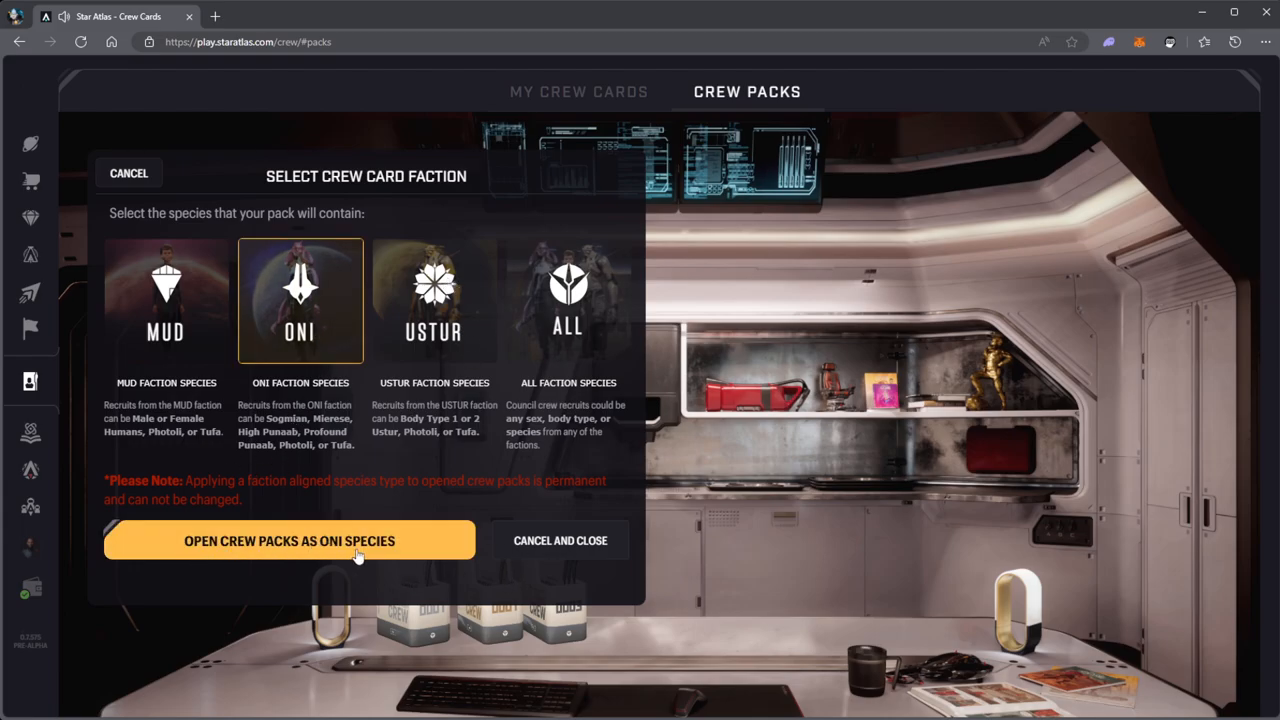
mouse_move(320, 318)
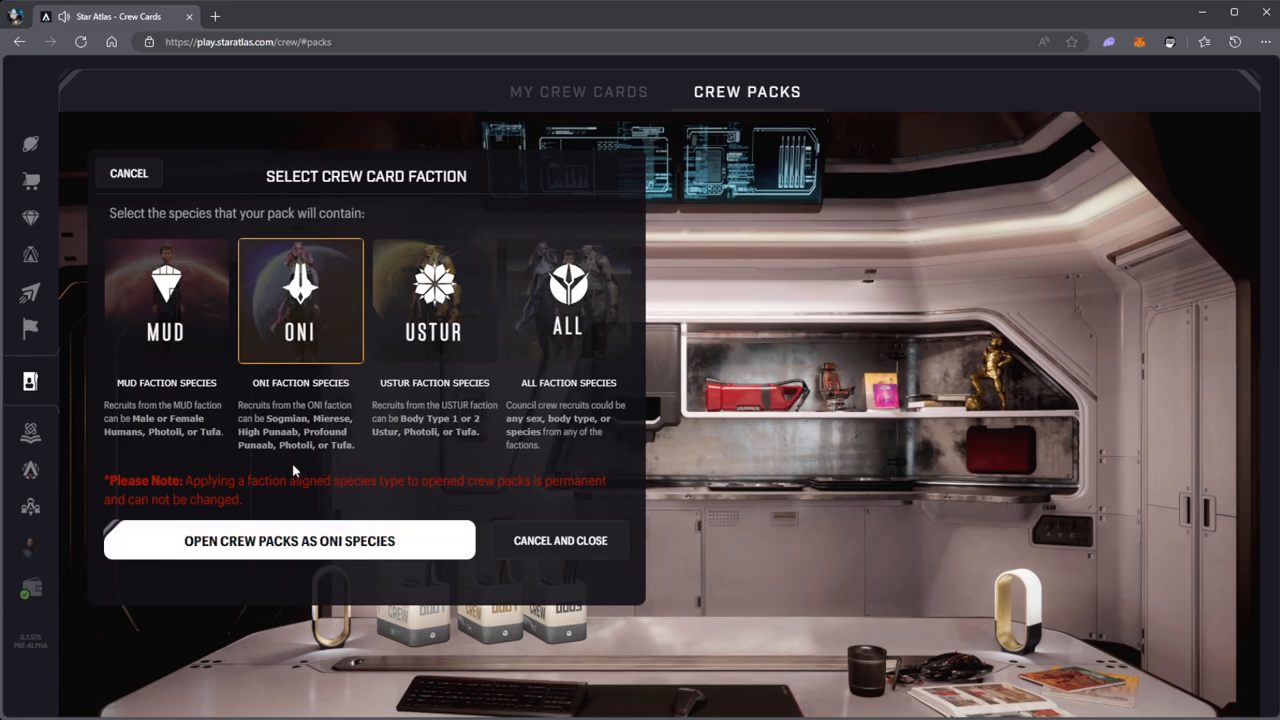
mouse_move(303, 395)
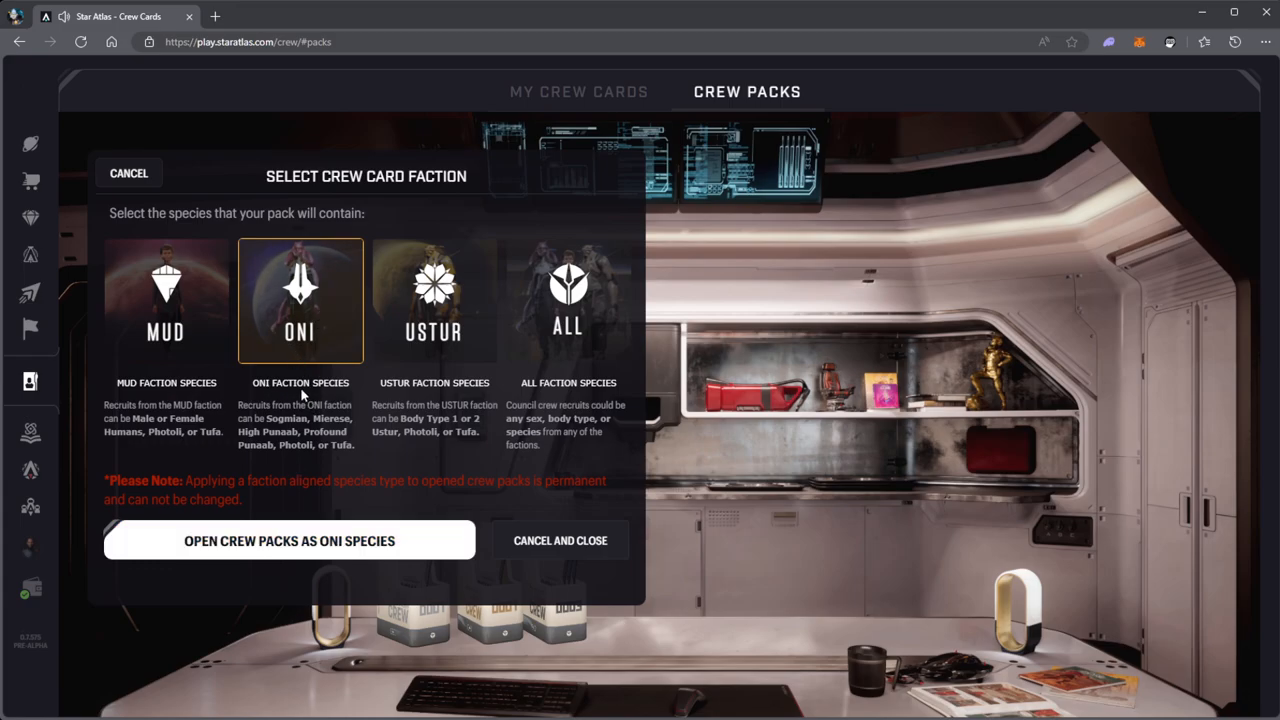
mouse_move(310, 410)
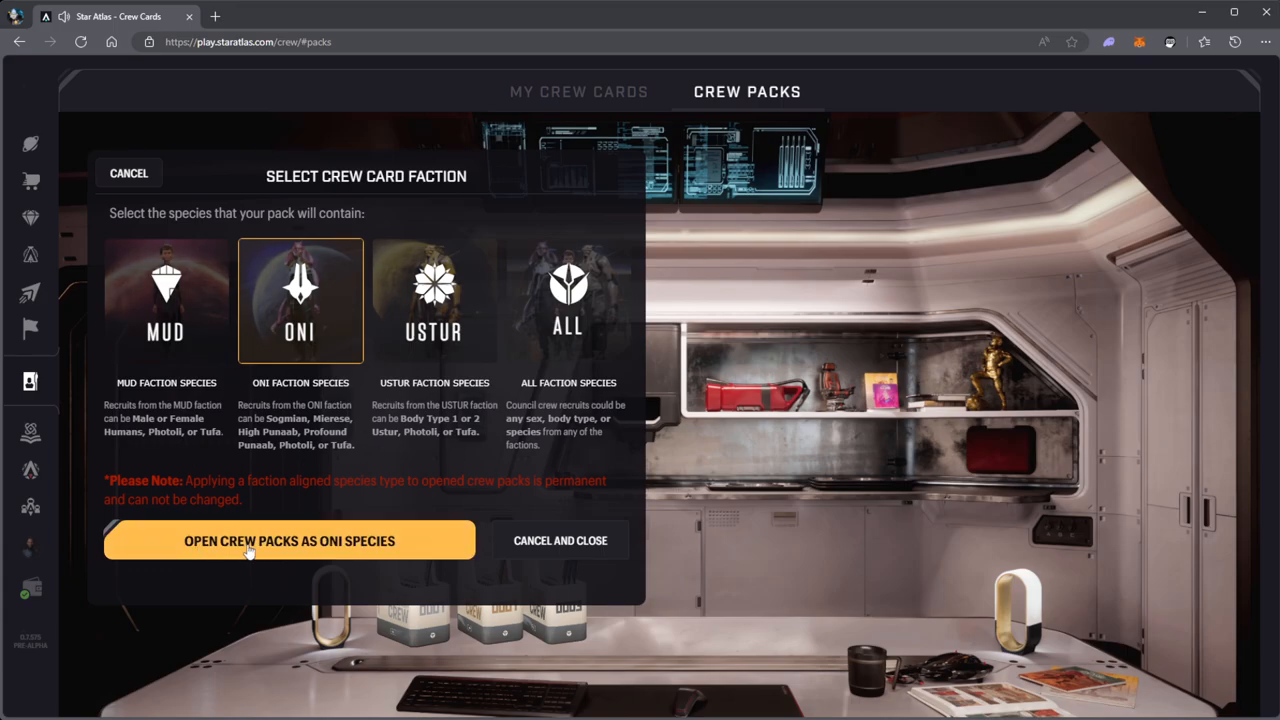
click(289, 540)
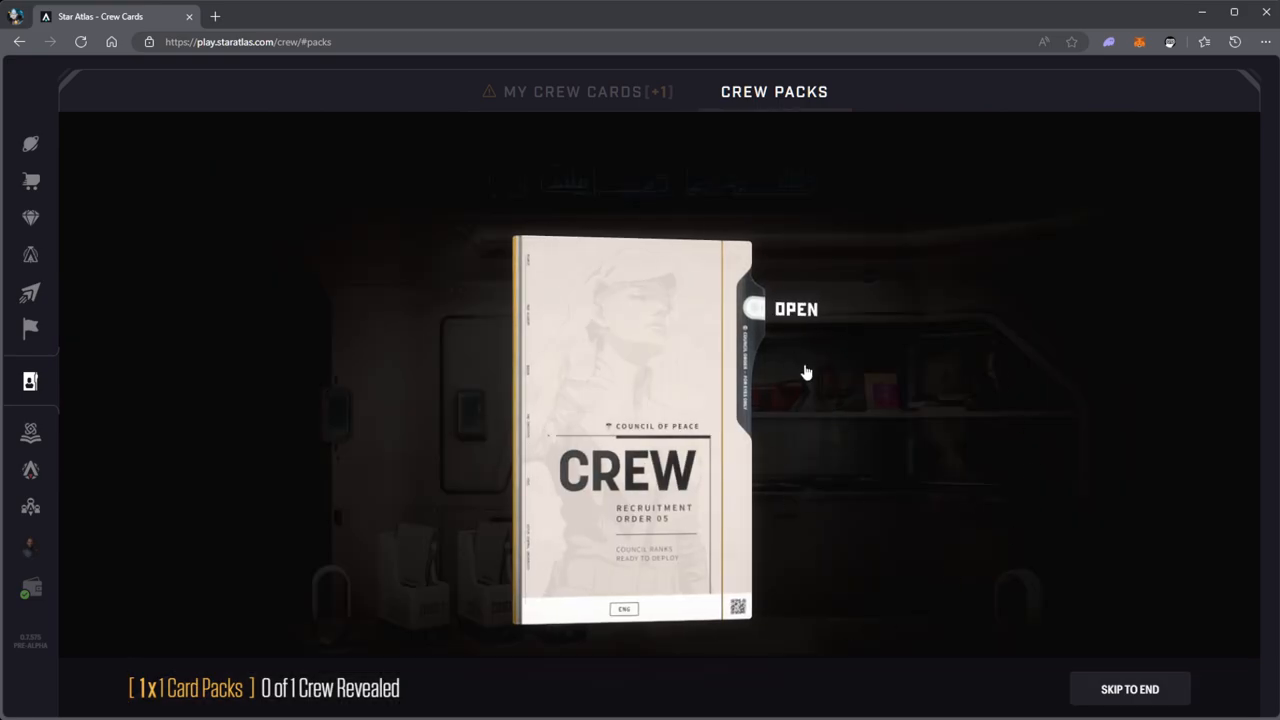
Unseal the pack and reveal its single Common Sogmian crew member.
click(755, 308)
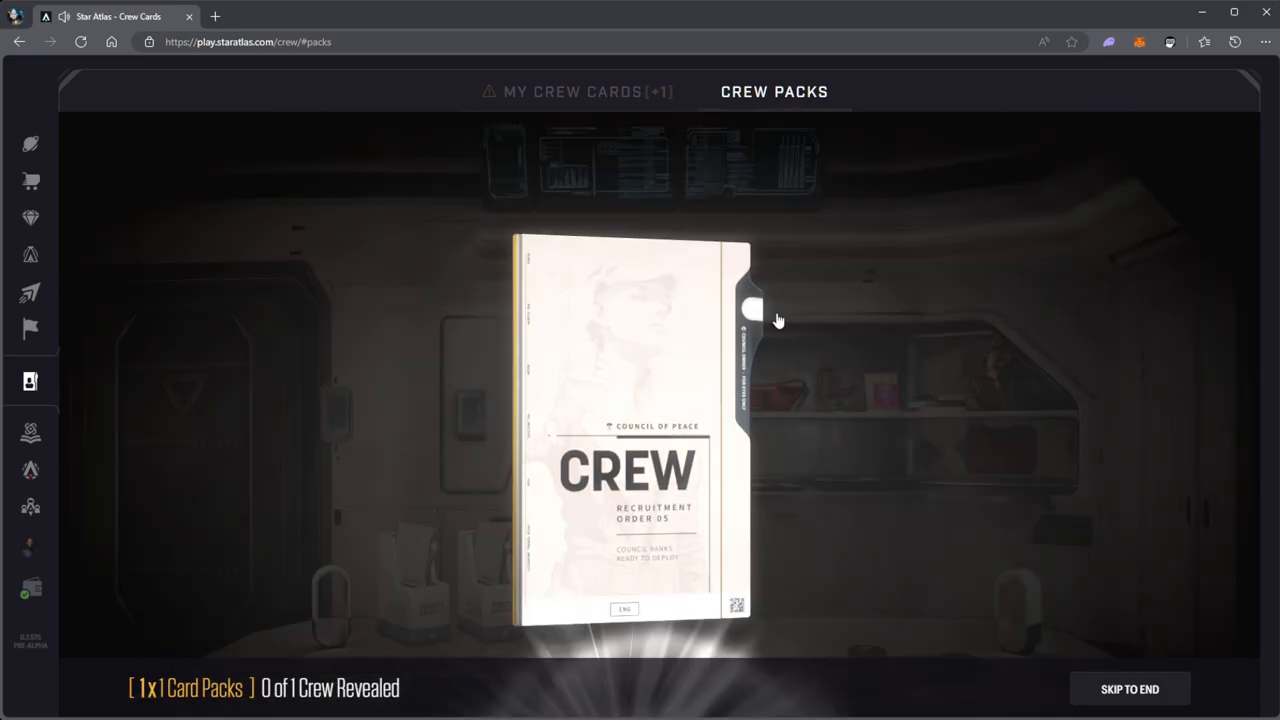
click(755, 307)
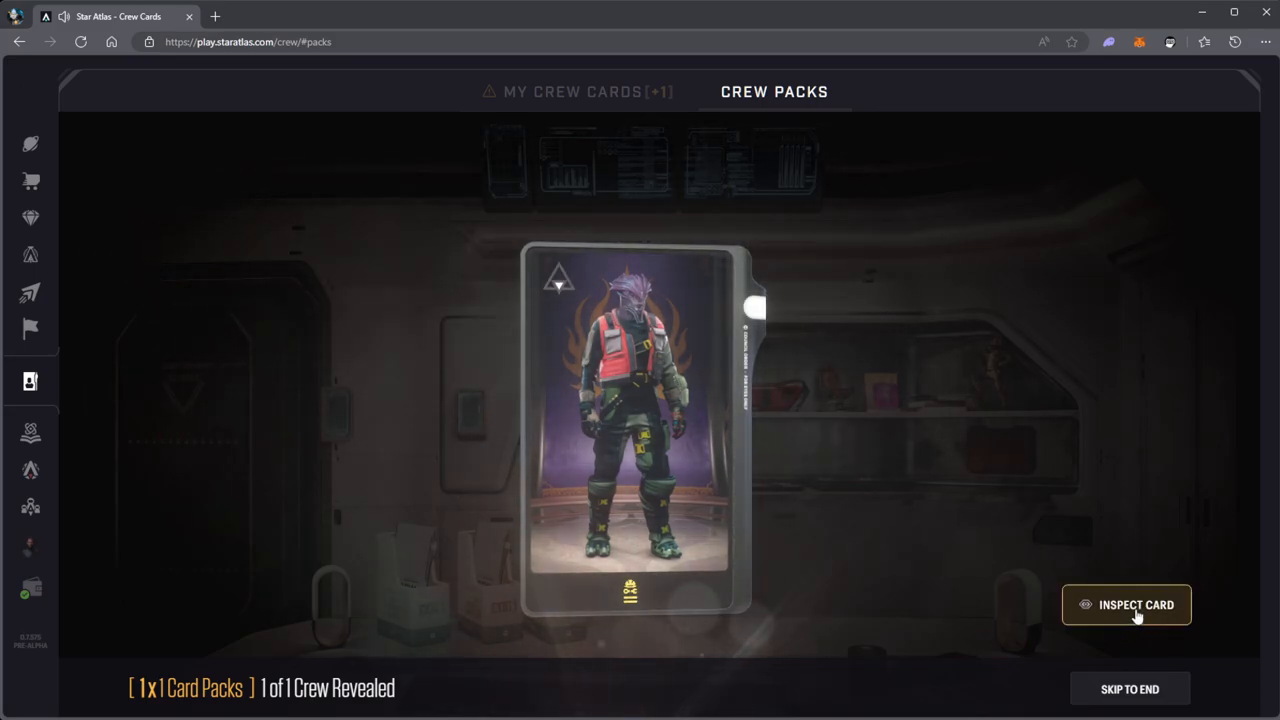
click(1126, 604)
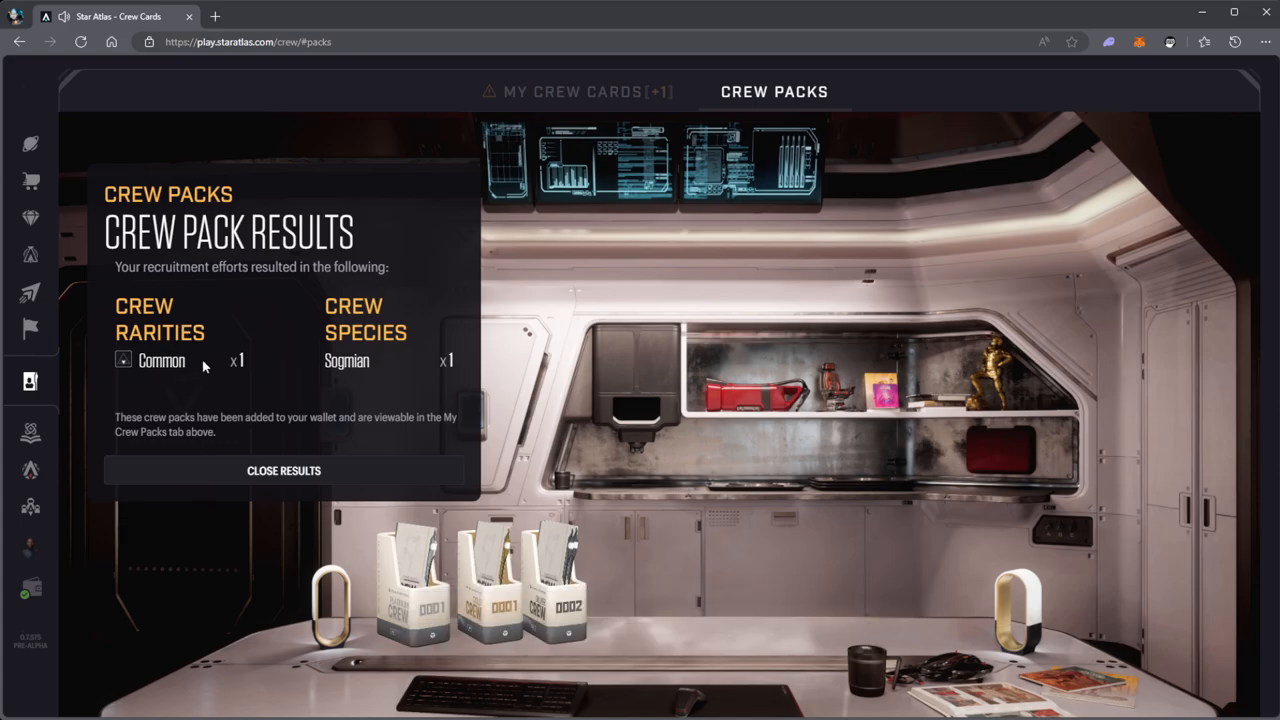
mouse_move(191, 440)
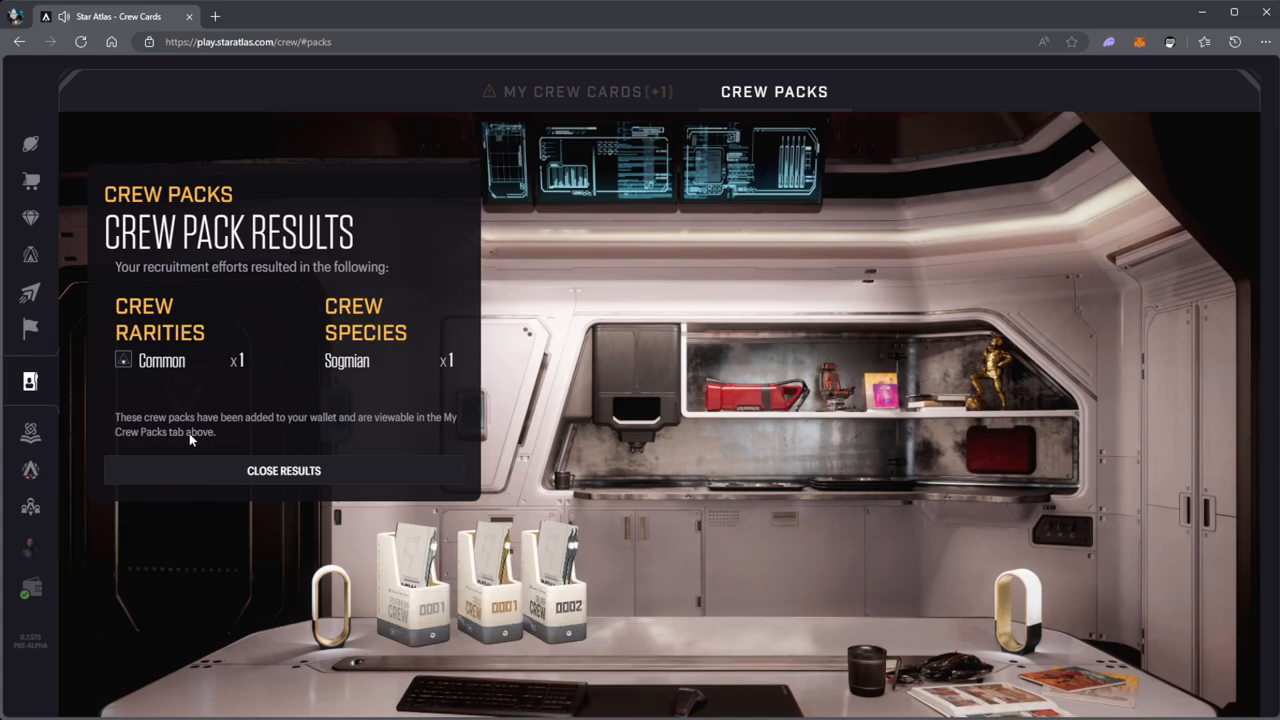
mouse_move(330, 430)
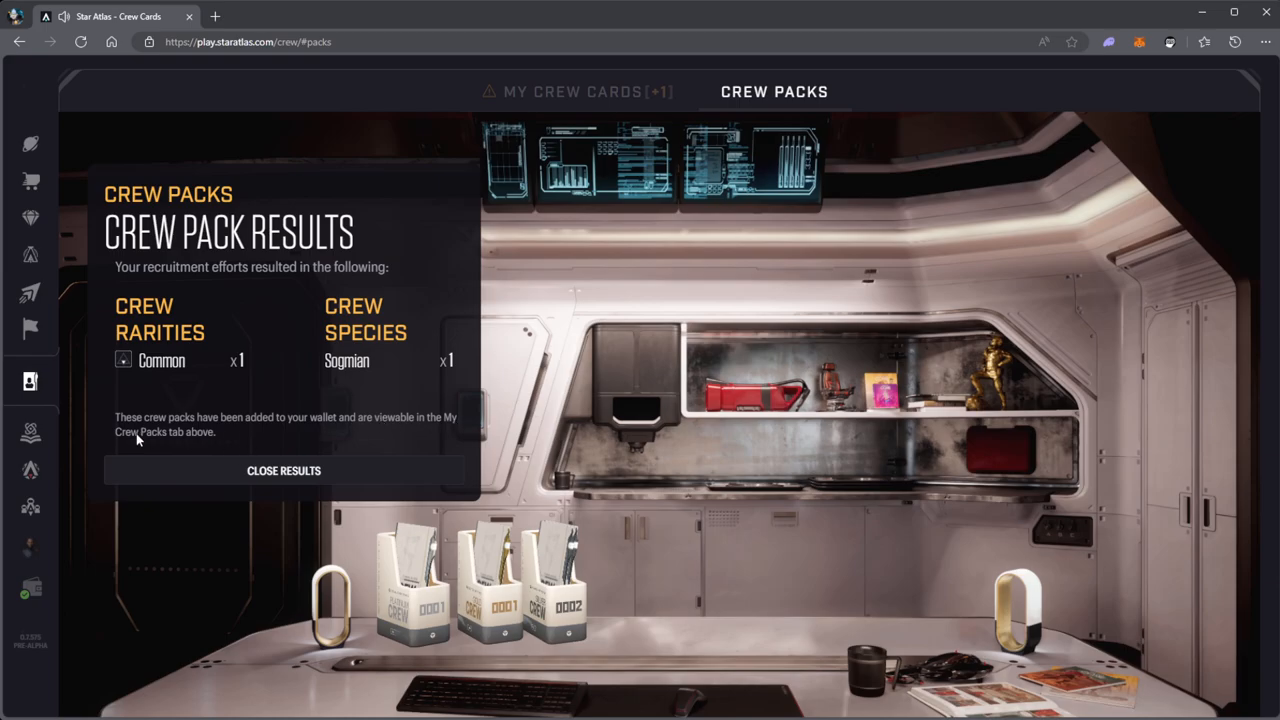
mouse_move(595, 100)
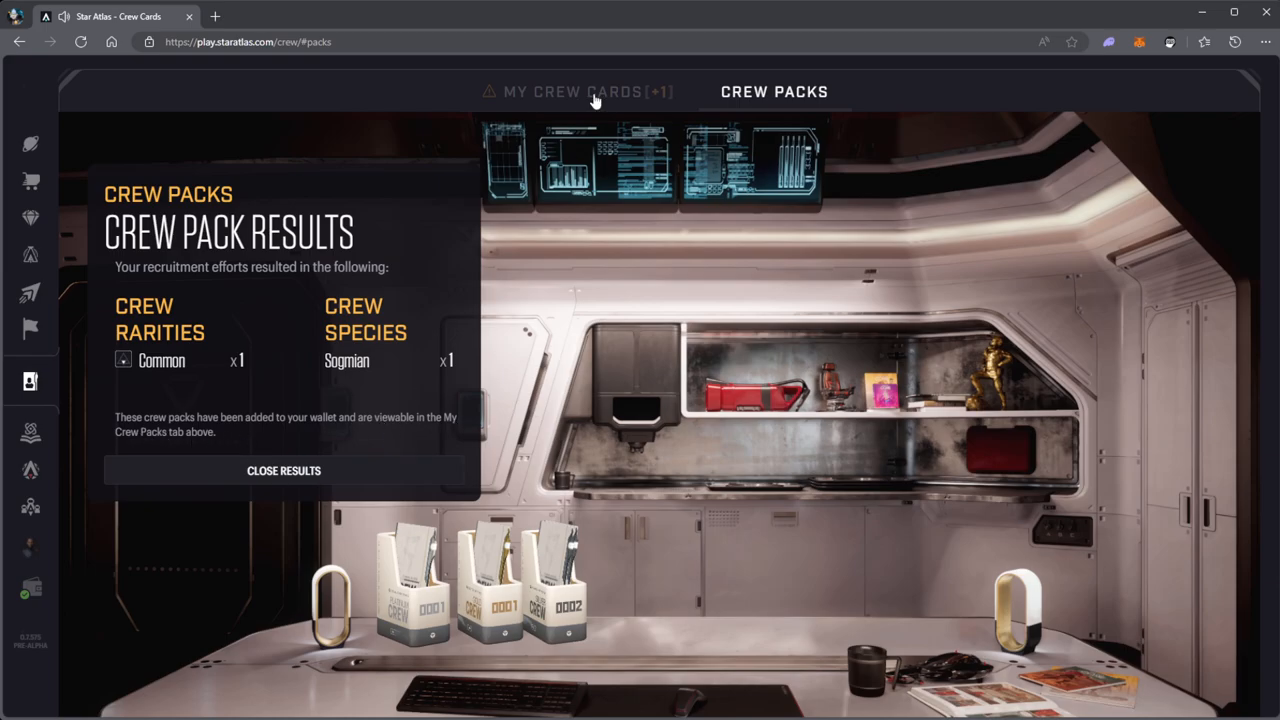
Close the results, review Stalo Lutavira's crew card, and return to Crew Packs.
click(283, 470)
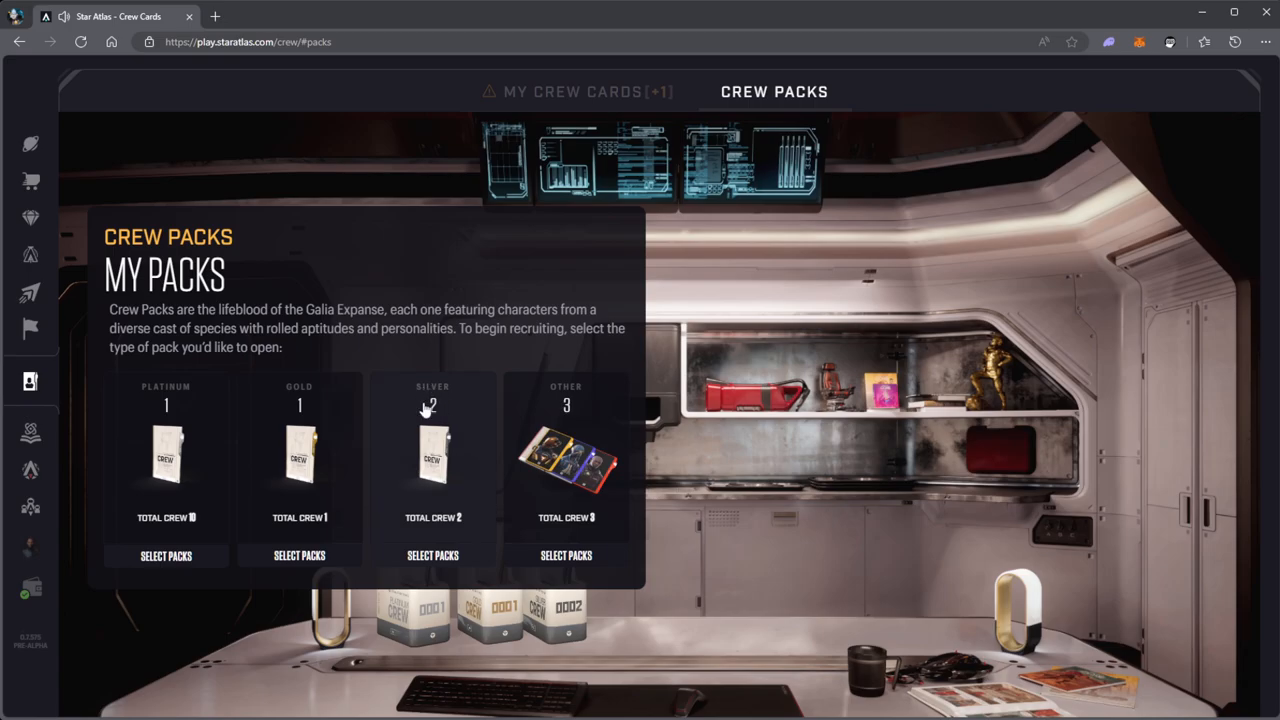
click(573, 91)
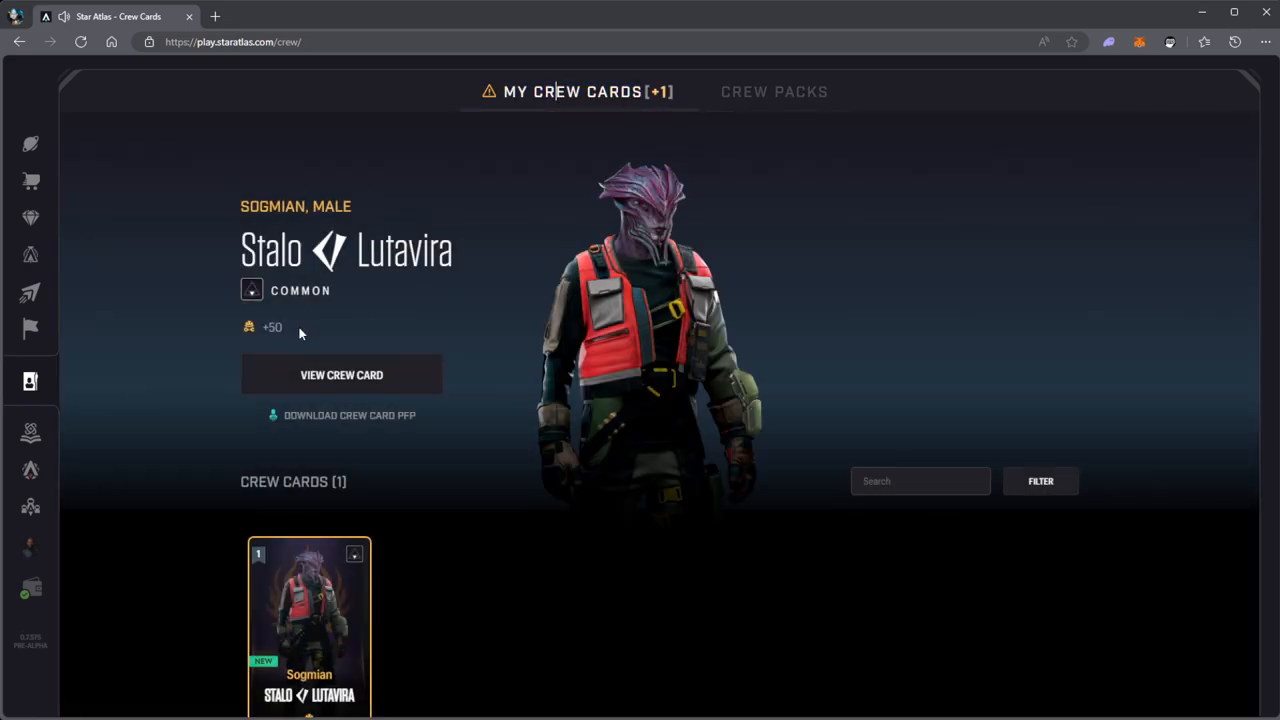
click(341, 375)
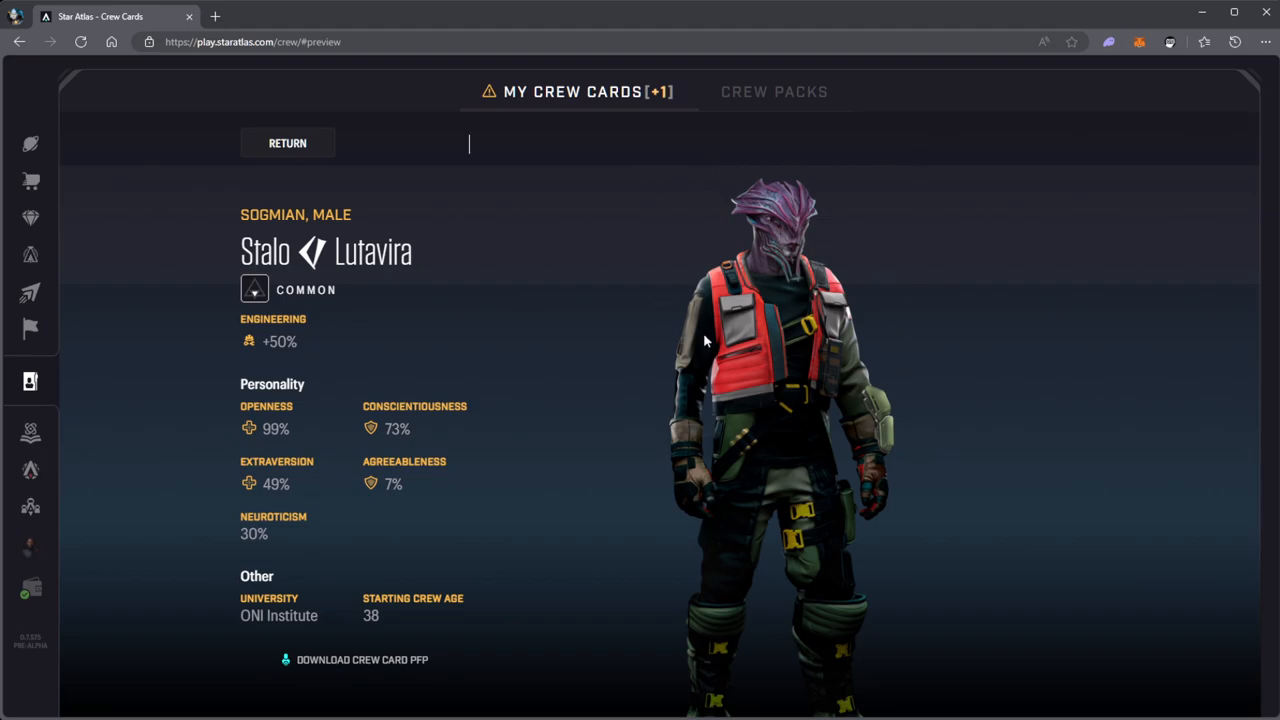
mouse_move(570, 353)
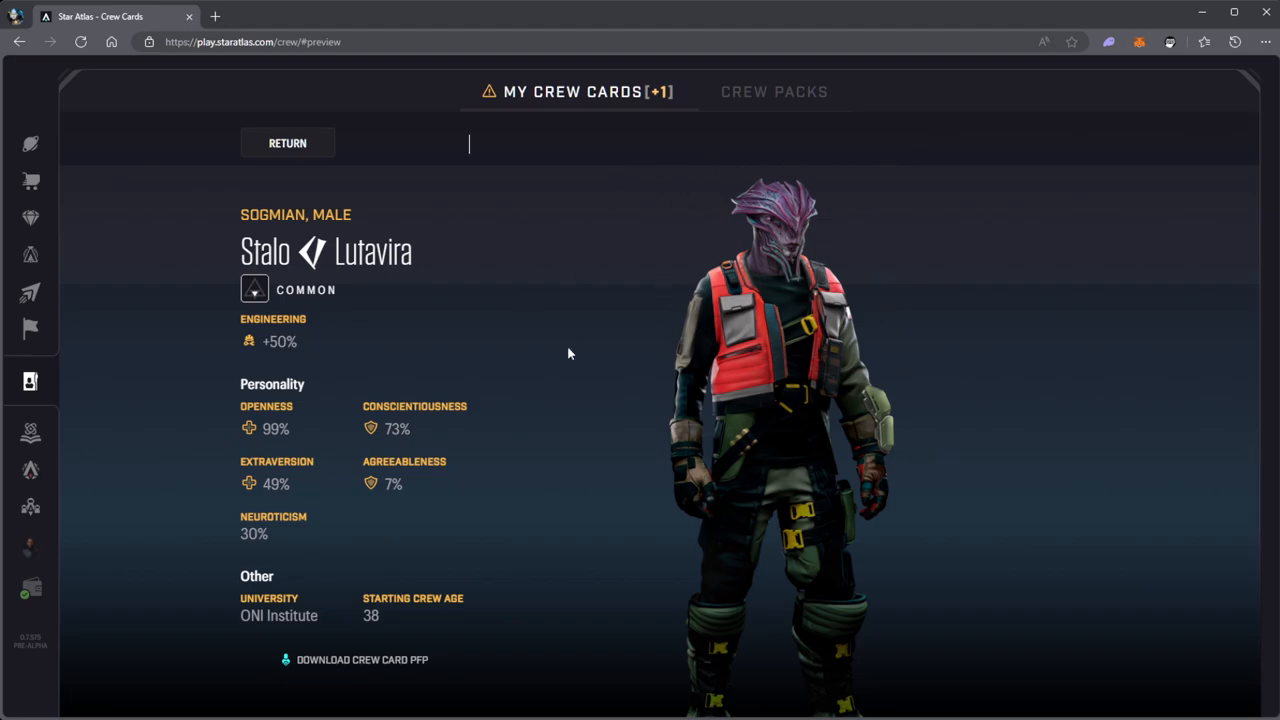
mouse_move(960, 531)
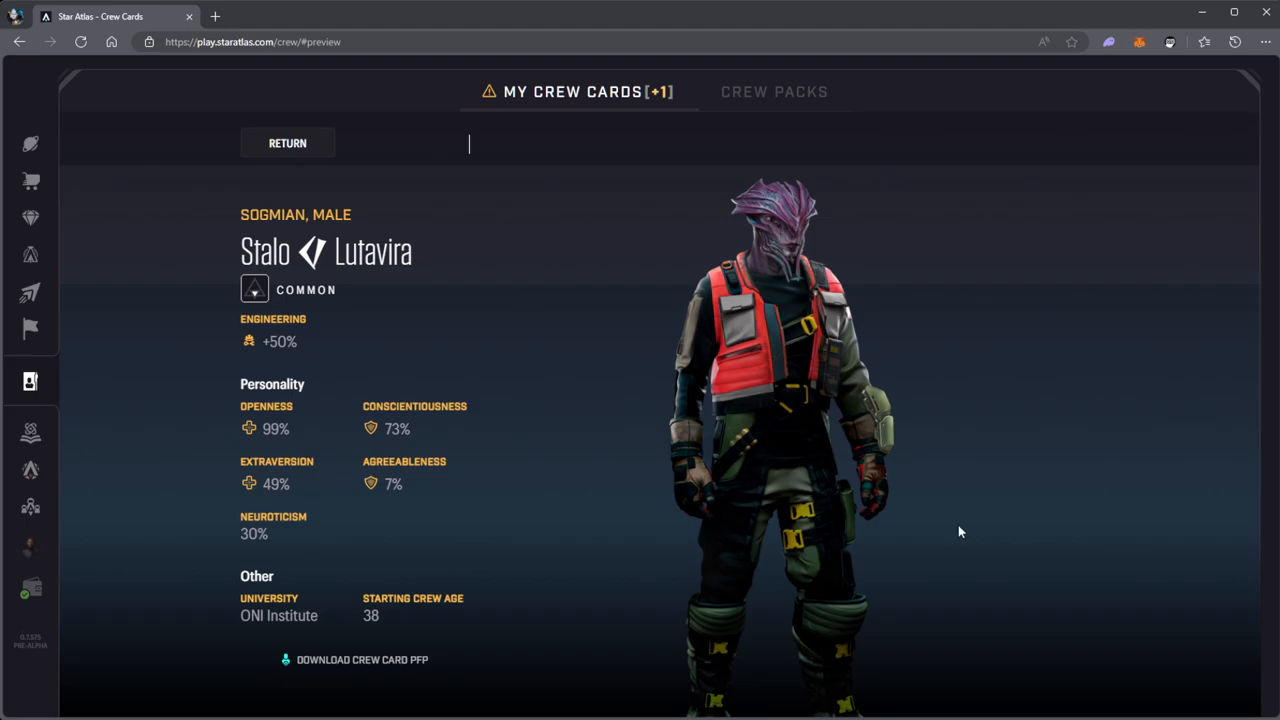
mouse_move(493, 160)
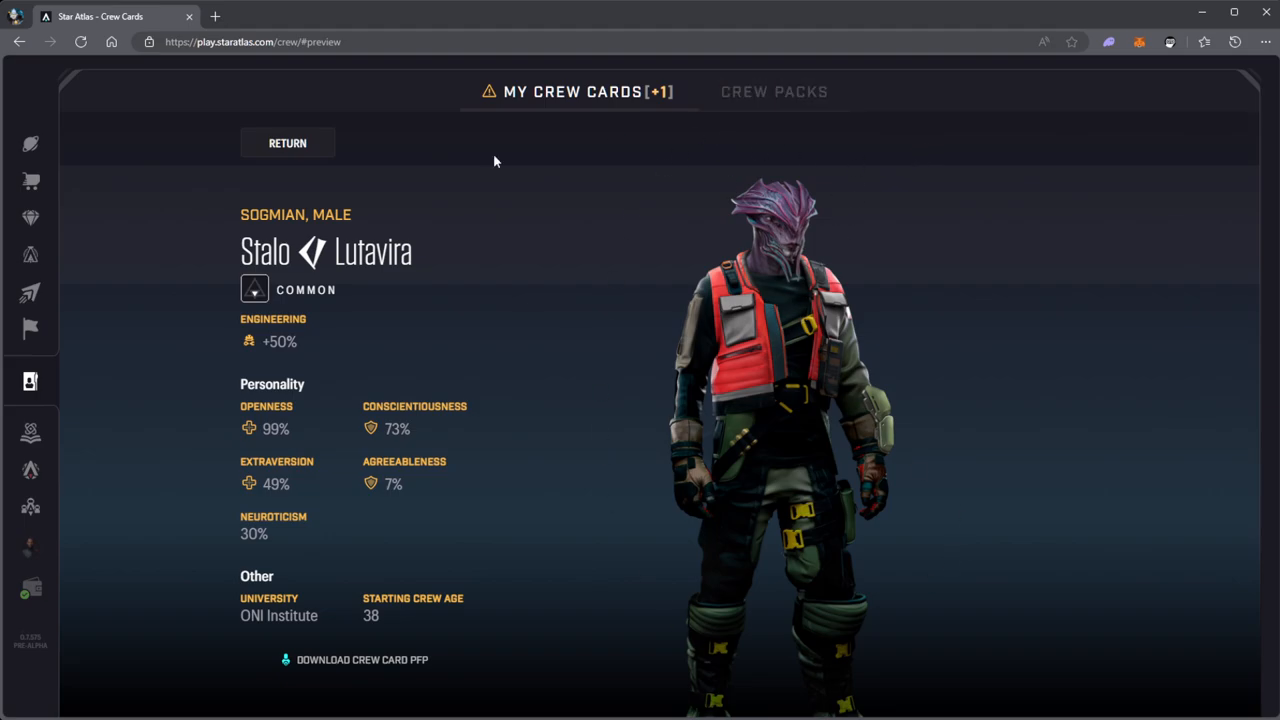
click(774, 91)
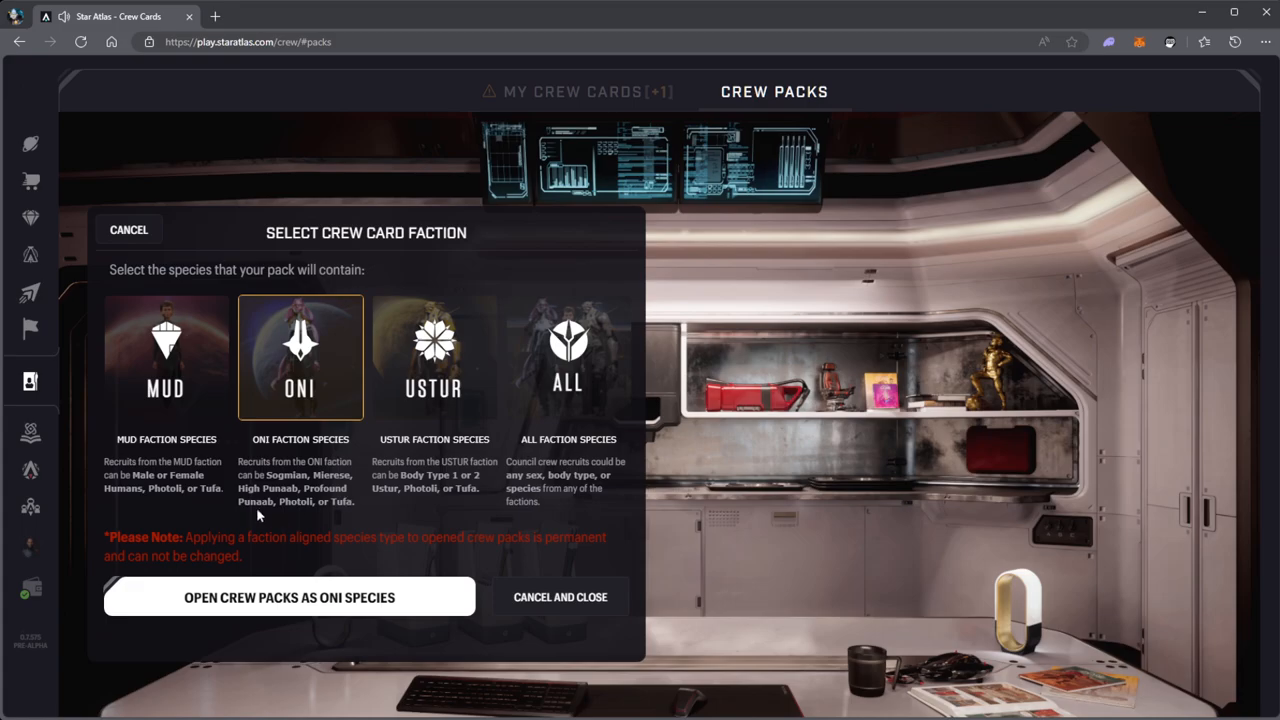
Open the silver packs as ONI species and reveal the second crew member.
click(289, 597)
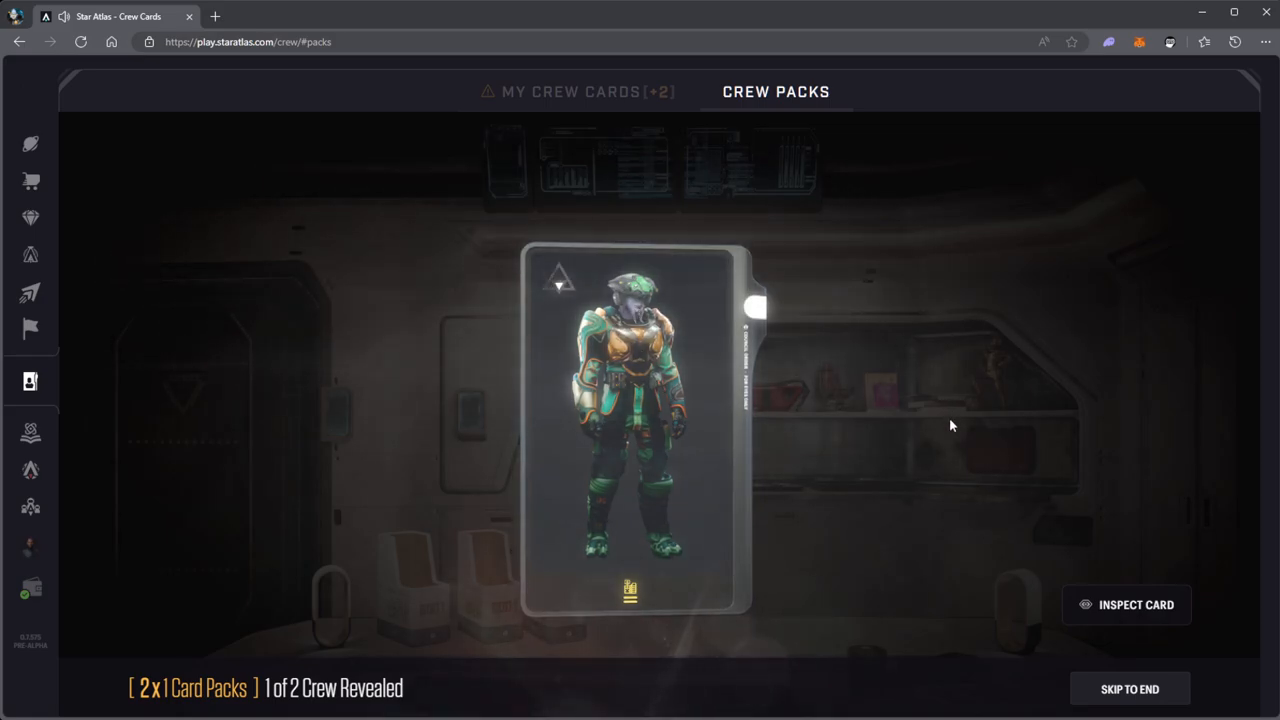
click(1126, 604)
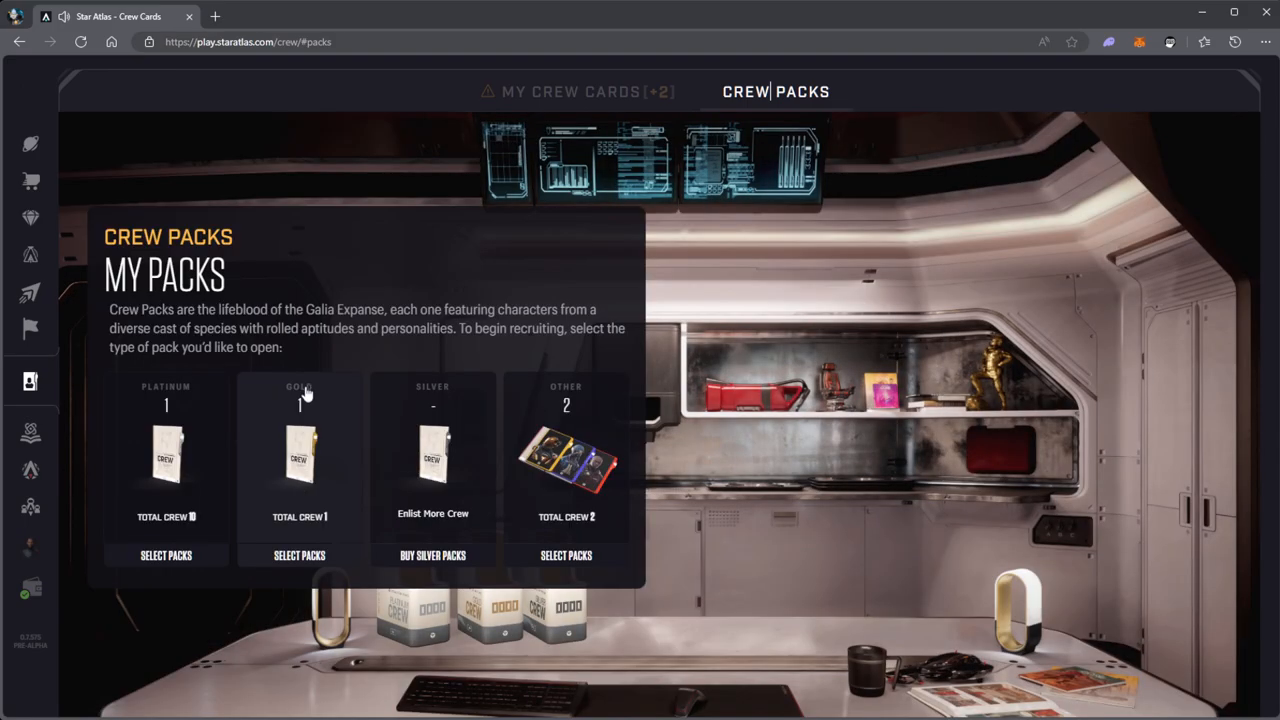
Select the gold 1 Crew Pack, open it as ONI species, and unseal it.
click(299, 555)
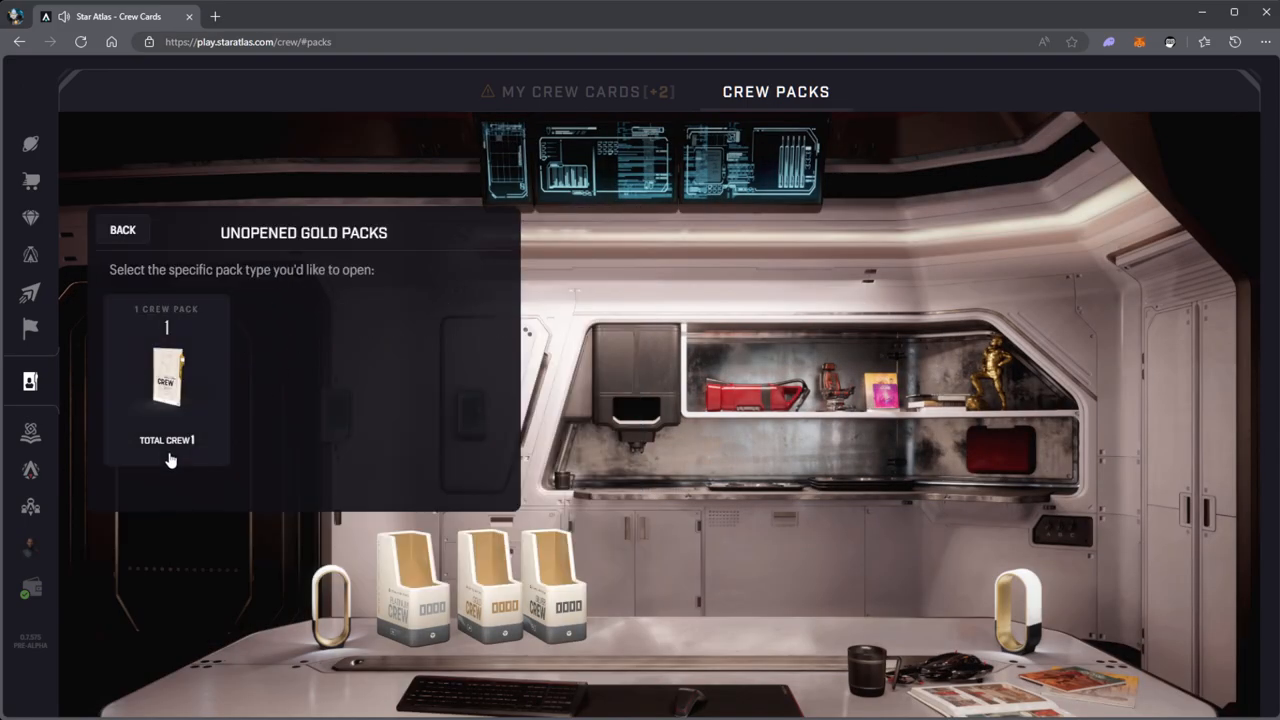
click(167, 380)
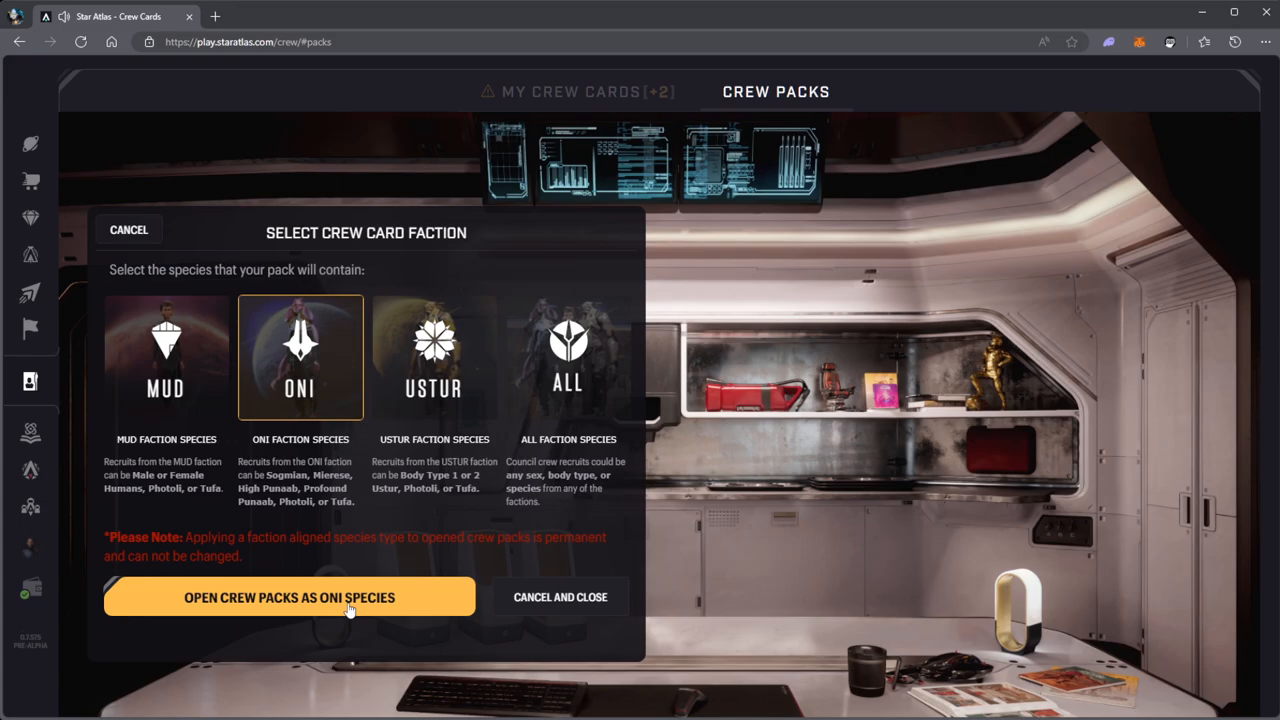
click(289, 597)
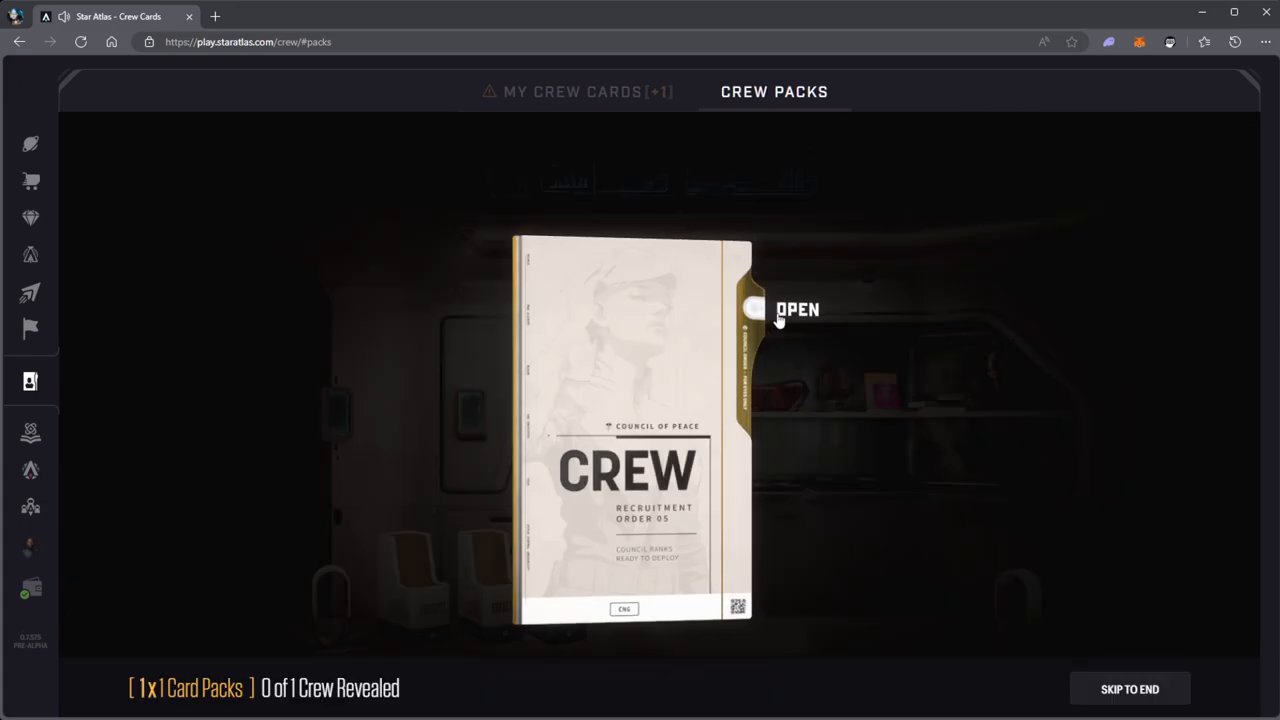
click(797, 309)
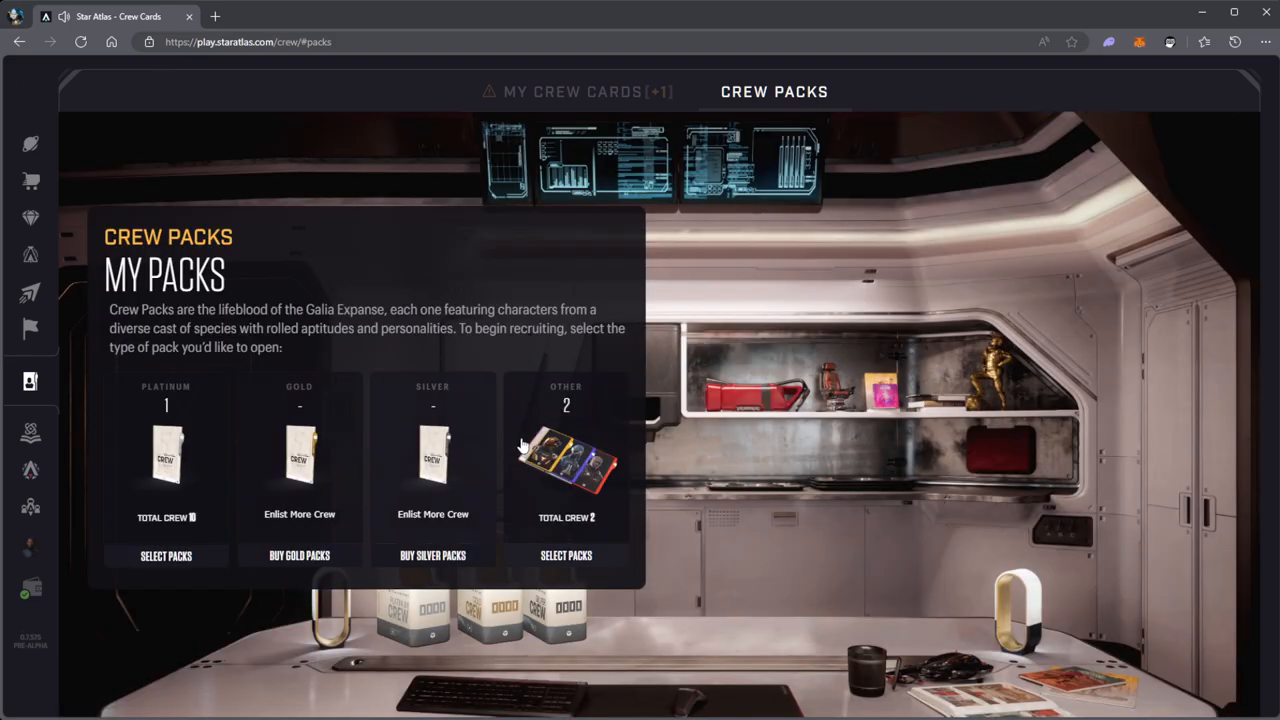
Select the platinum 10 Crew Pack and open it as ONI species.
click(165, 555)
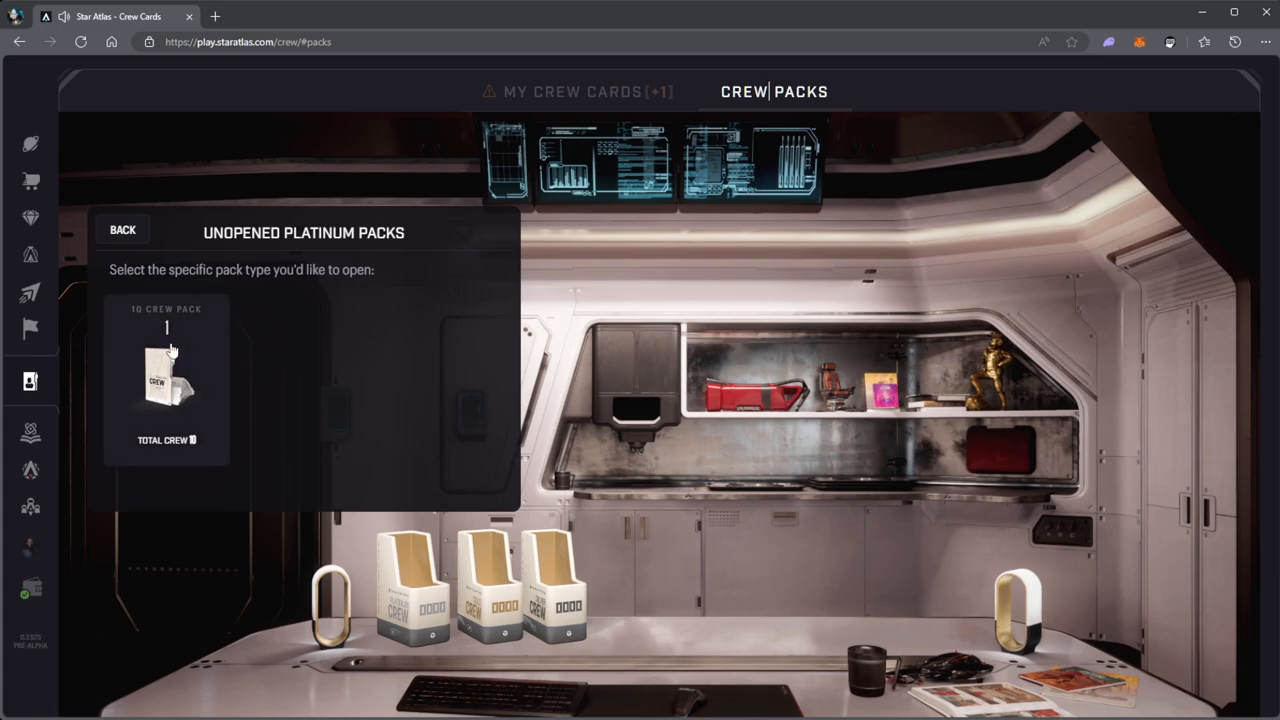
click(166, 380)
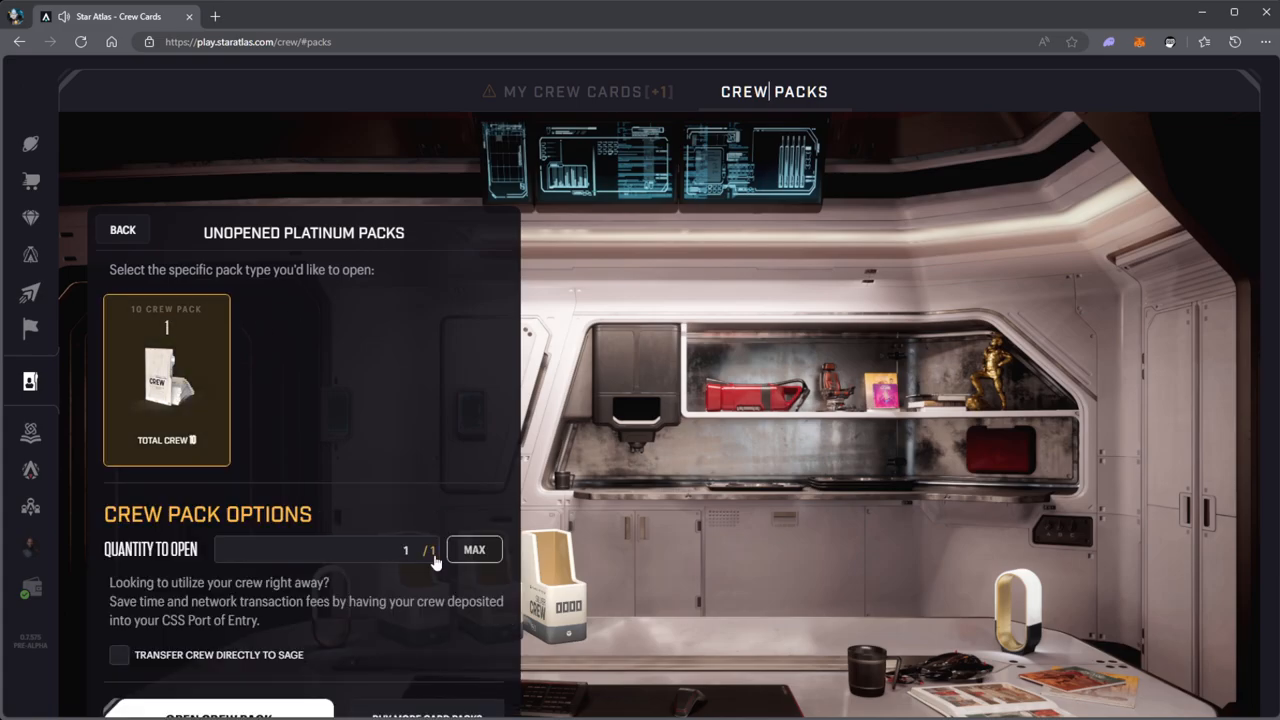
mouse_move(365, 455)
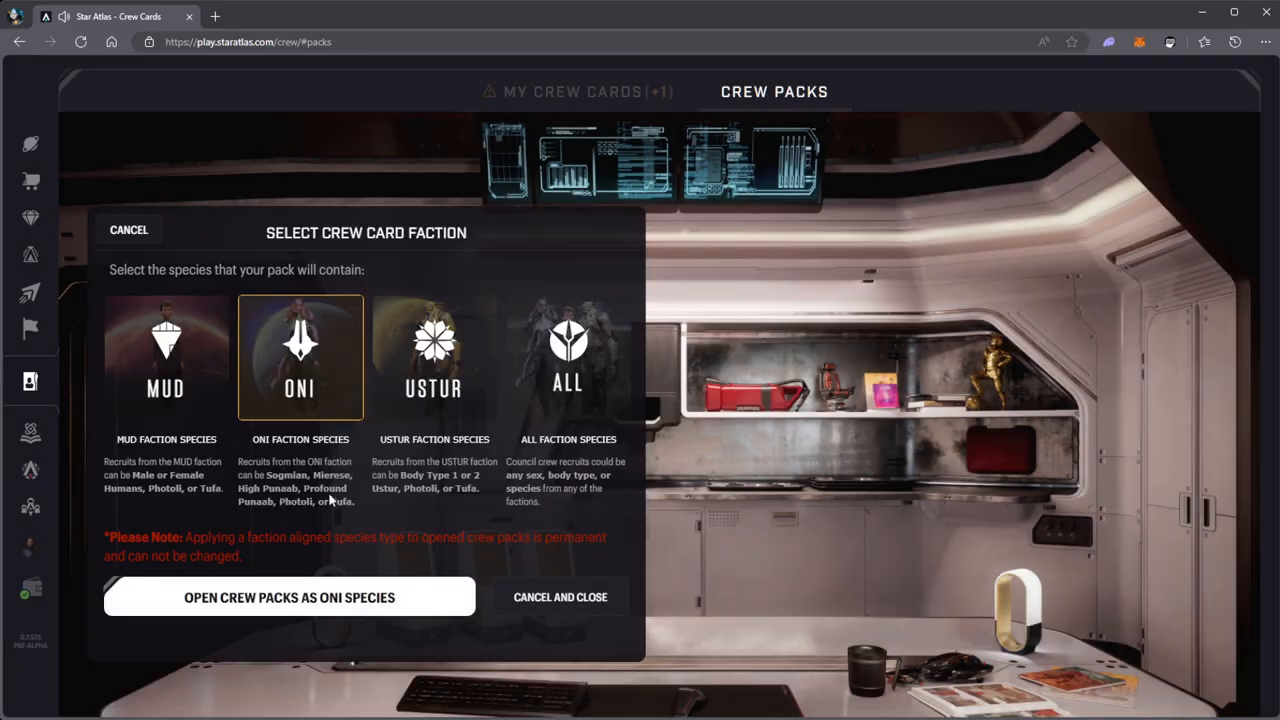
mouse_move(293, 495)
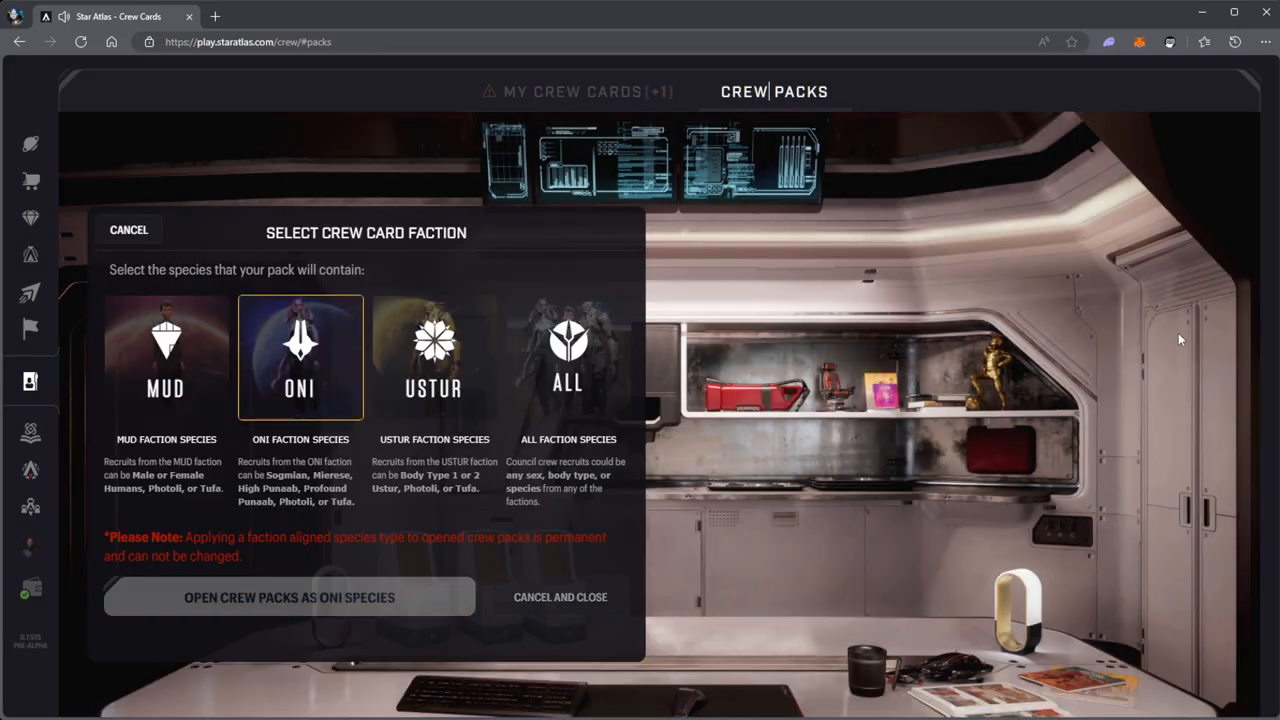
click(289, 597)
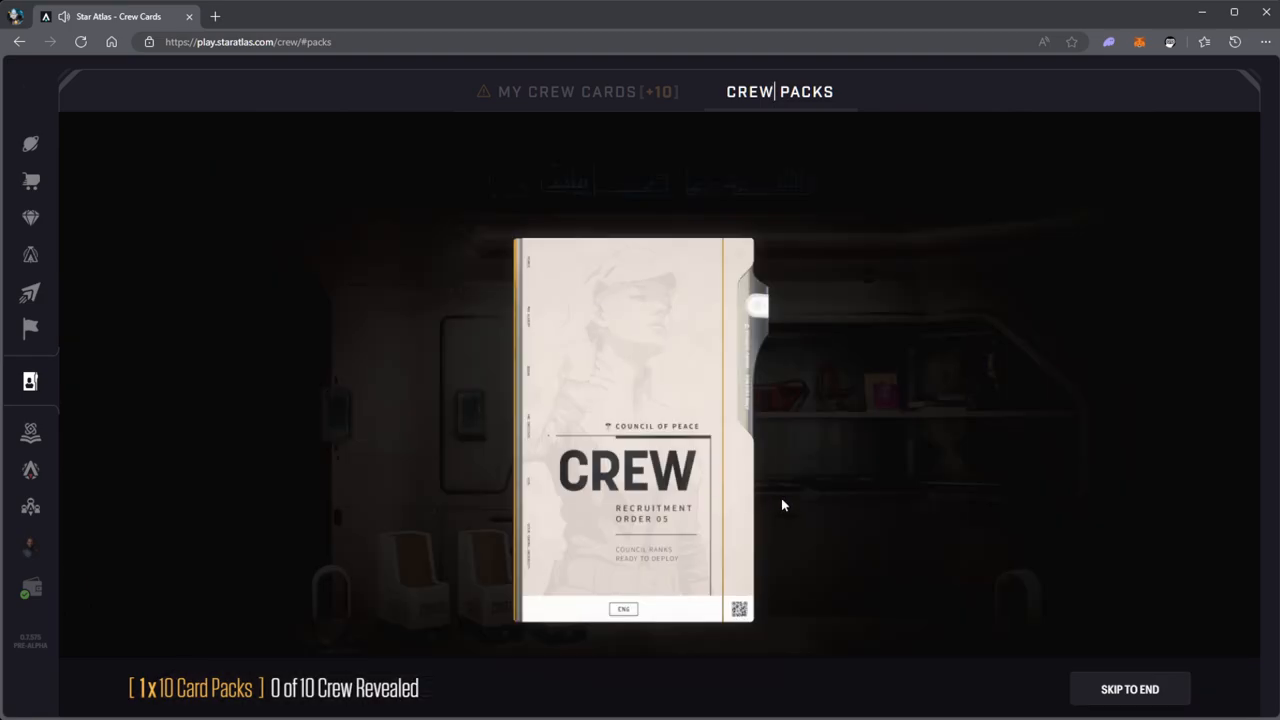
mouse_move(790, 315)
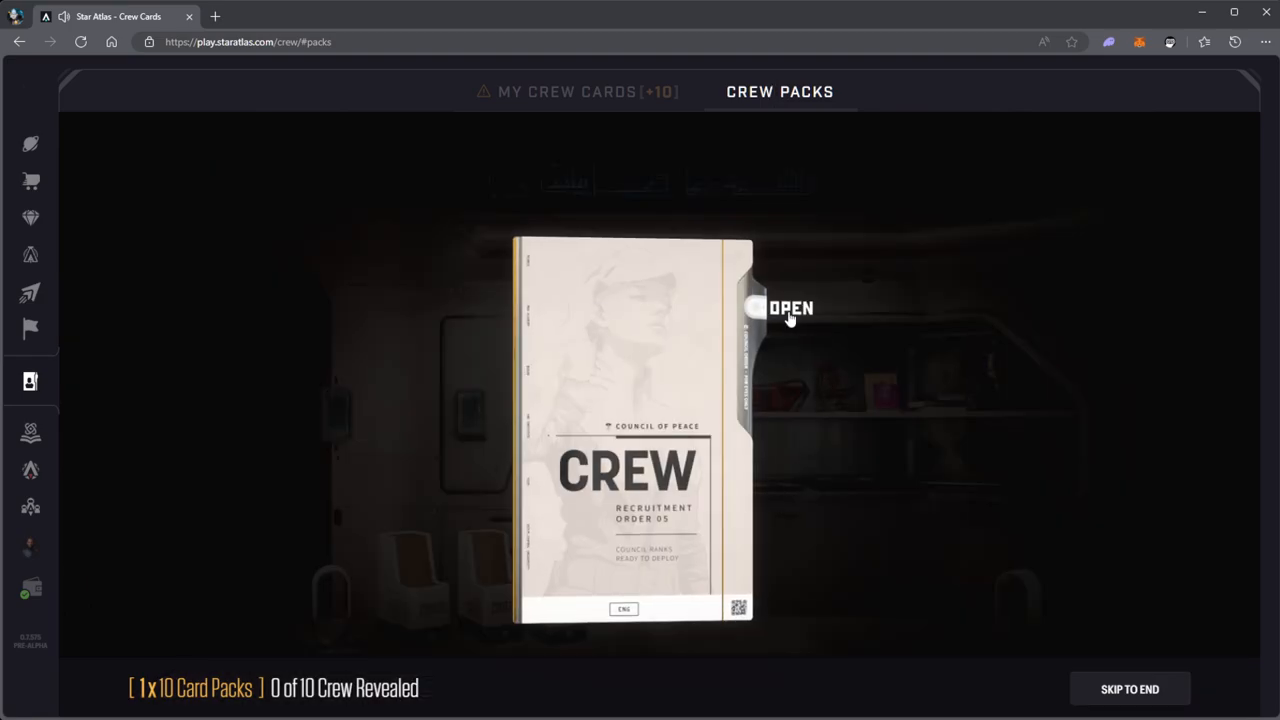
Unseal the ten-crew pack and reveal Rare crew up to 4 of 10.
click(790, 308)
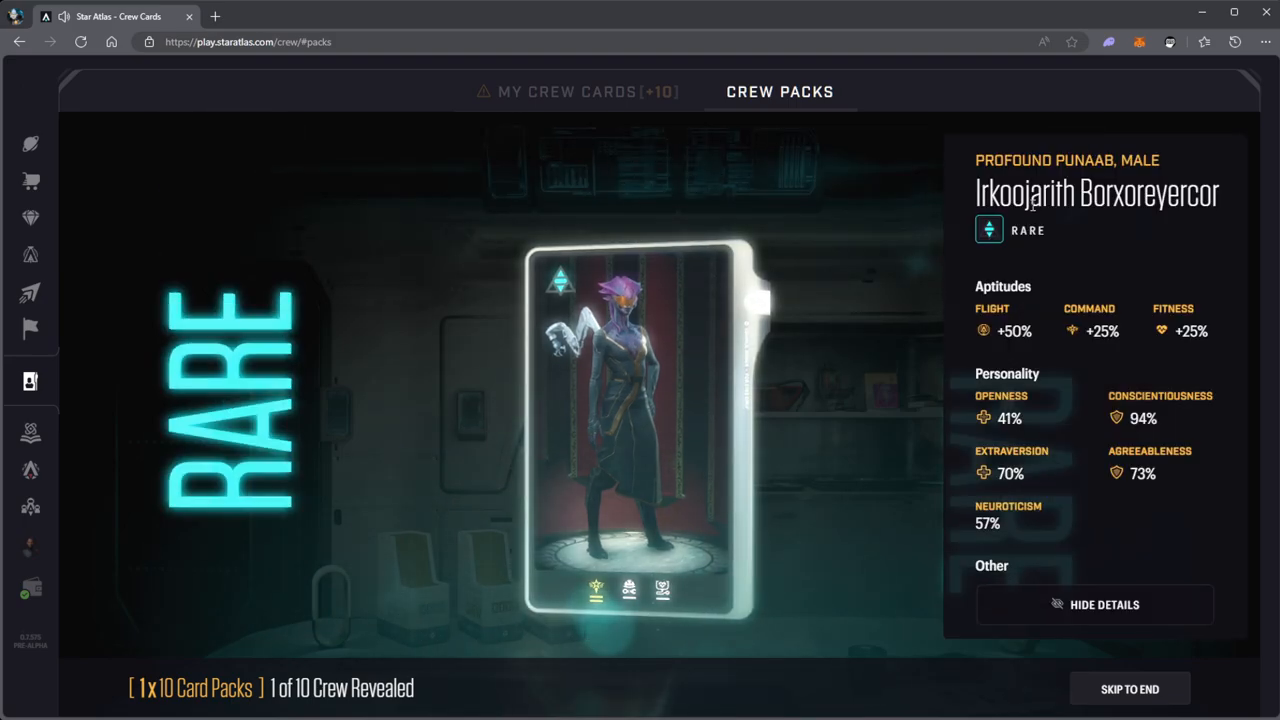
mouse_move(565, 91)
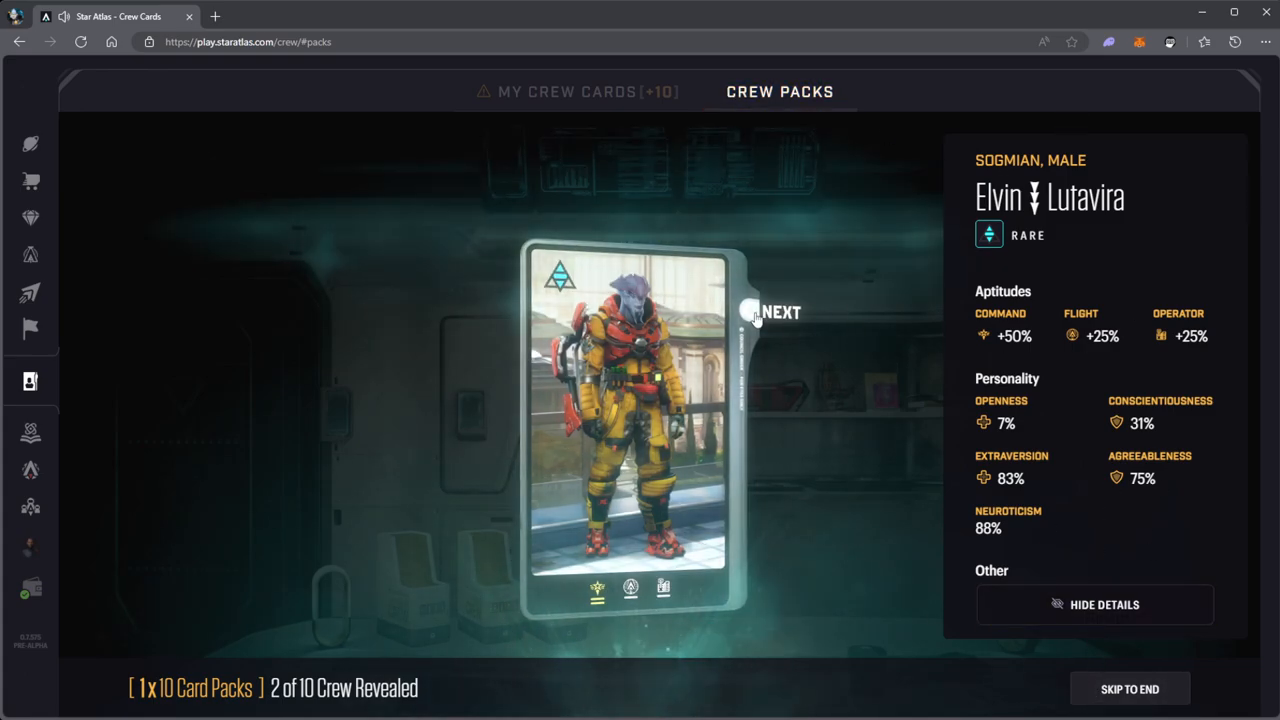
click(782, 312)
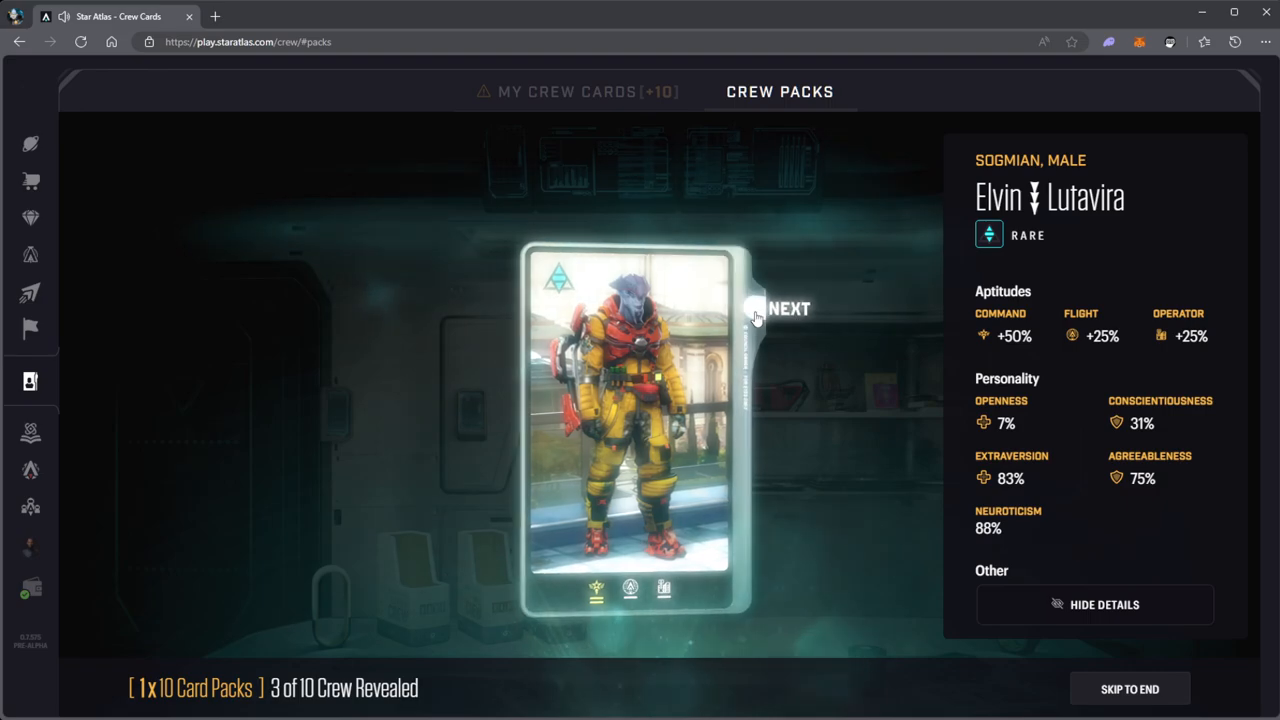
click(757, 315)
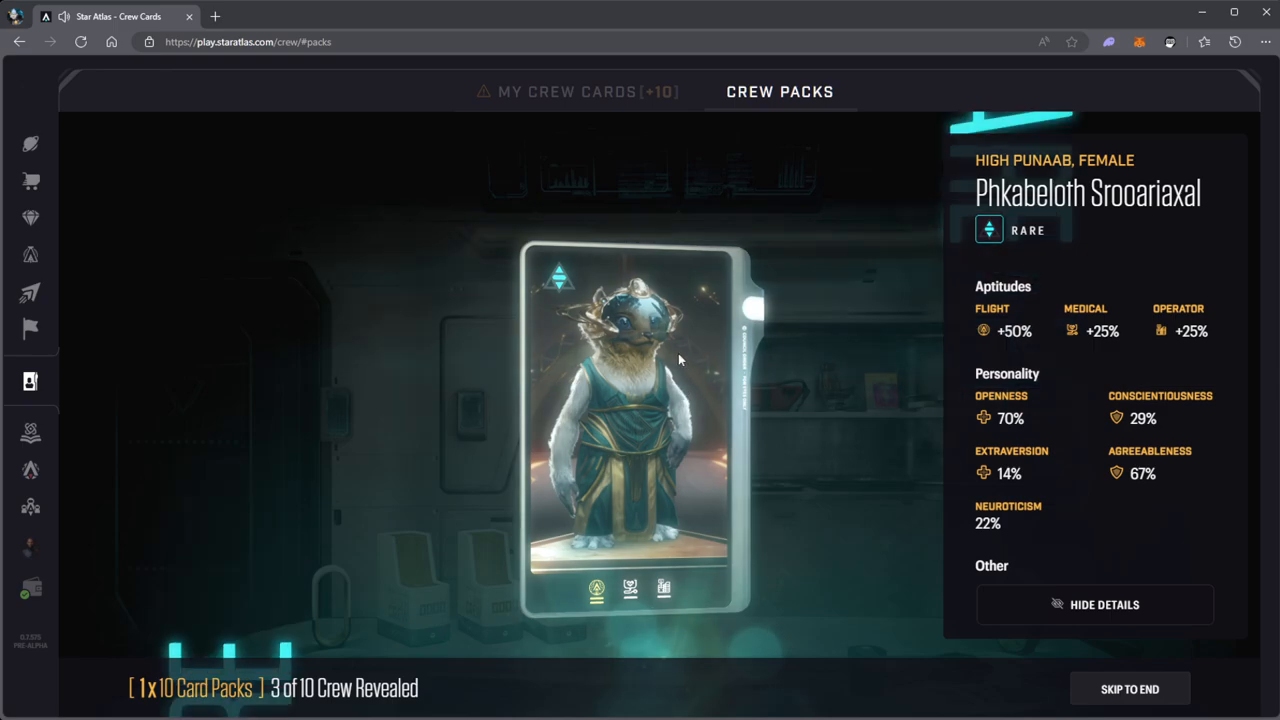
mouse_move(622, 465)
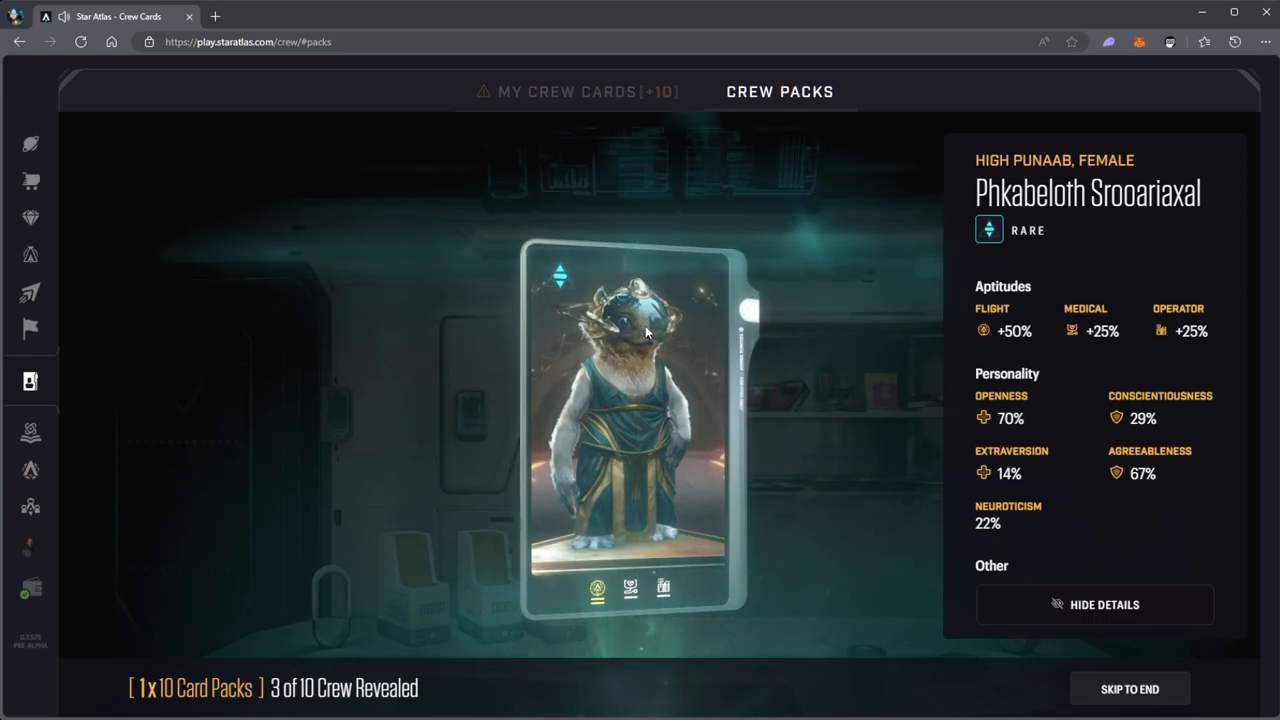
mouse_move(790, 360)
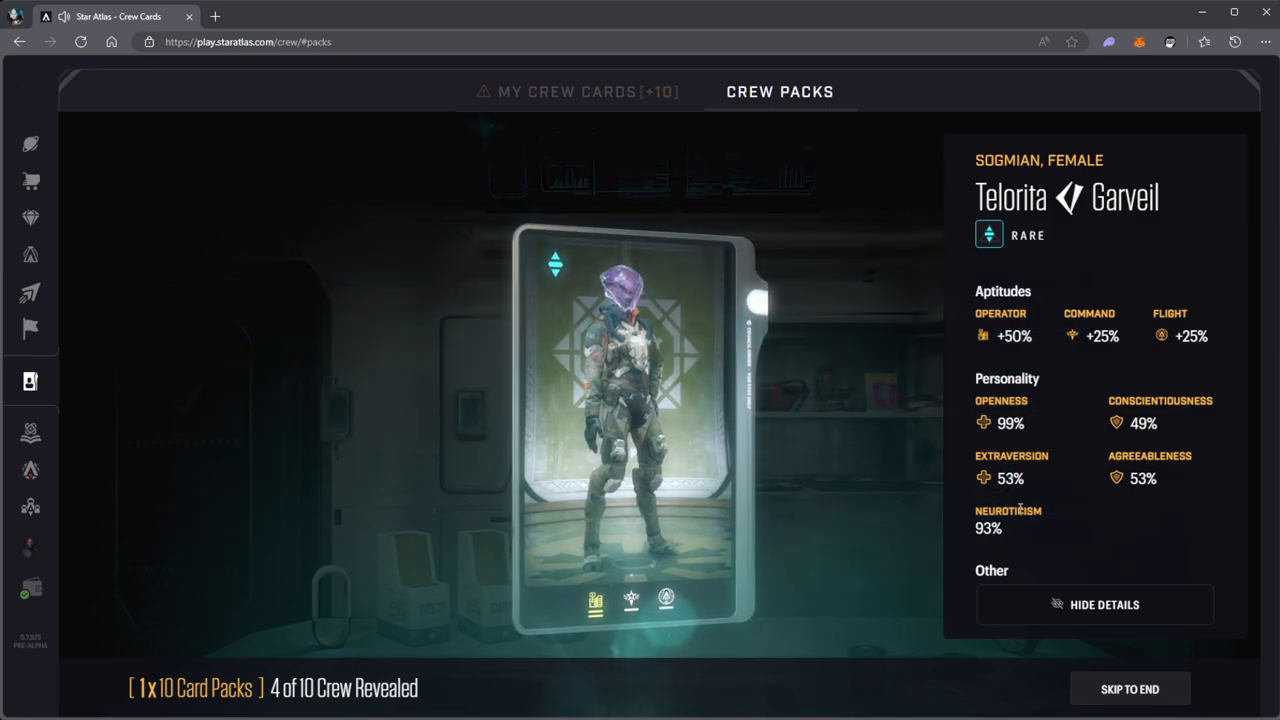
mouse_move(770, 305)
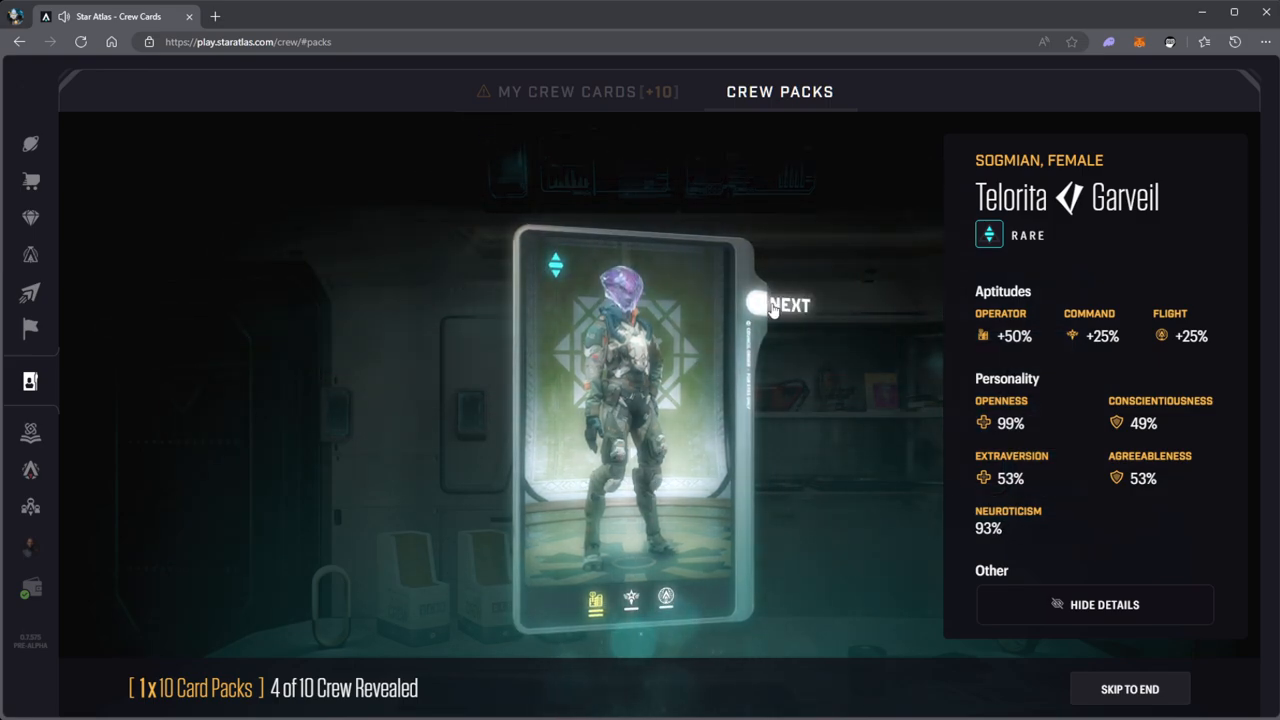
Reveal the remaining crew through 10 of 10 and show the results summary.
click(788, 305)
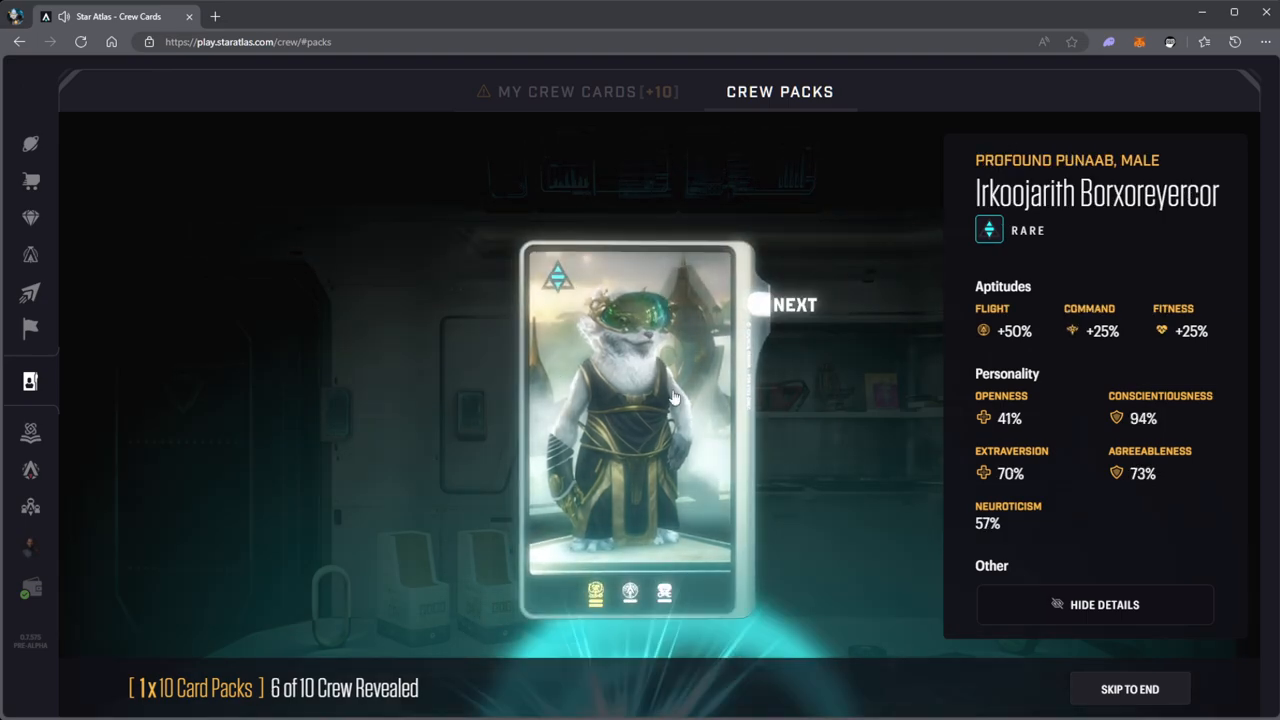
click(794, 305)
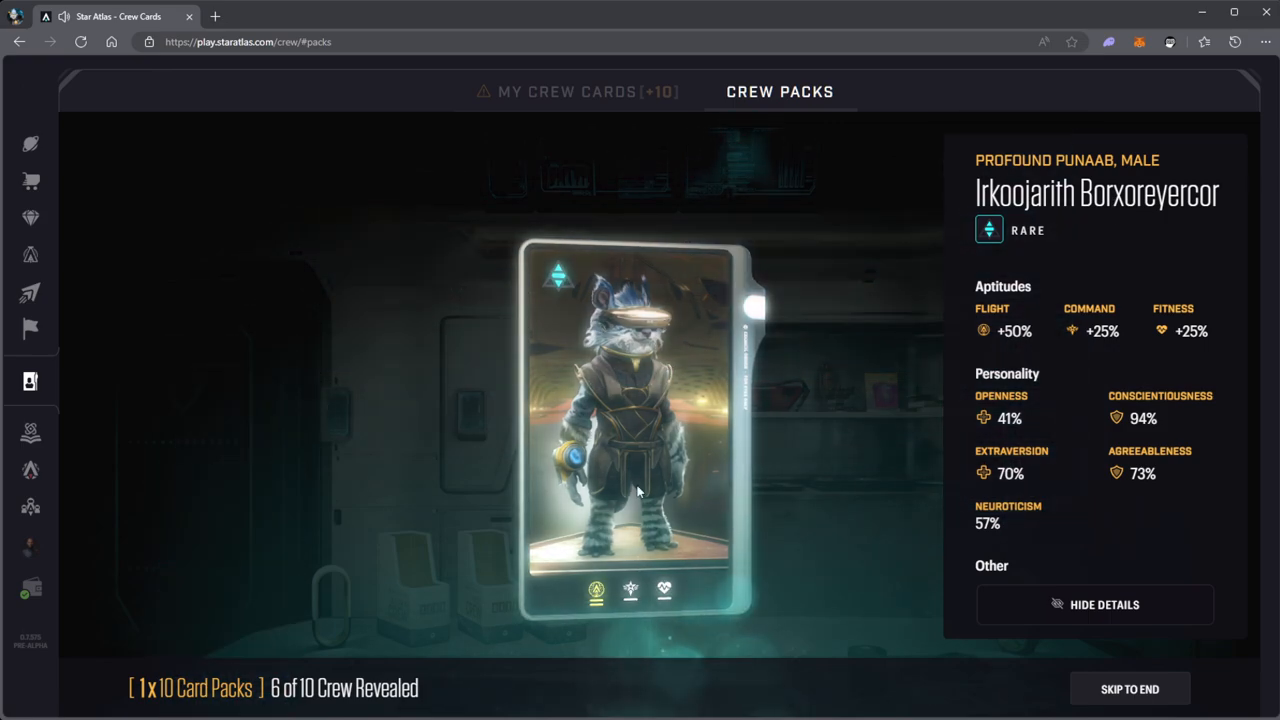
mouse_move(815, 475)
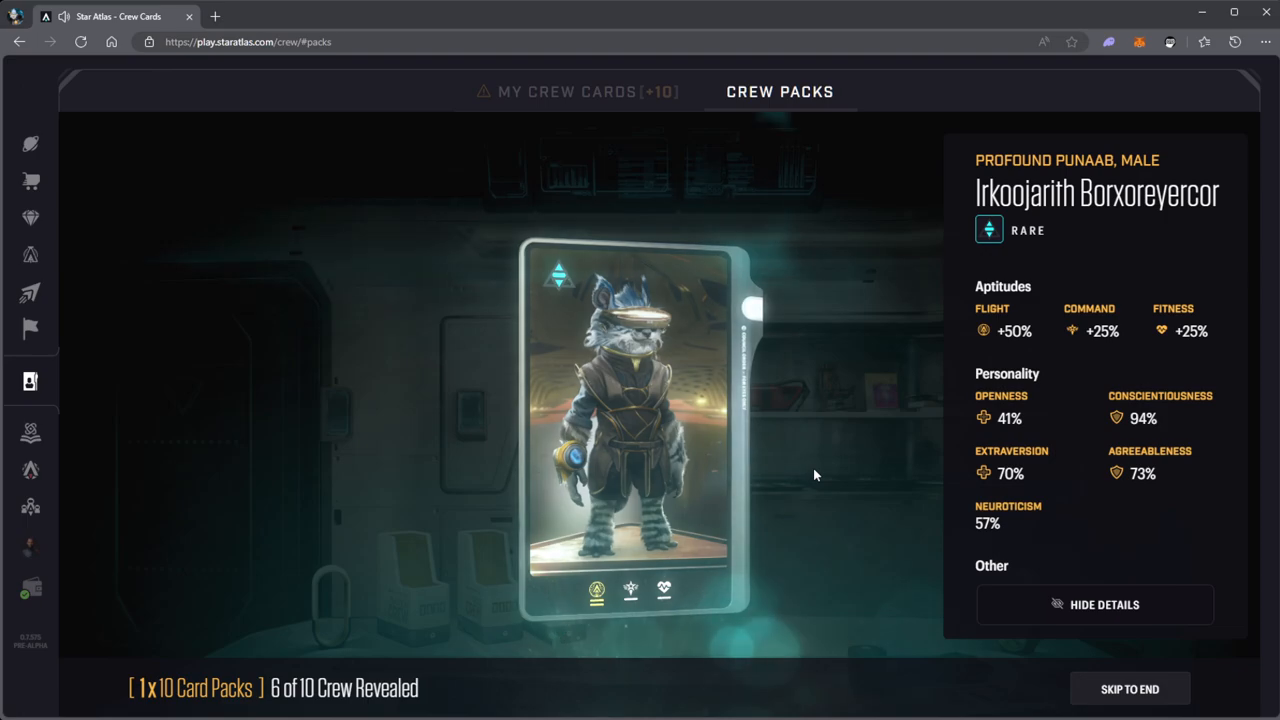
mouse_move(632, 365)
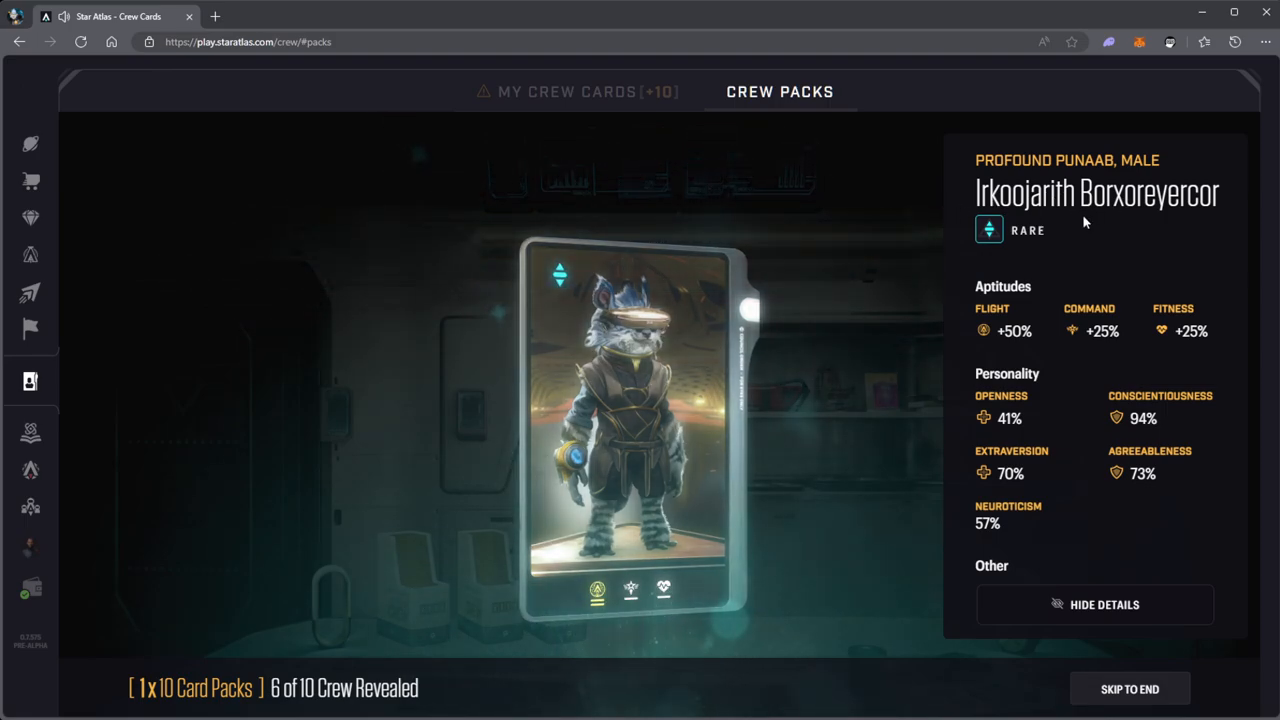
mouse_move(751, 311)
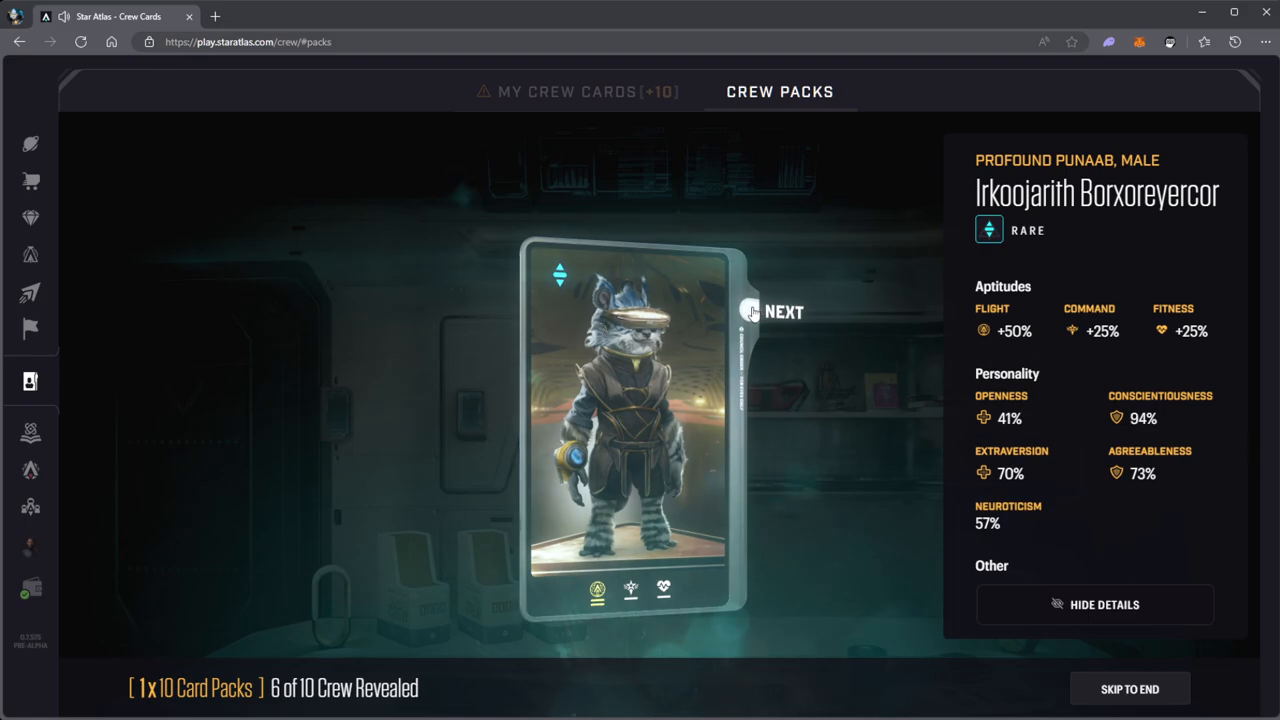
click(784, 311)
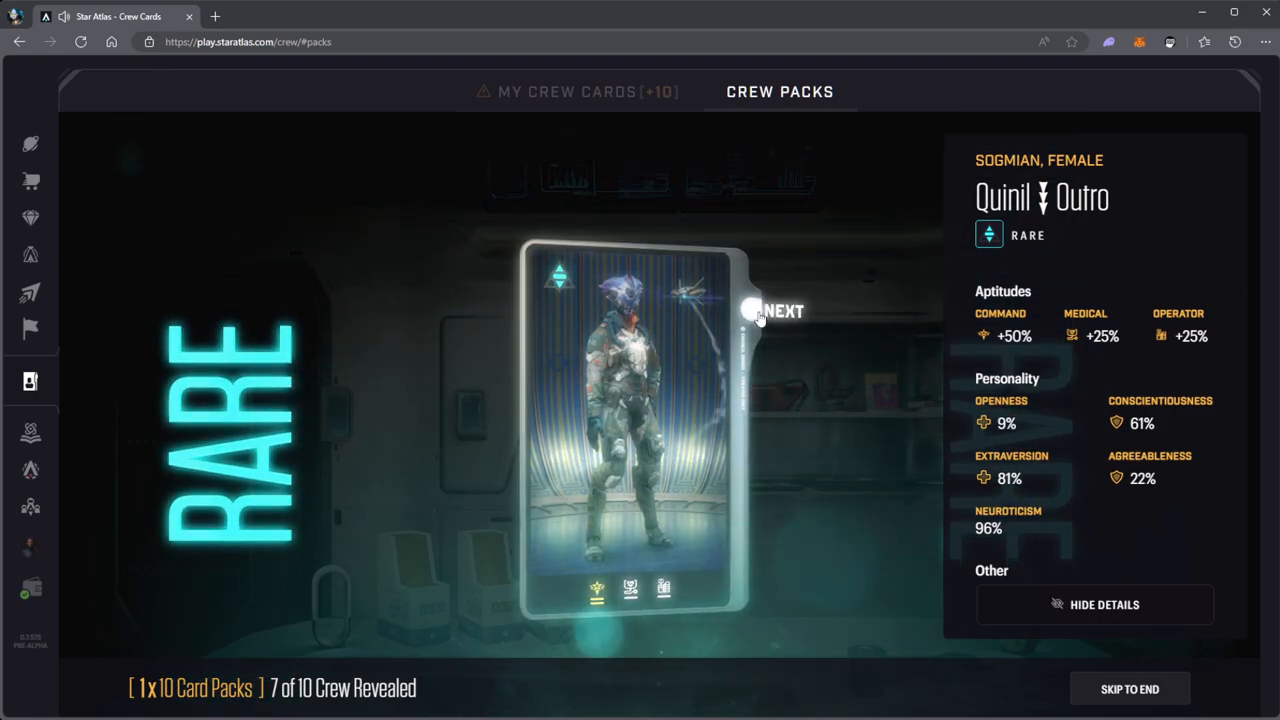
click(783, 311)
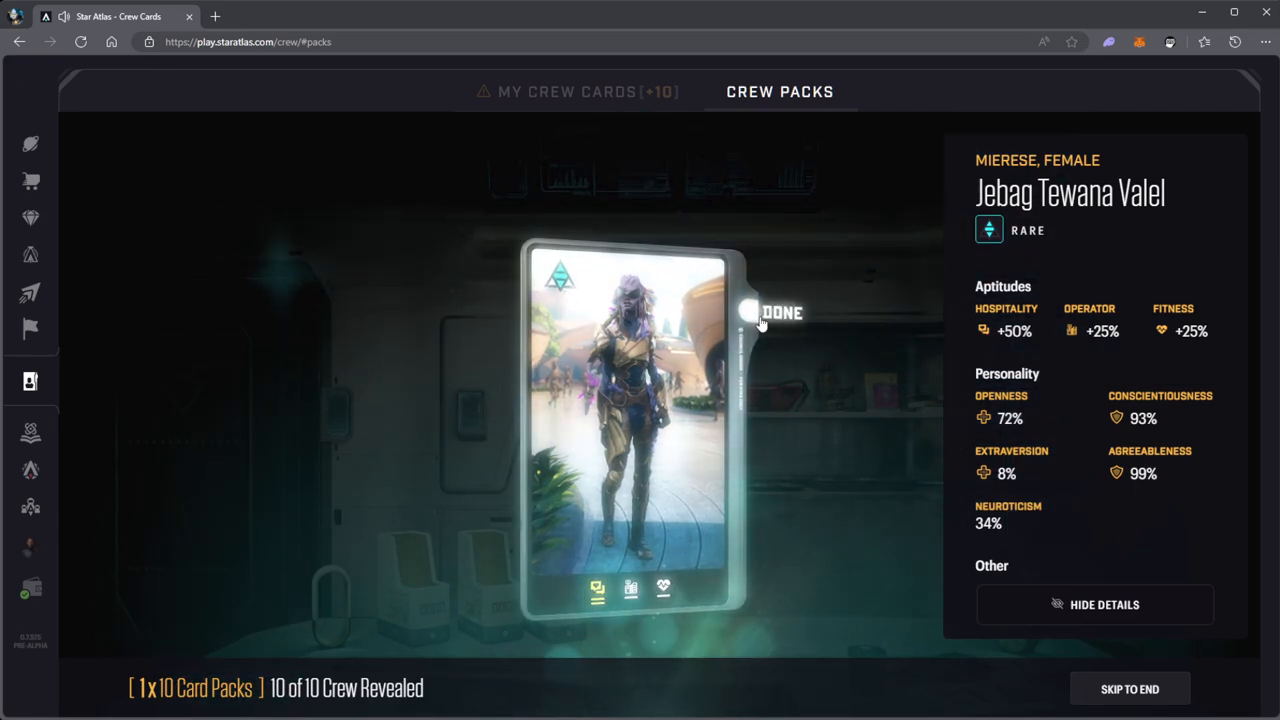
click(781, 312)
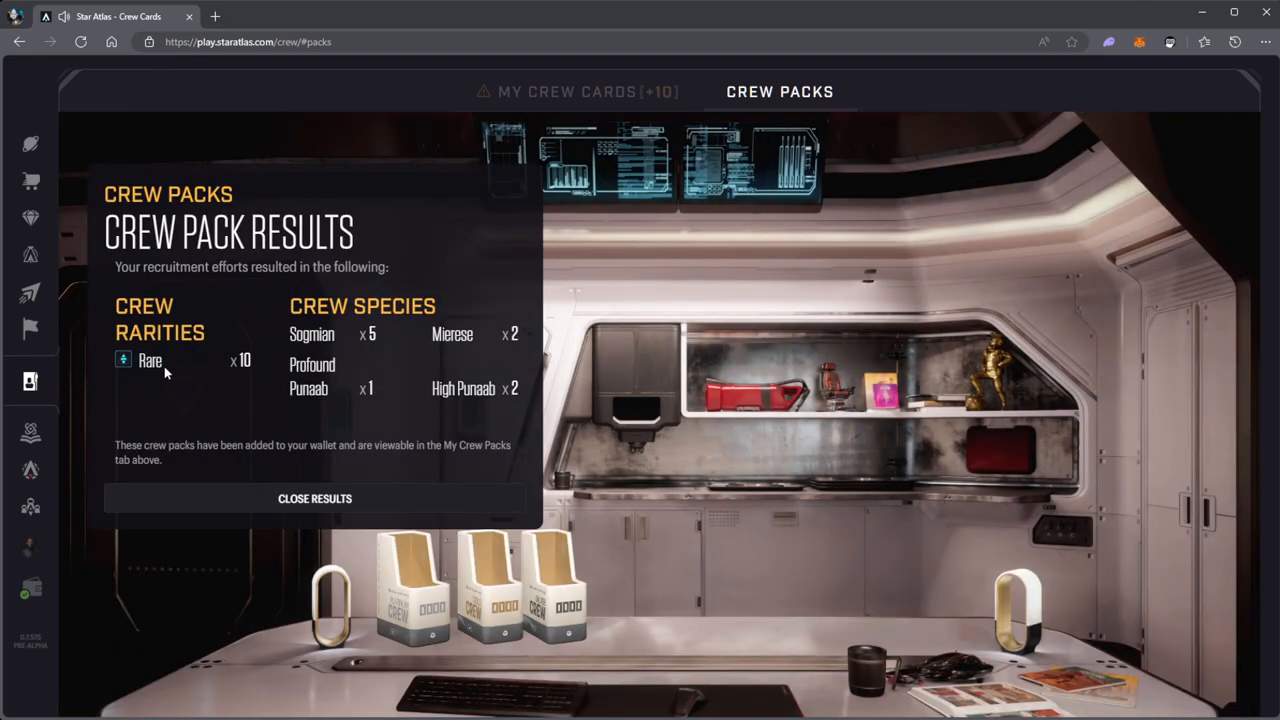
mouse_move(455, 401)
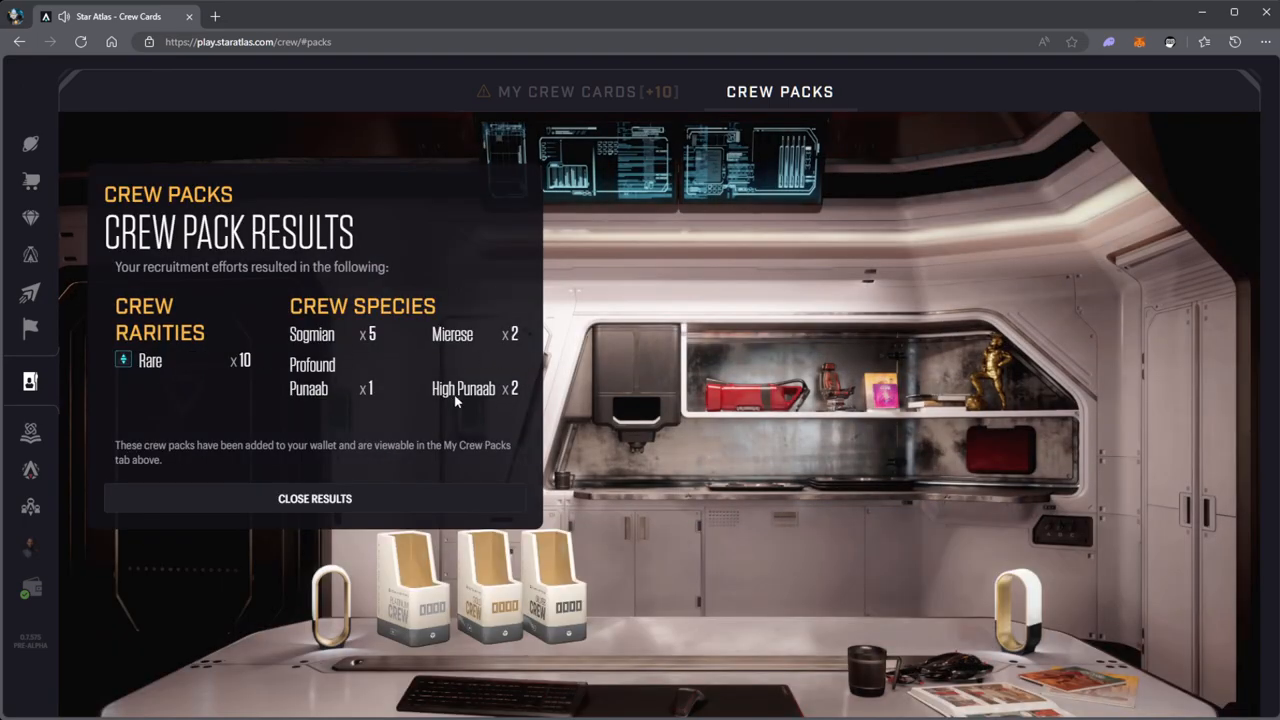
mouse_move(305, 390)
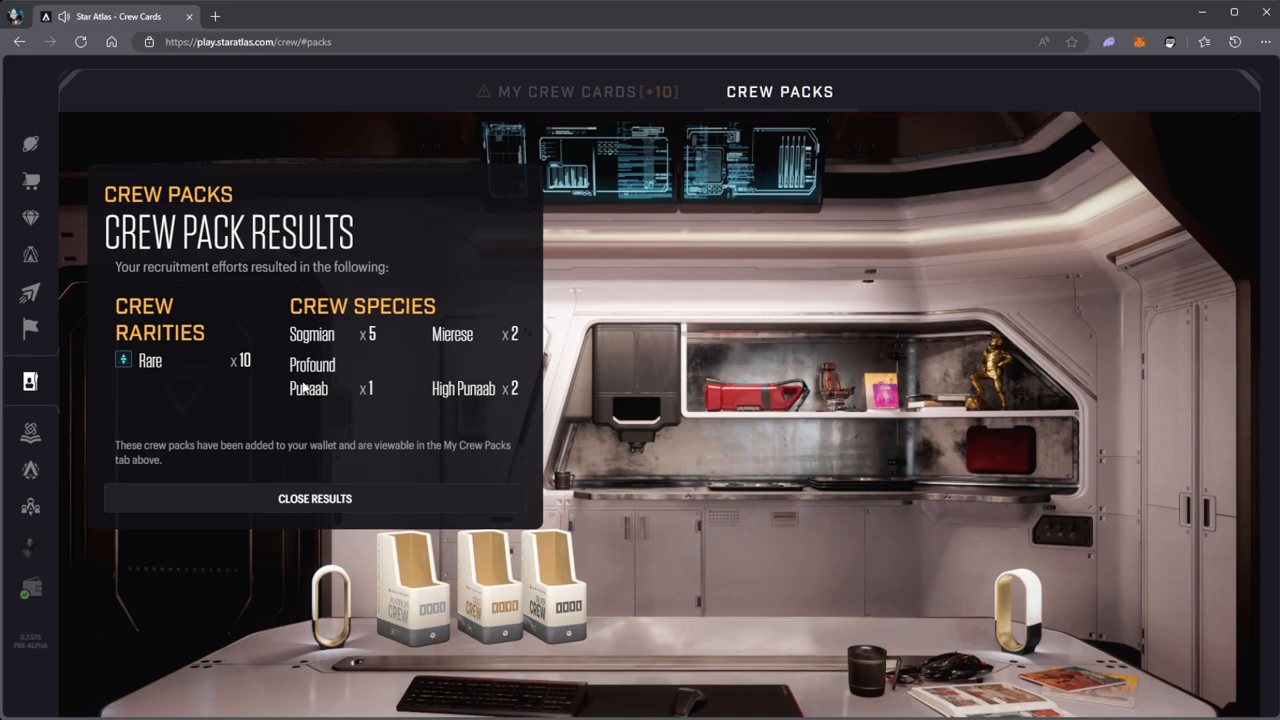
mouse_move(355, 341)
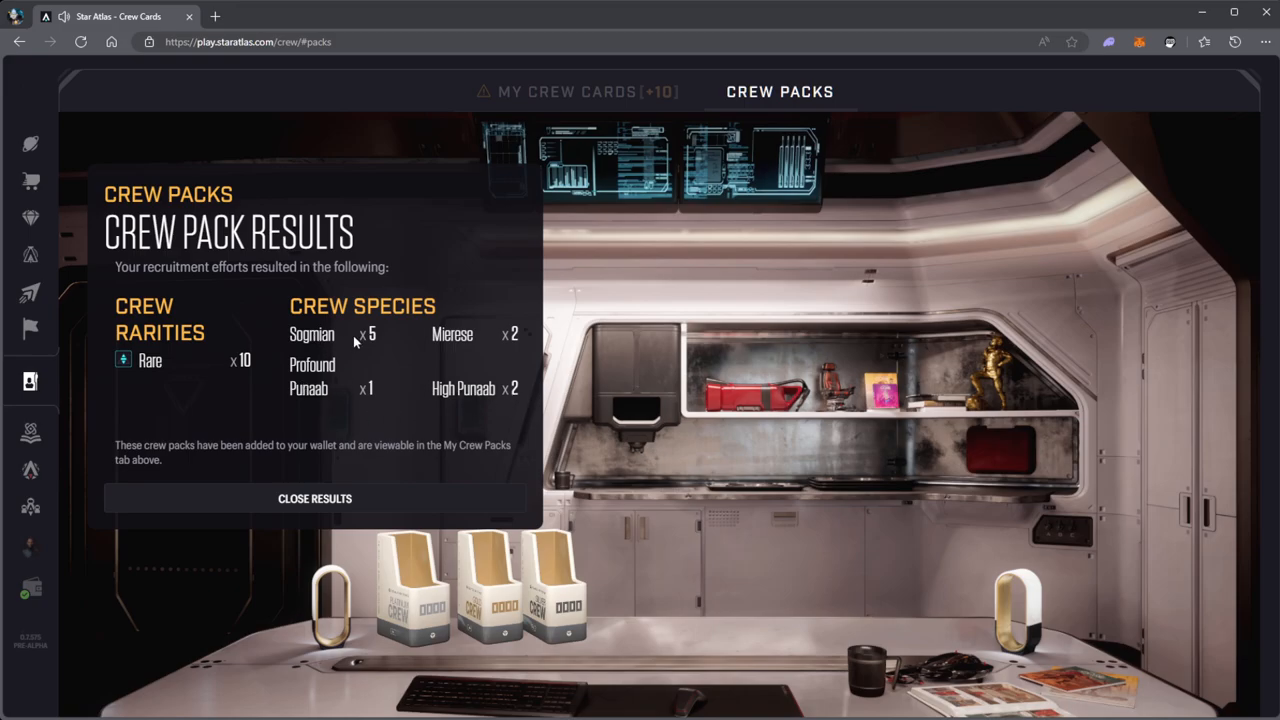
mouse_move(500, 340)
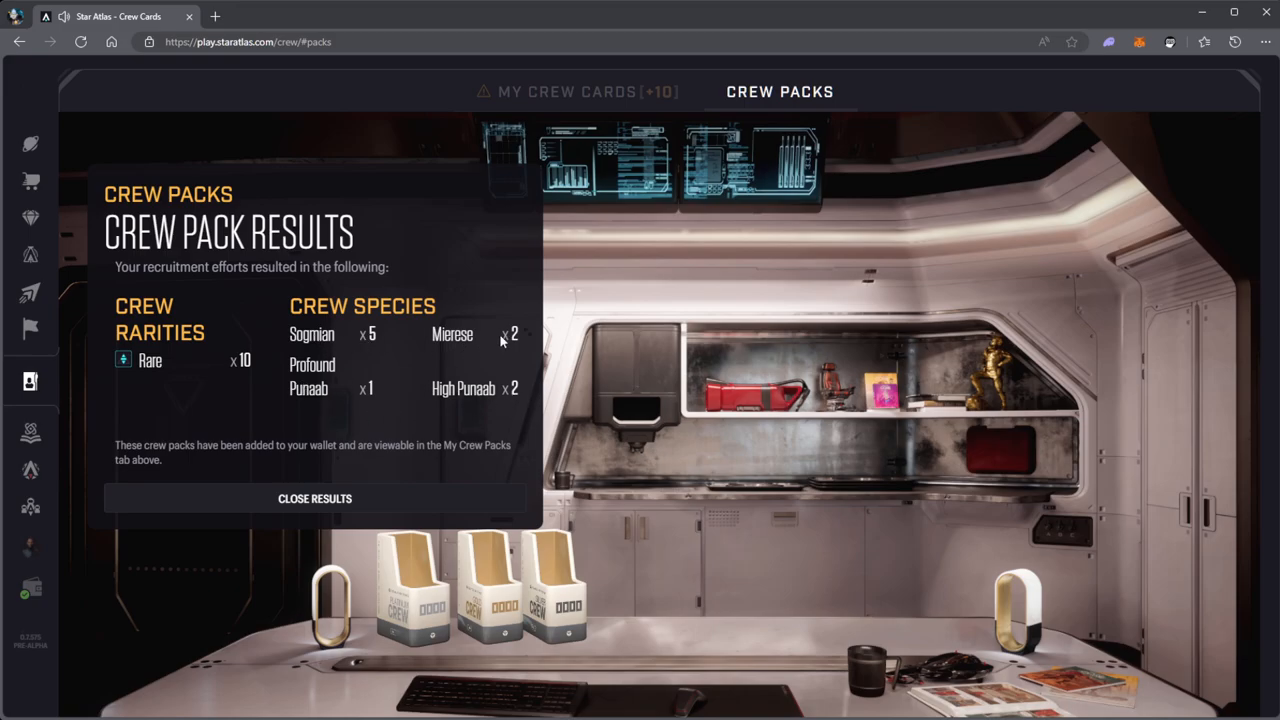
mouse_move(520, 362)
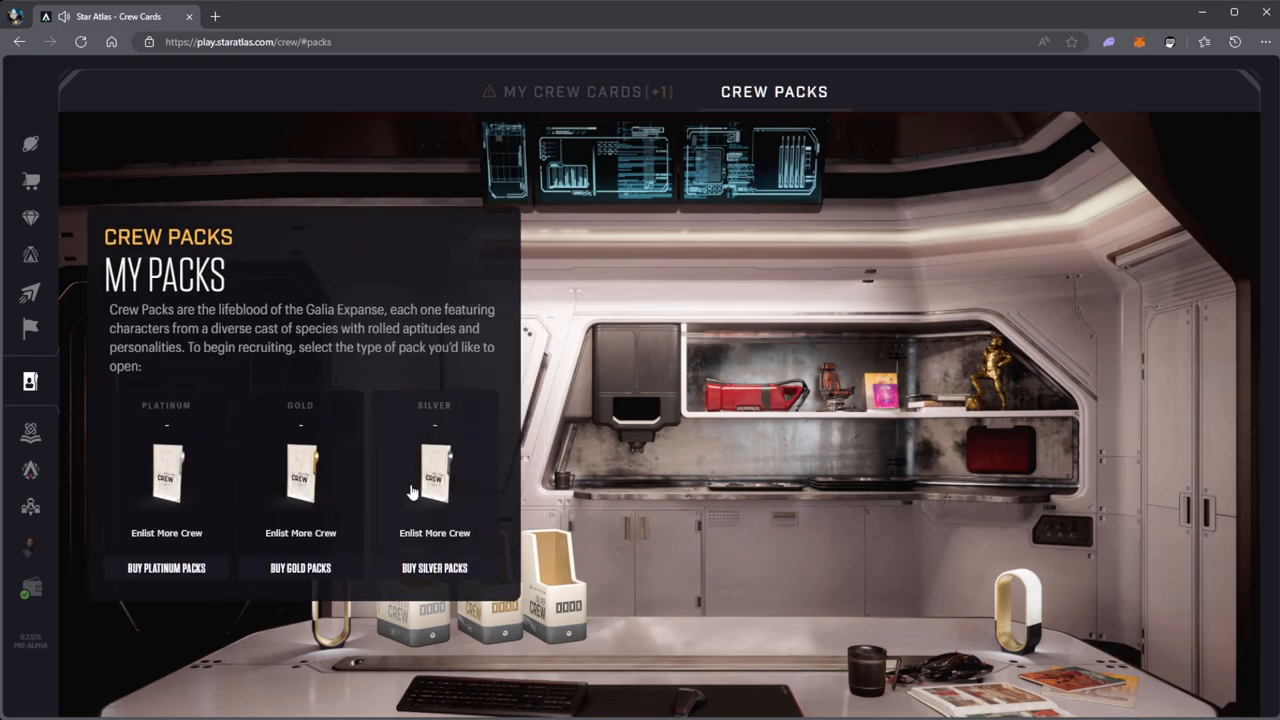
mouse_move(258, 415)
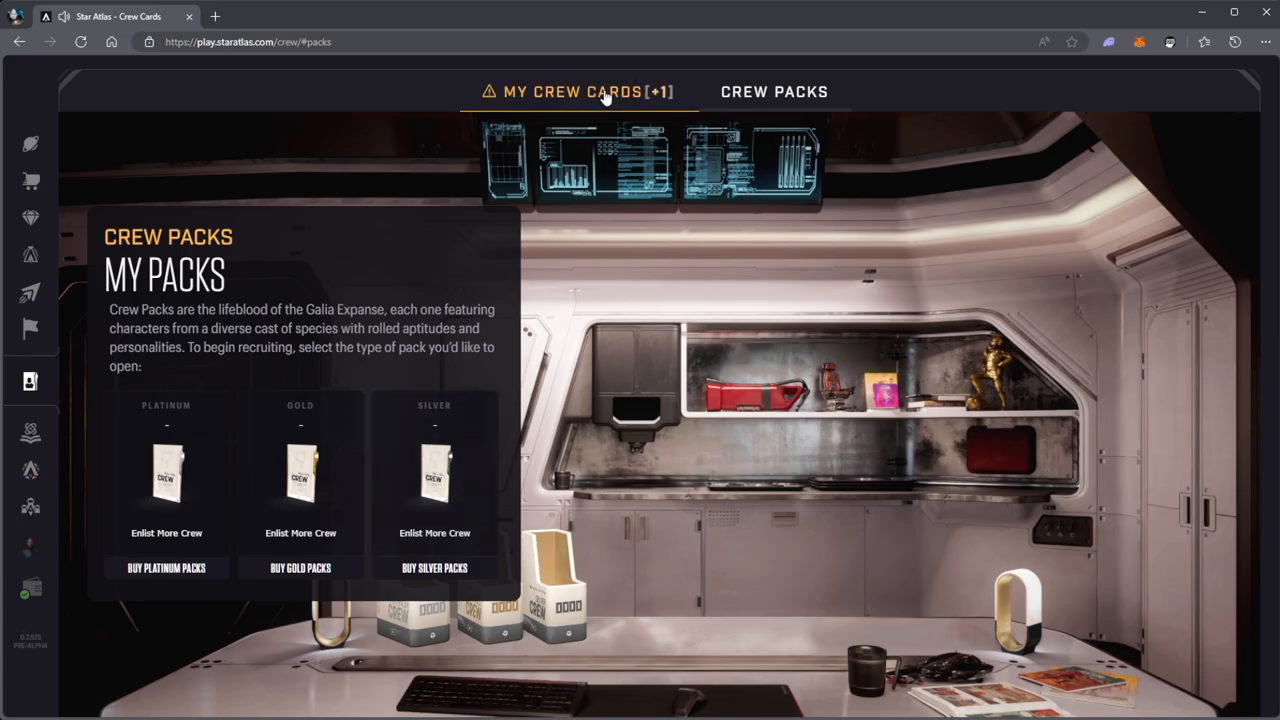
click(577, 91)
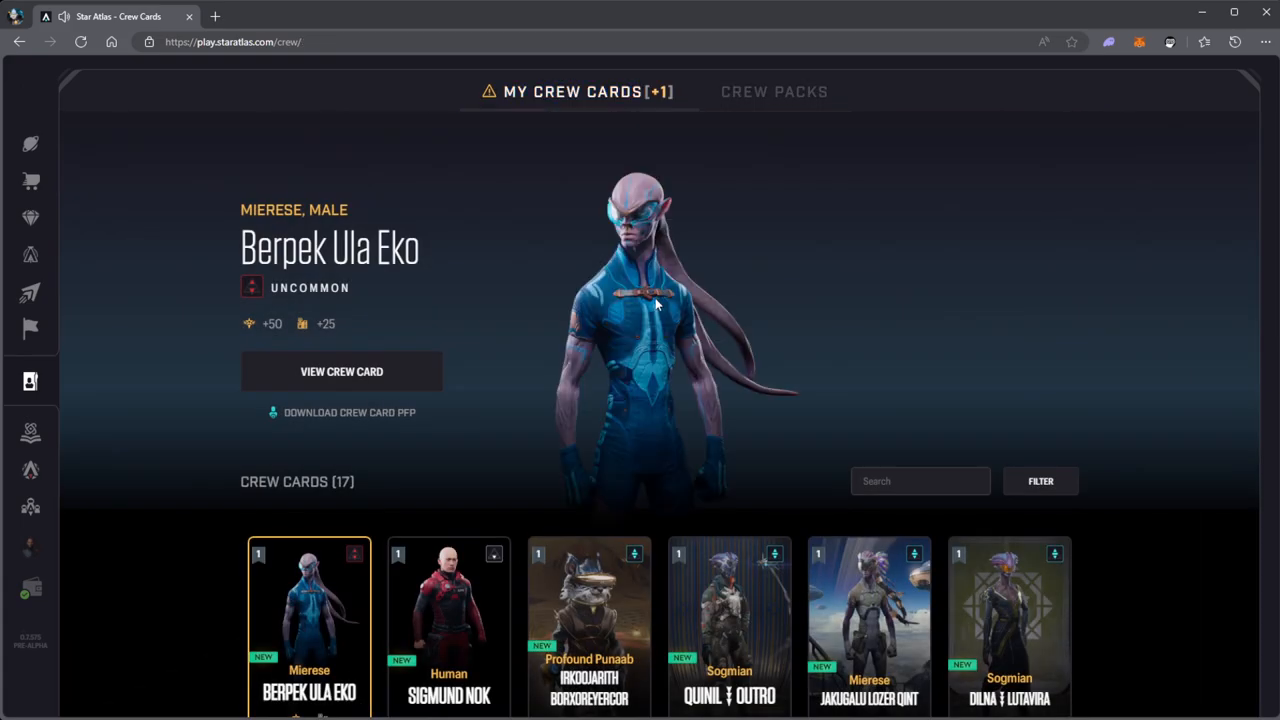
scroll(down, 3)
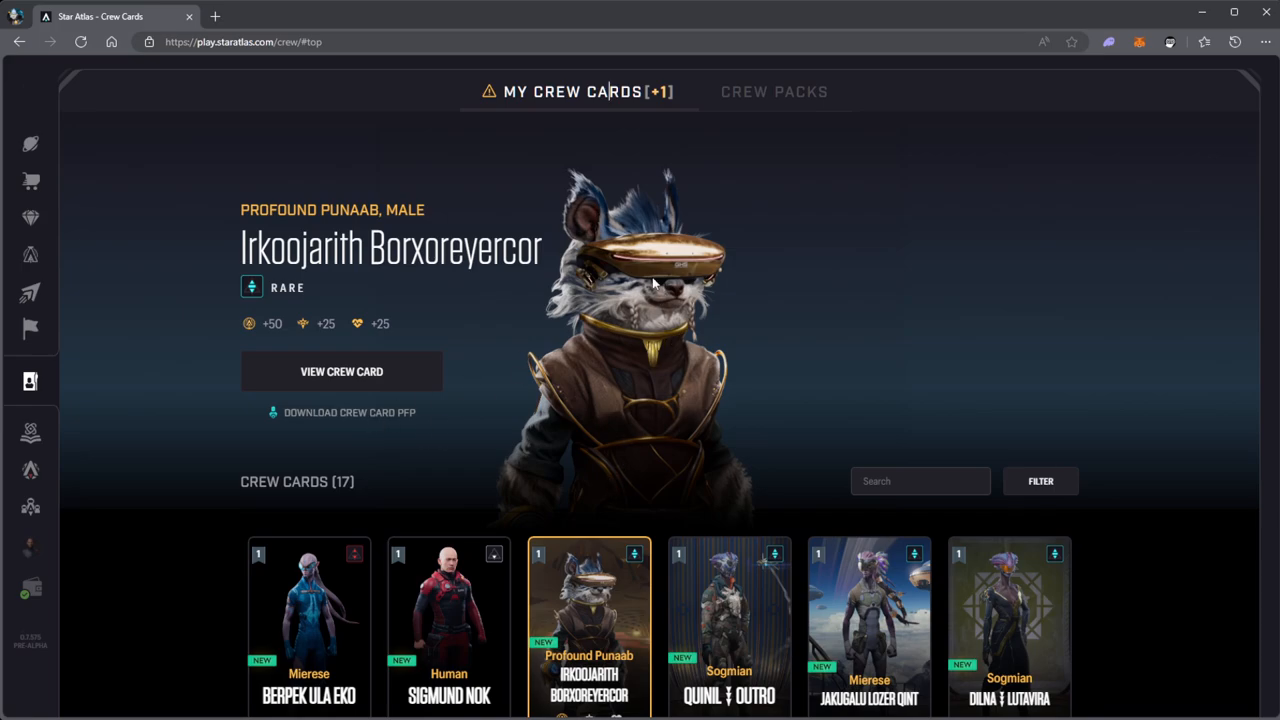
mouse_move(645, 391)
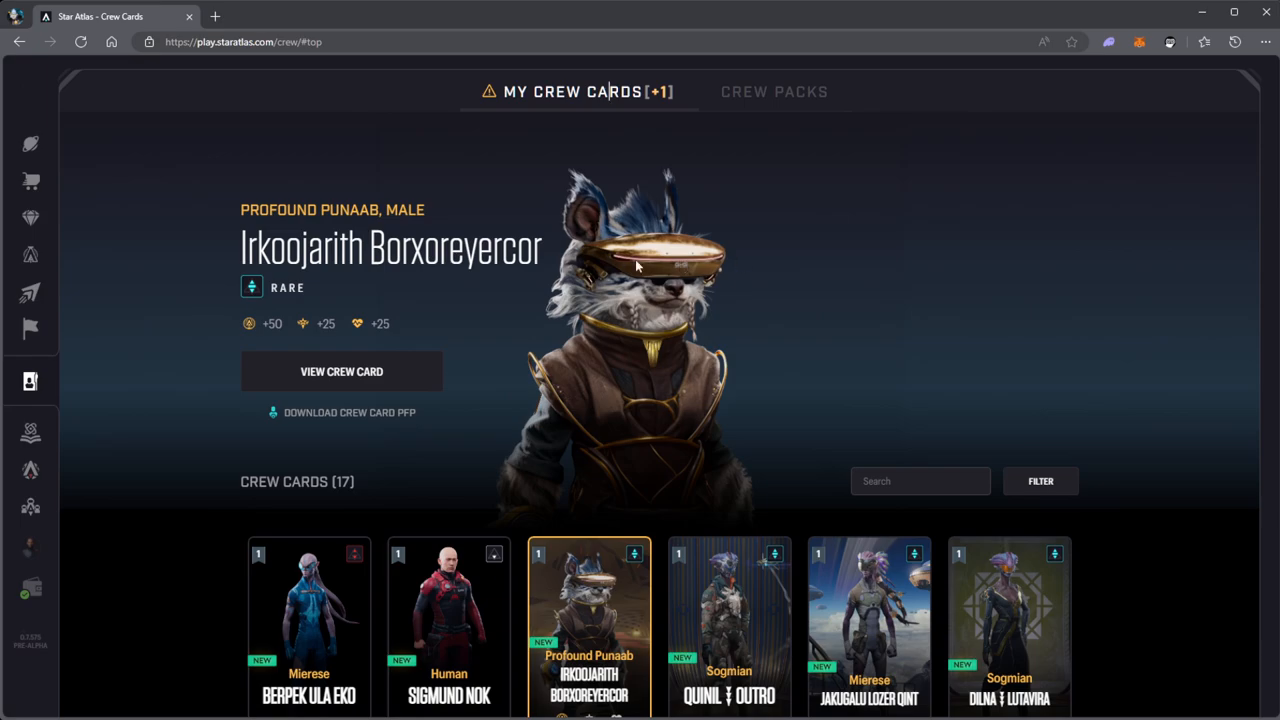
mouse_move(418, 353)
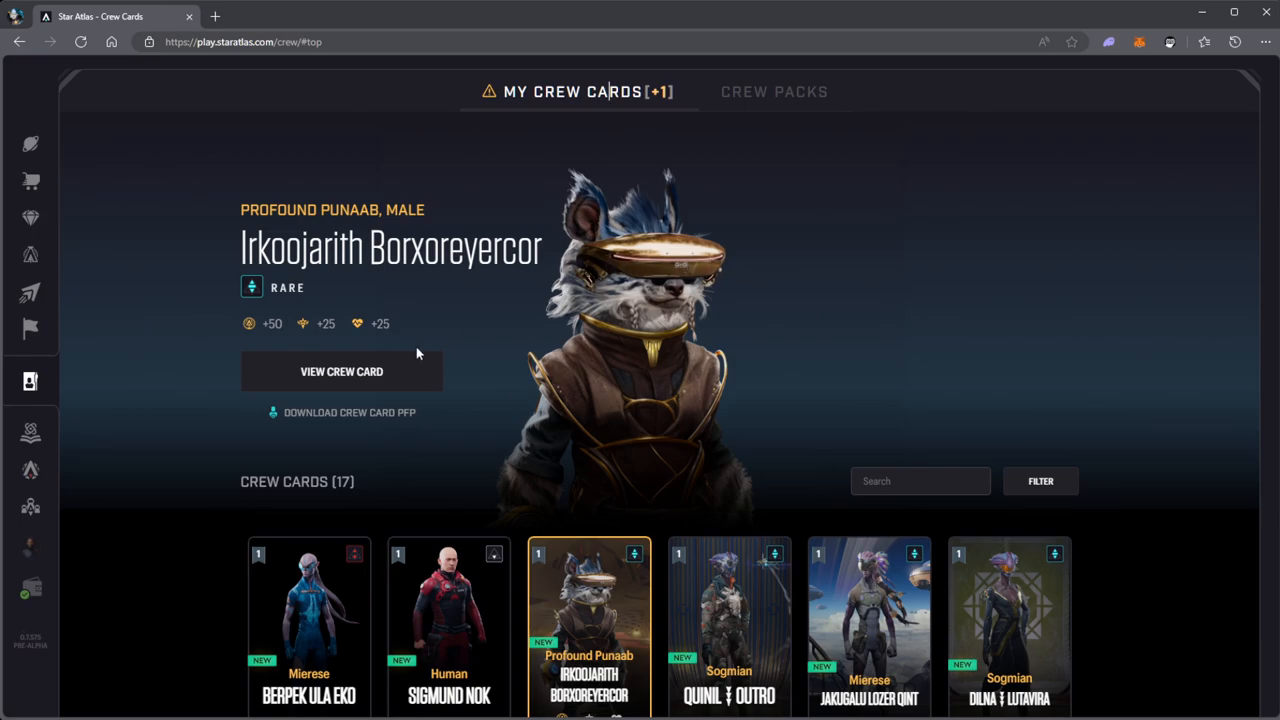
mouse_move(371, 419)
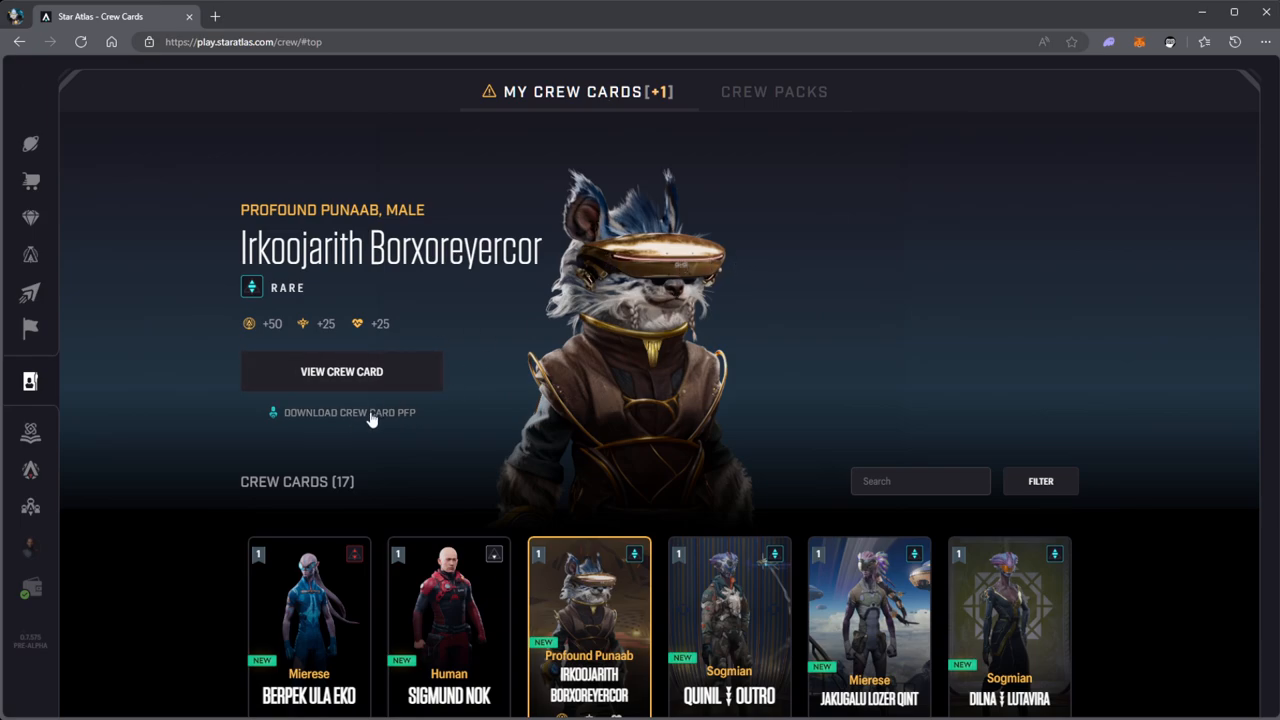
click(349, 412)
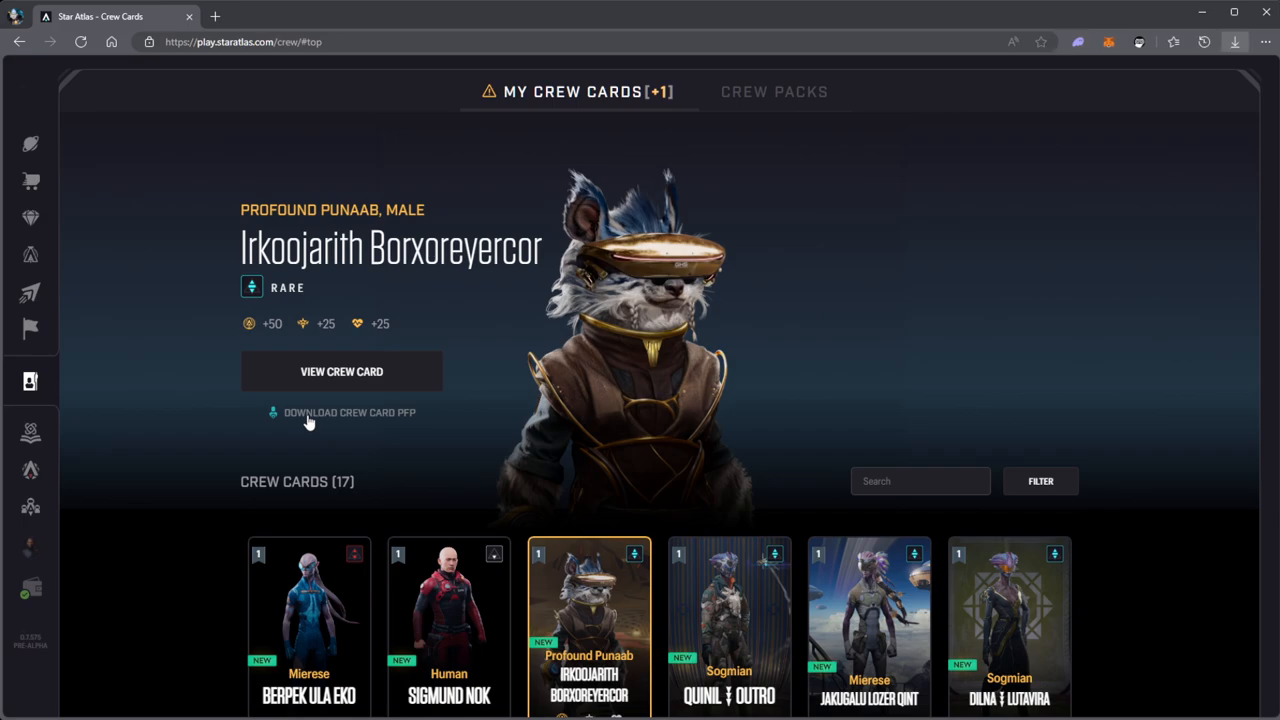
scroll(down, 3)
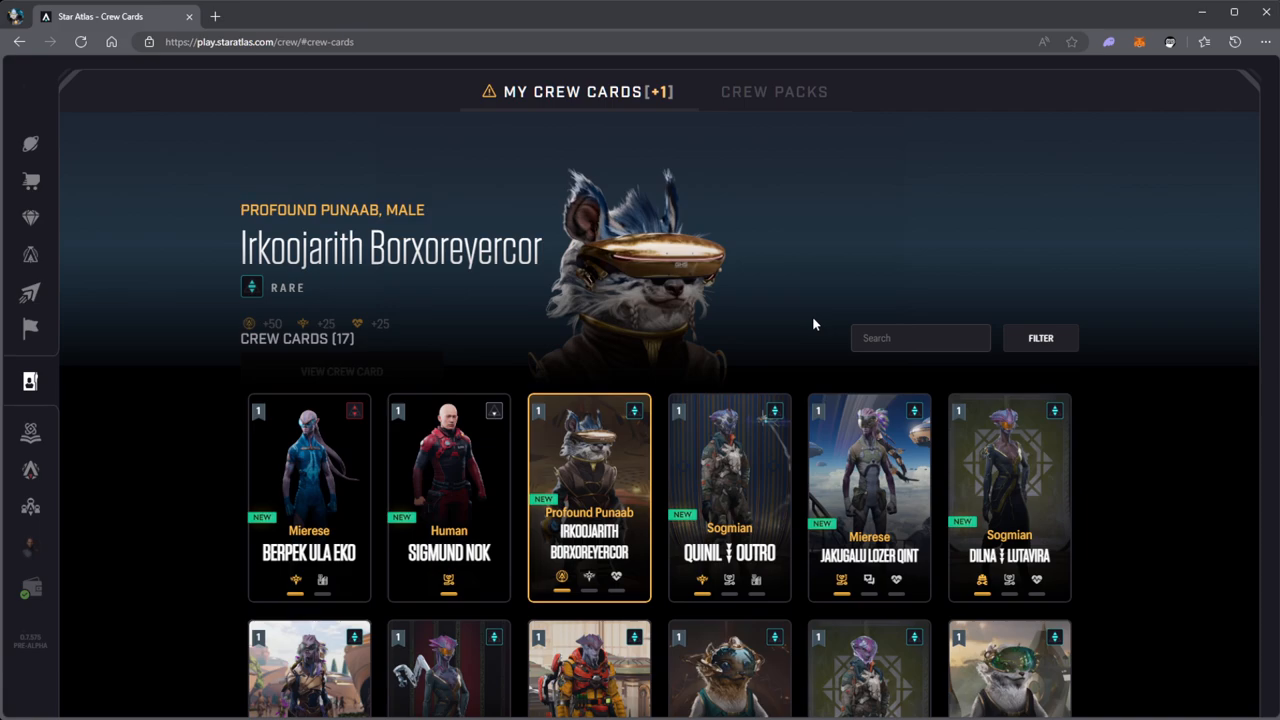
mouse_move(729, 470)
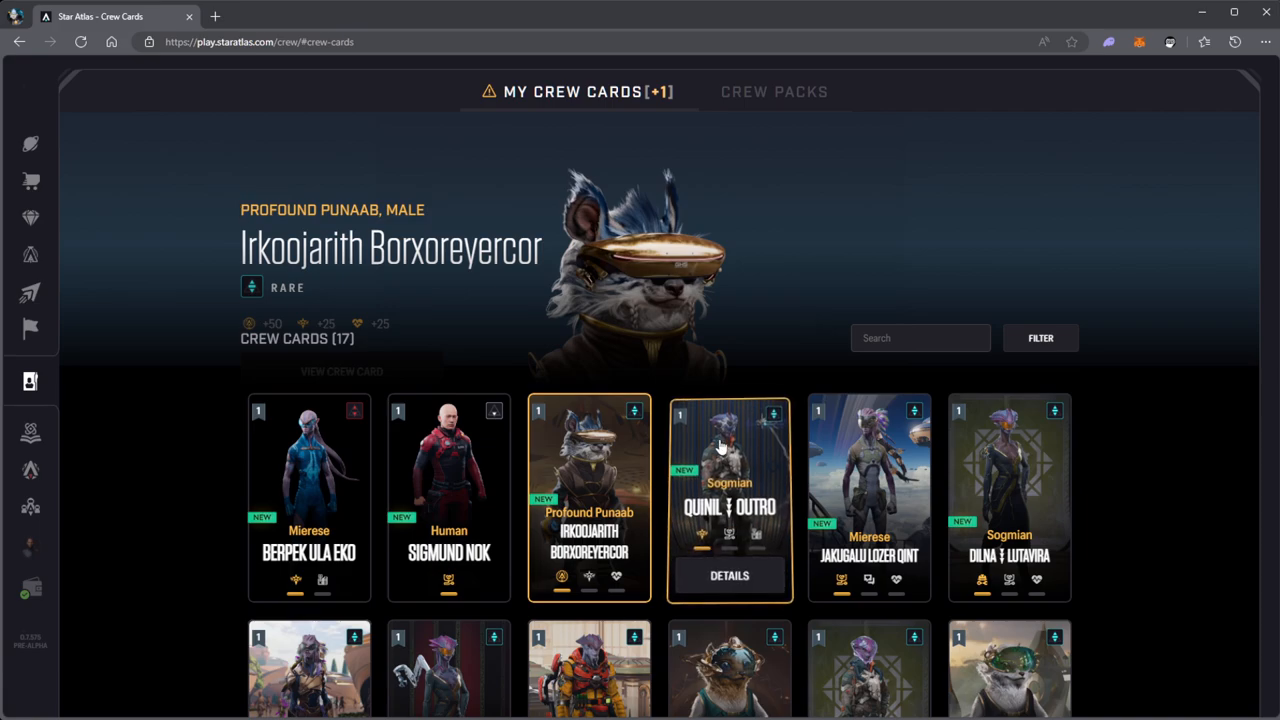
scroll(down, 3)
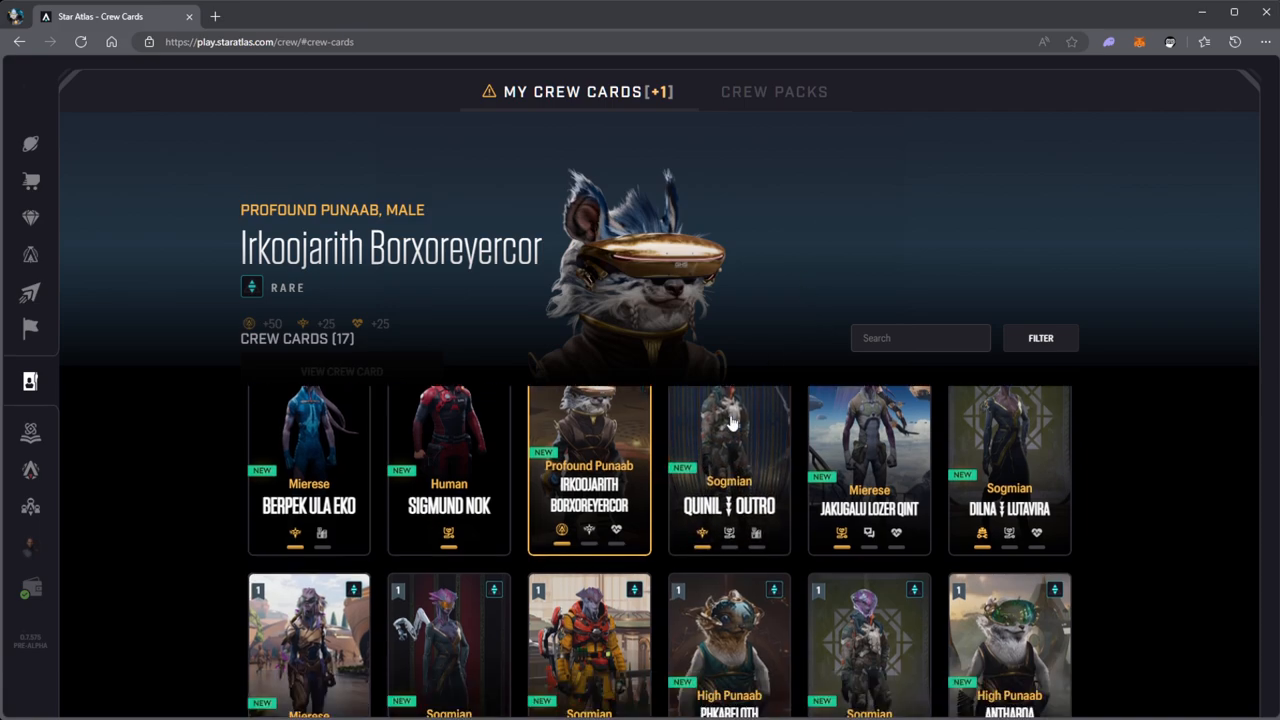